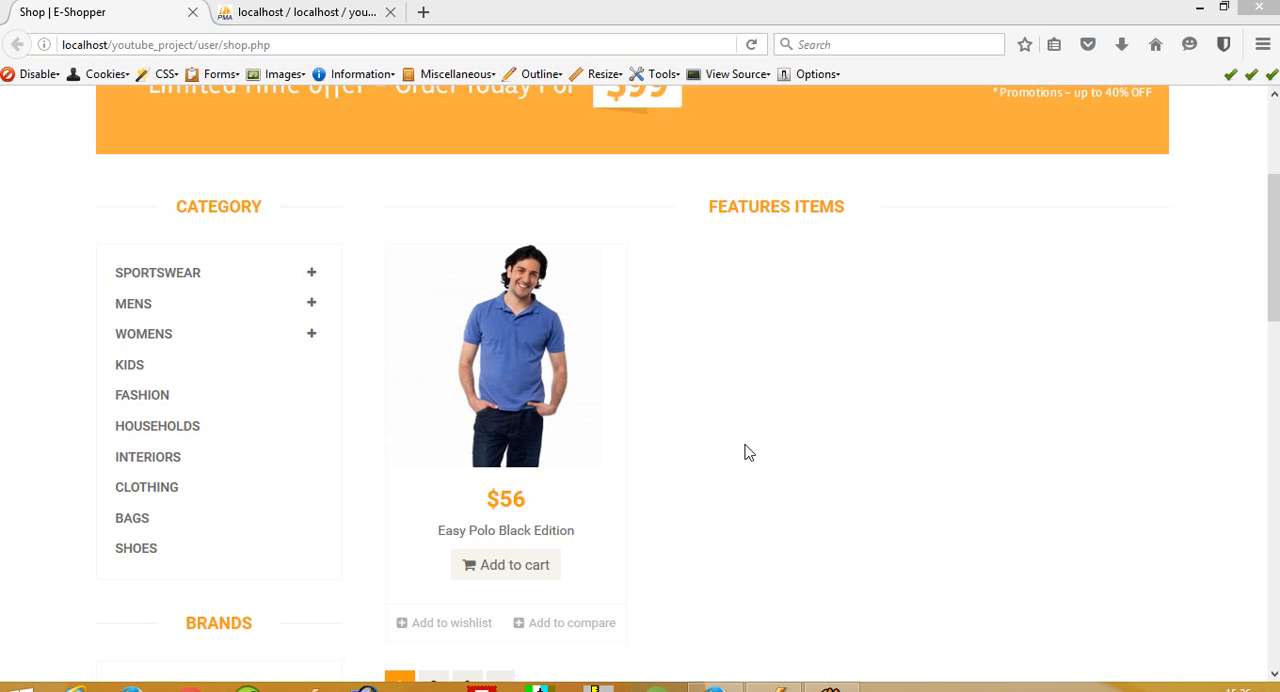
pyautogui.moveTo(4, 590)
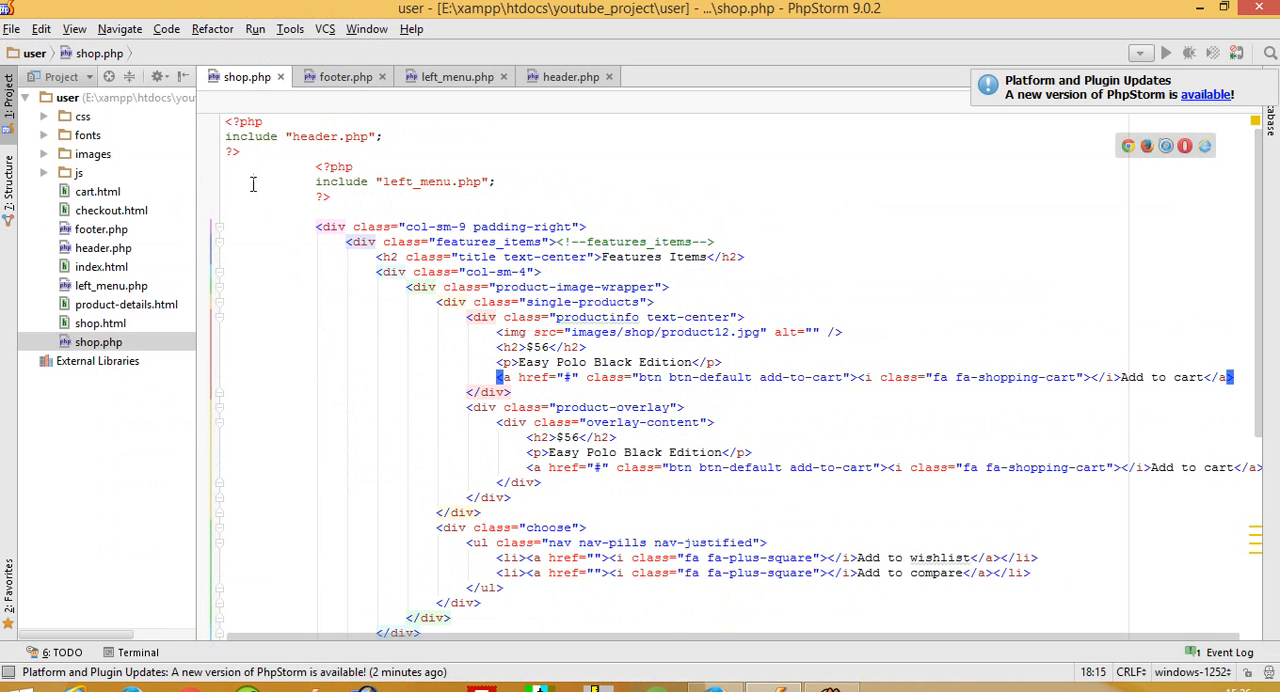
pyautogui.moveTo(296, 238)
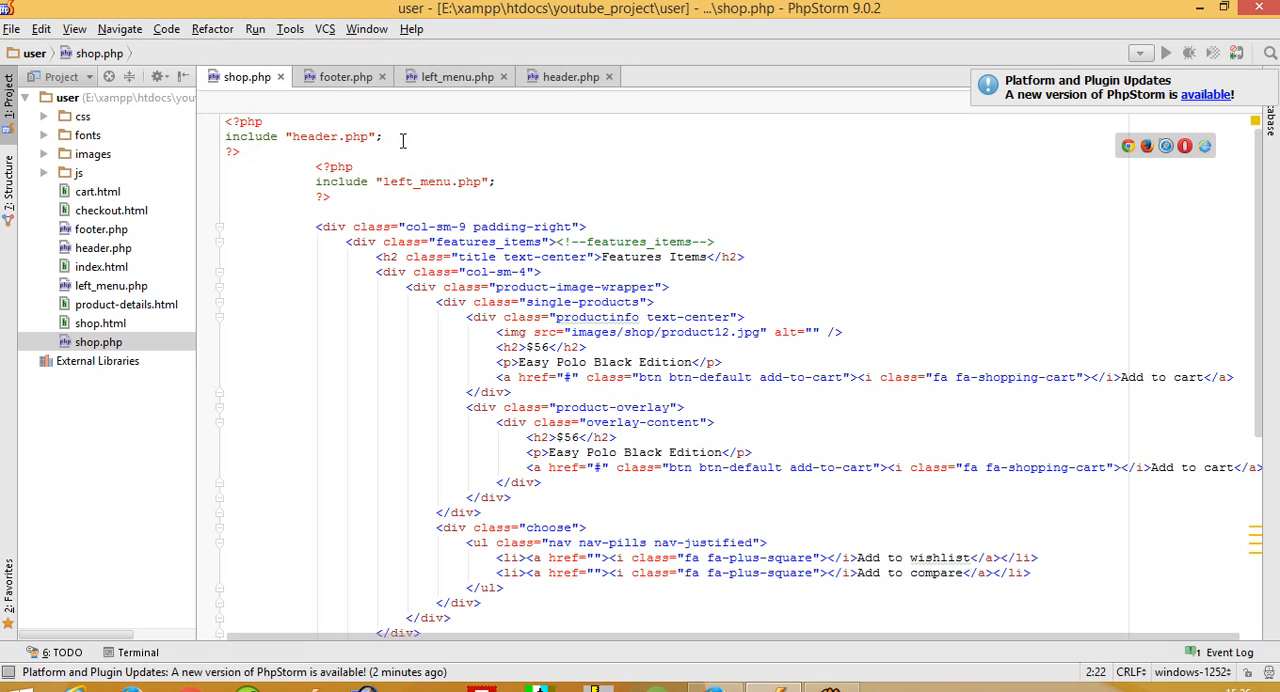
pyautogui.moveTo(444, 150)
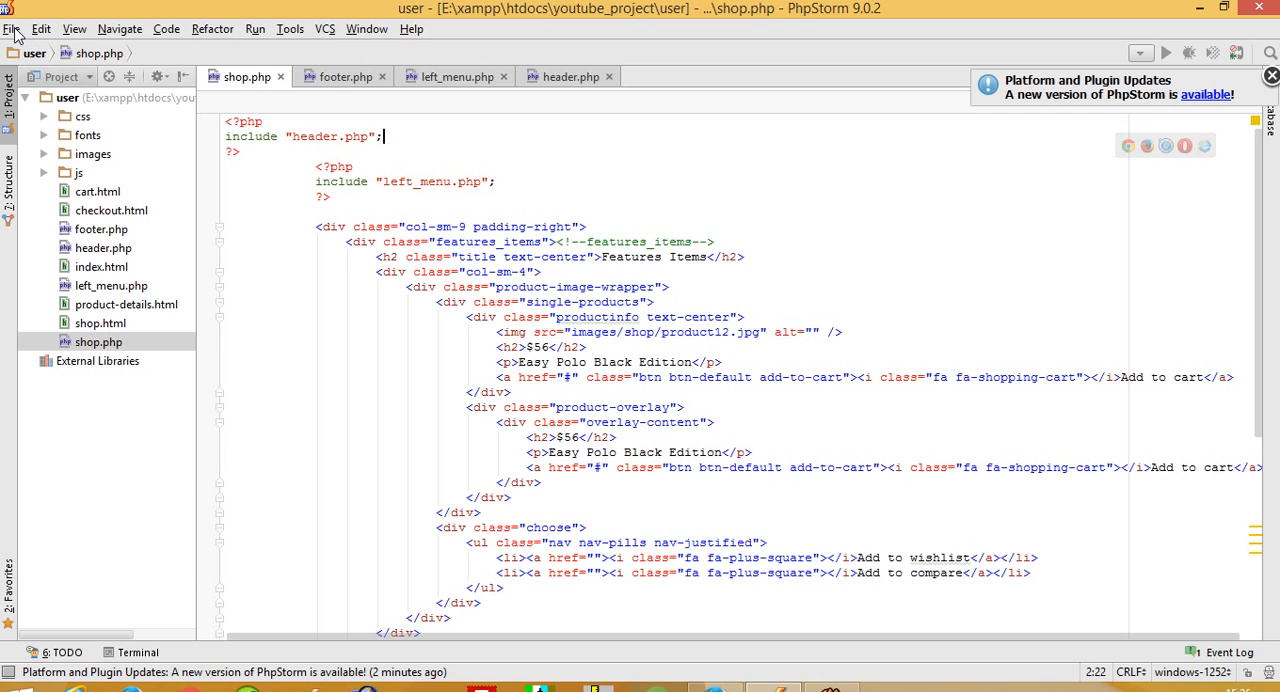
# - Browse drive E through xampp htdocs into youtube_project and its admin folder of PHP pages
pyautogui.click(40, 28)
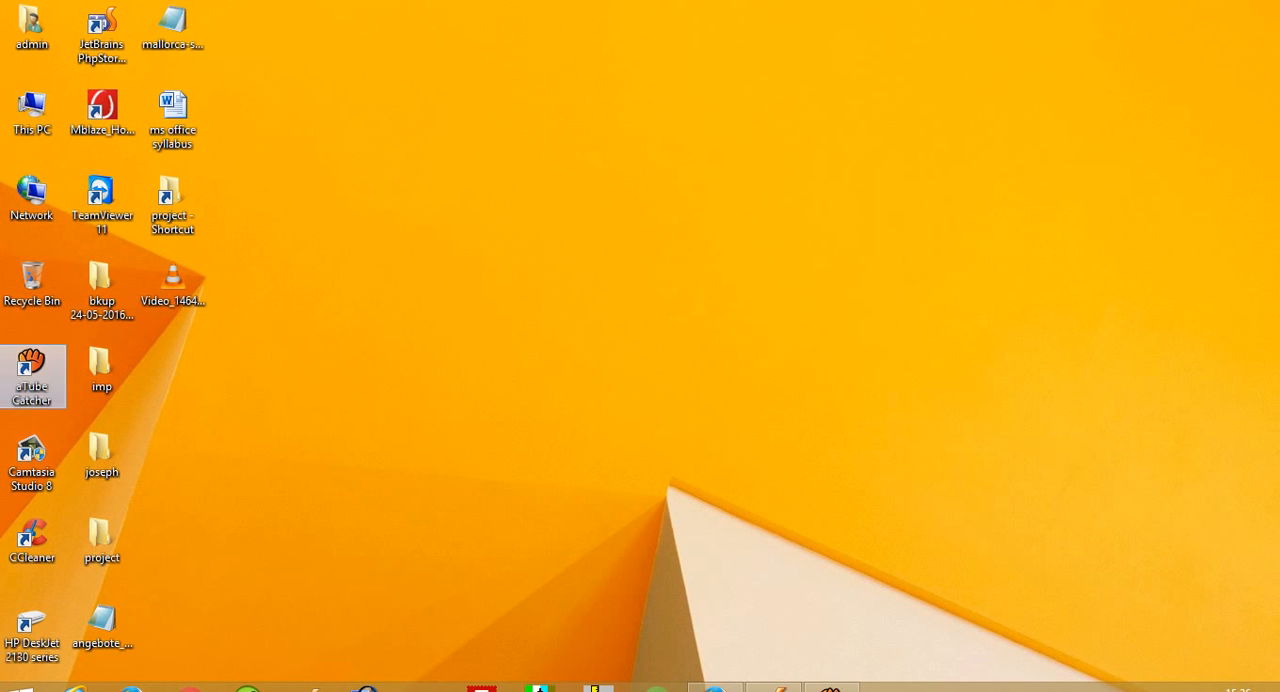
pyautogui.doubleClick(32, 112)
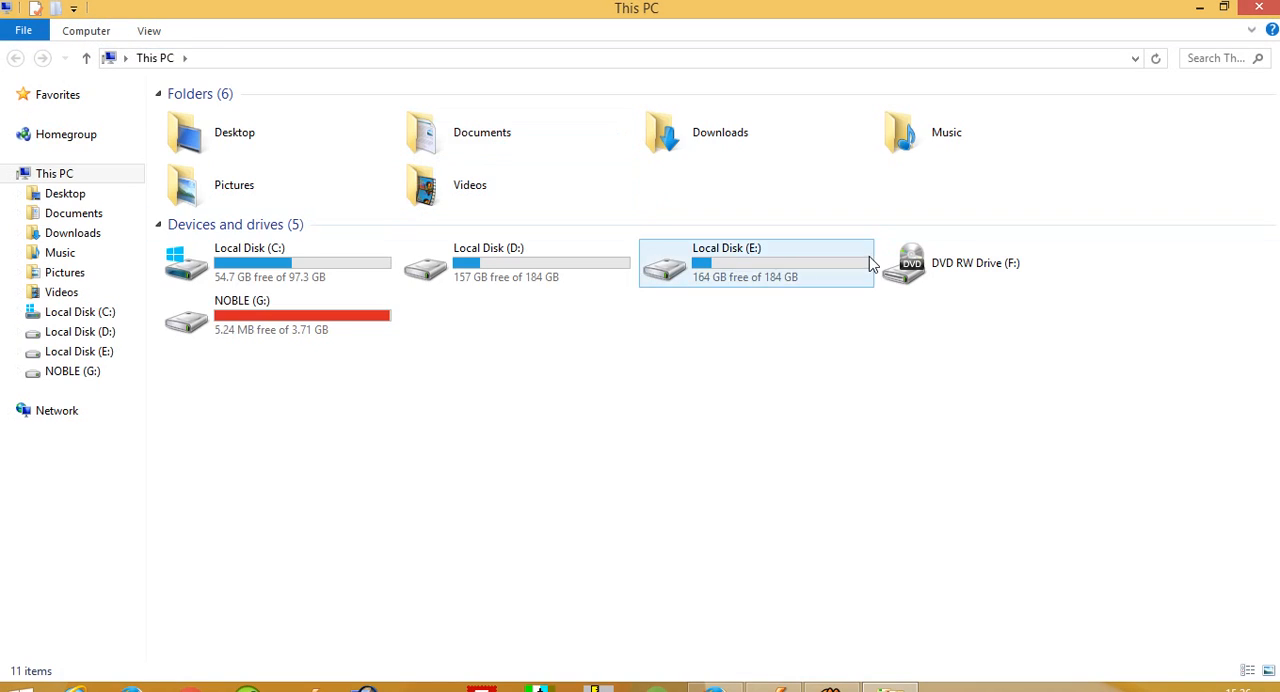
pyautogui.doubleClick(728, 262)
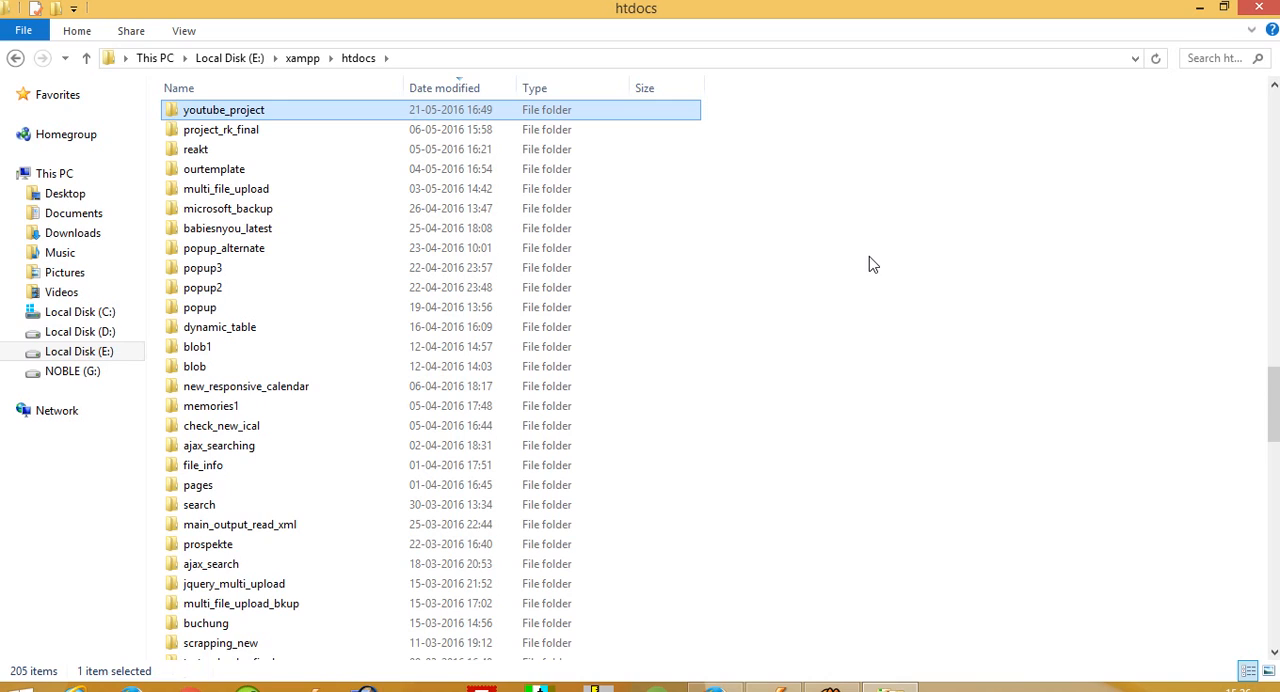
pyautogui.doubleClick(224, 108)
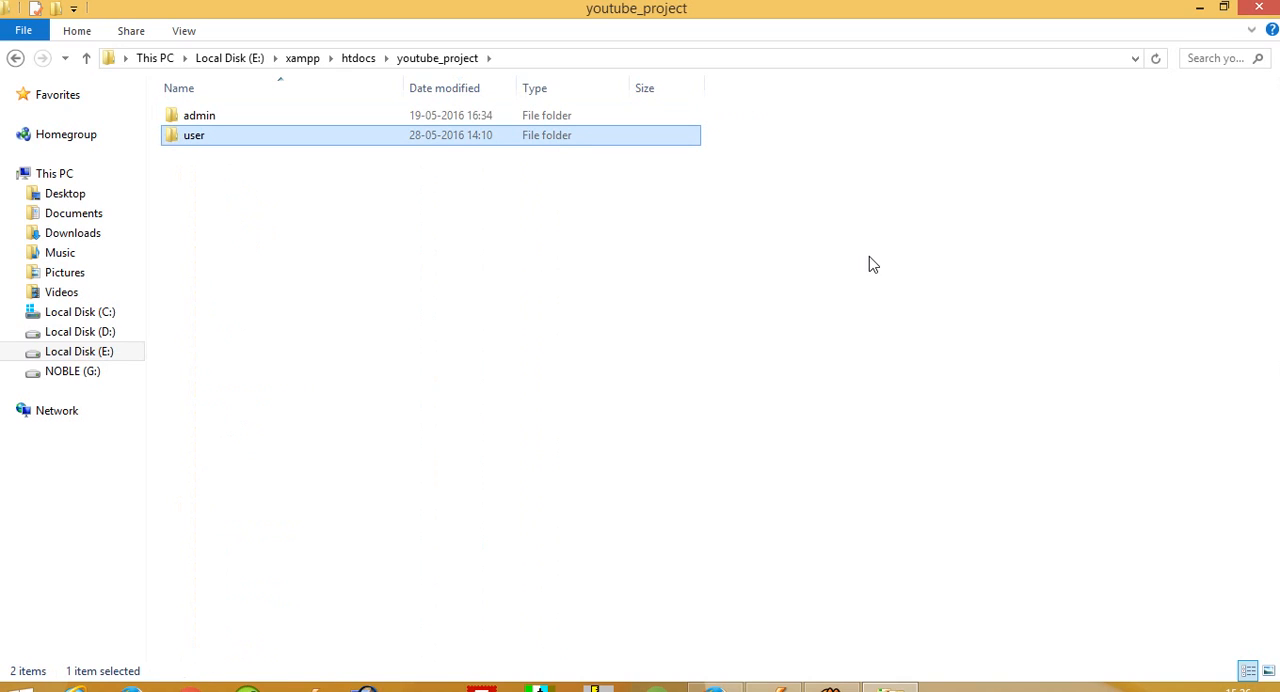
pyautogui.doubleClick(200, 114)
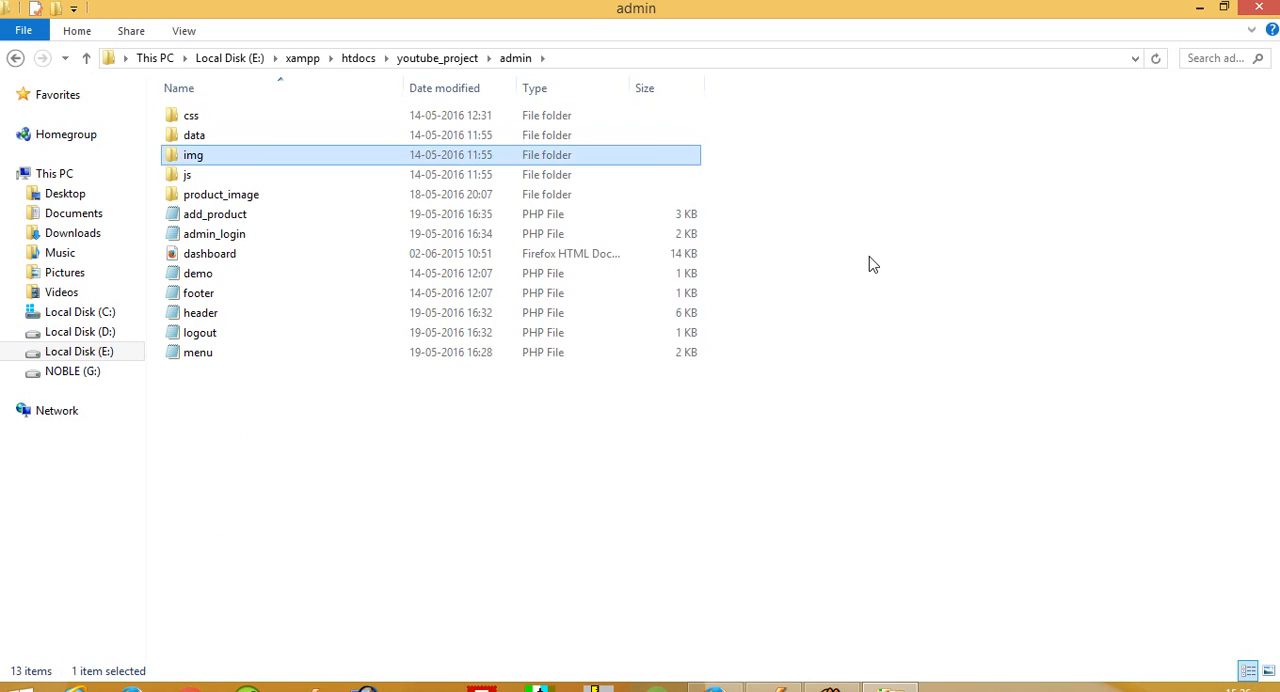
pyautogui.click(200, 332)
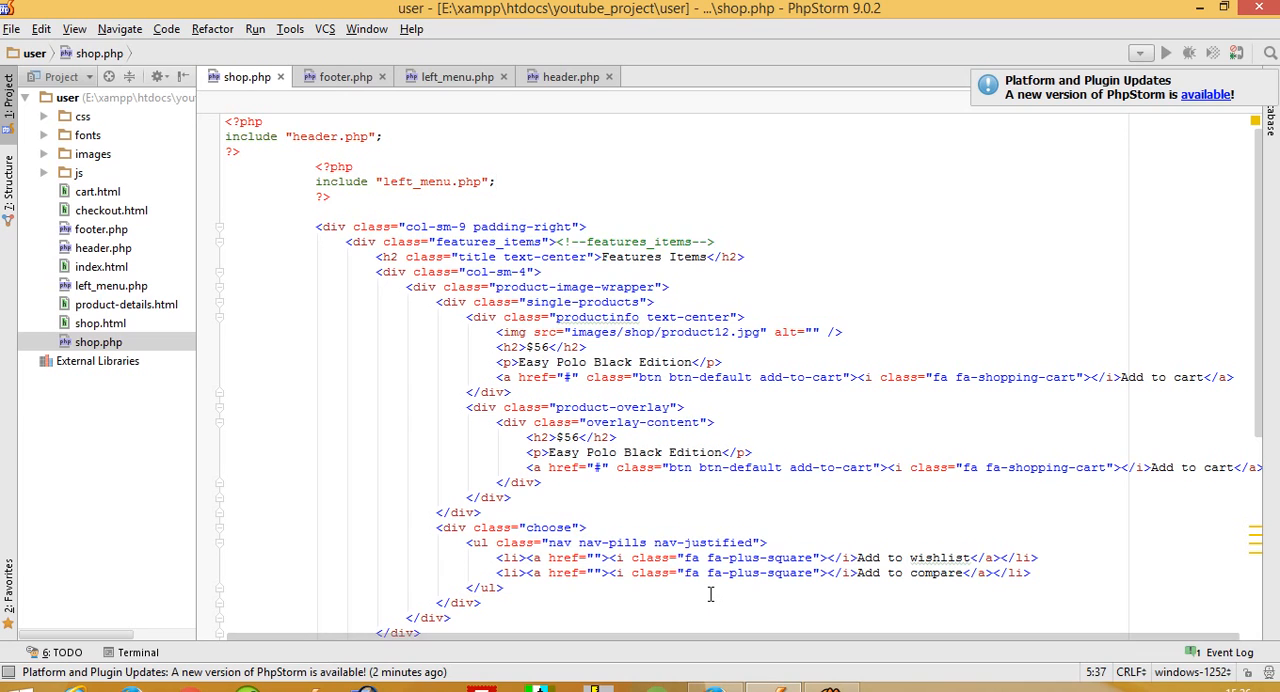
# - Add $link=mysqli_connect("localhost","root","") at the top of shop.php
pyautogui.write('$cp')
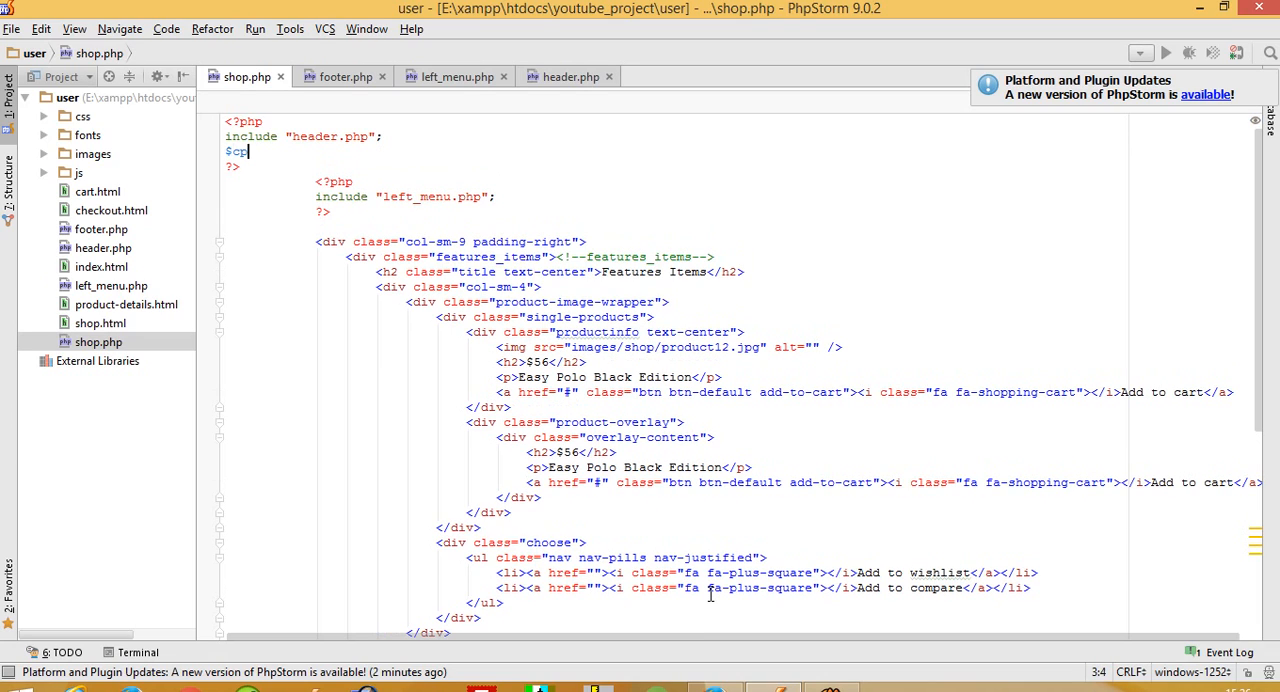
pyautogui.write('o')
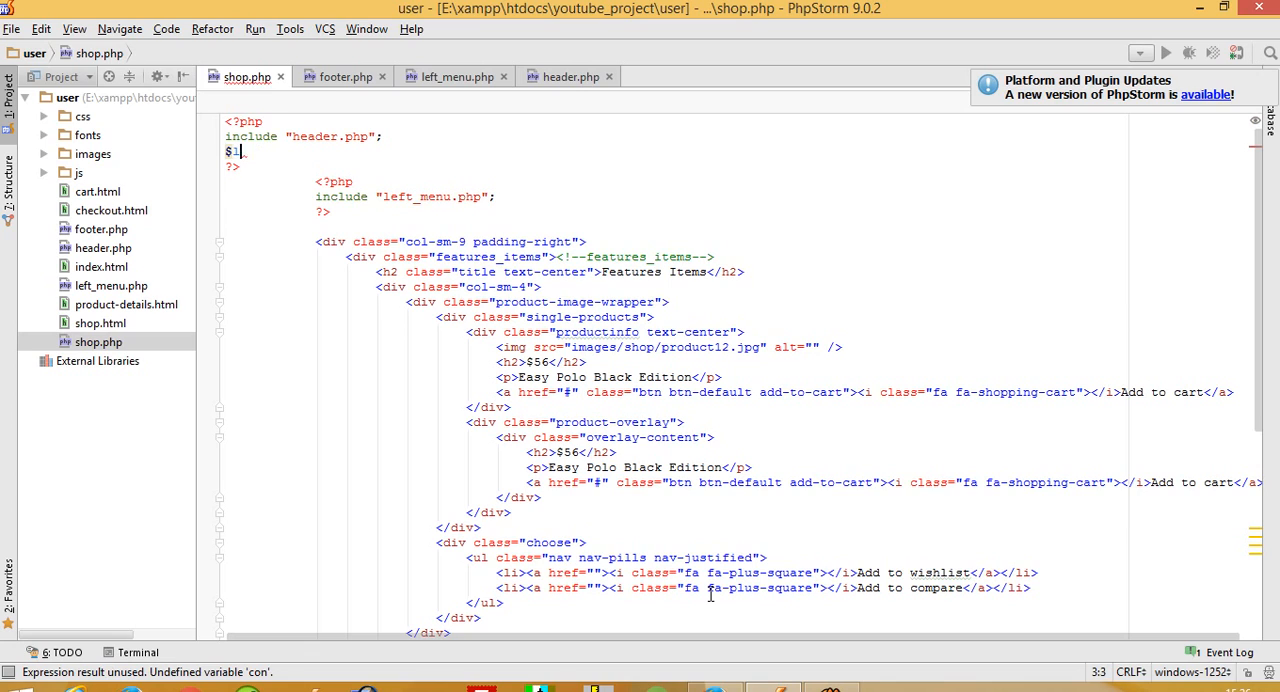
pyautogui.write('ink=')
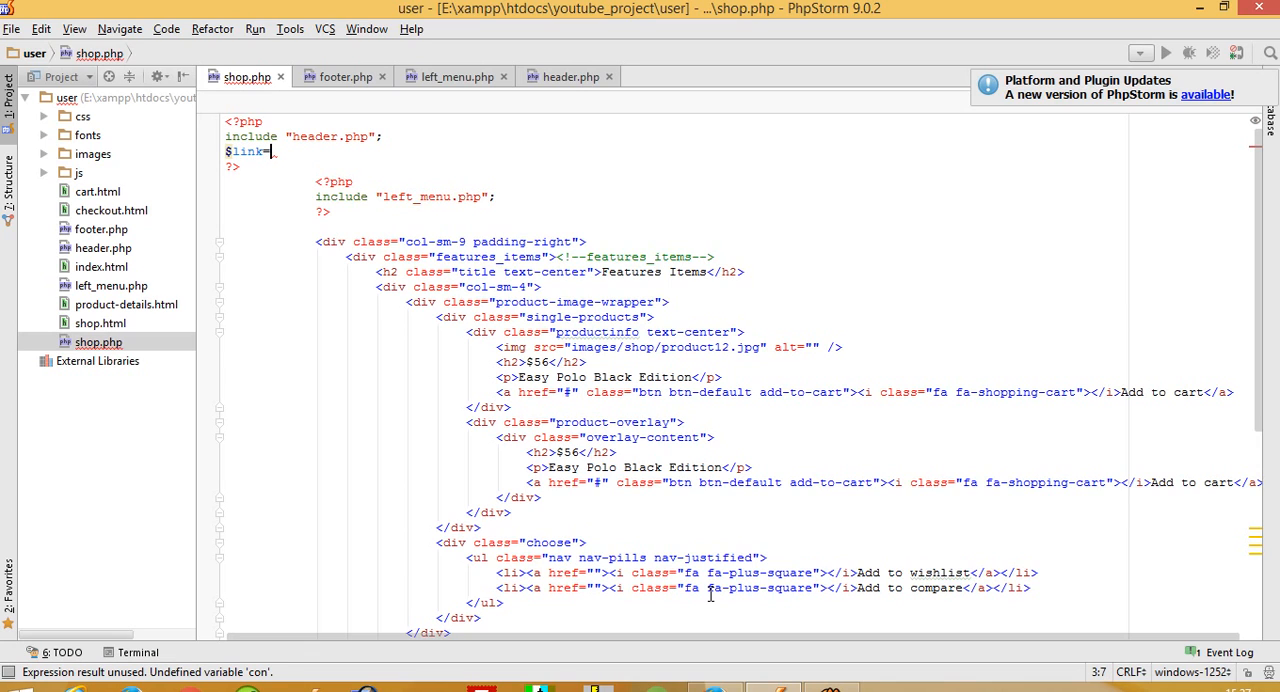
pyautogui.write('mysql_connect();')
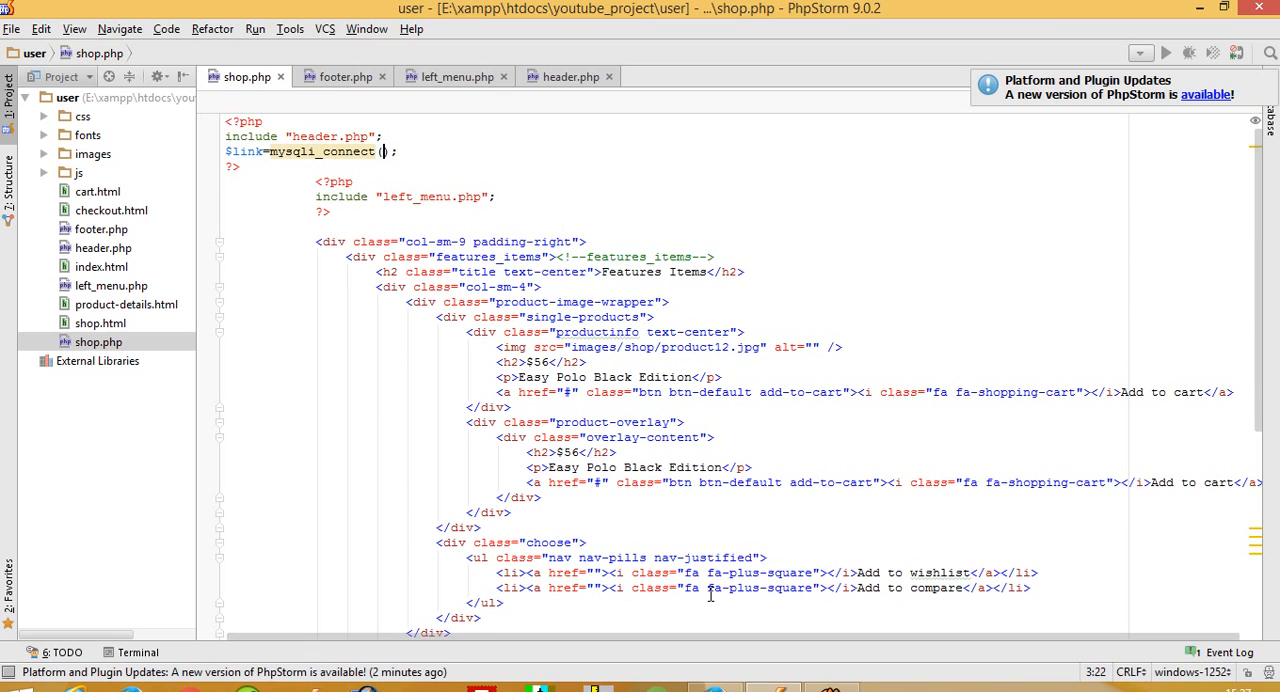
pyautogui.write('"","",""')
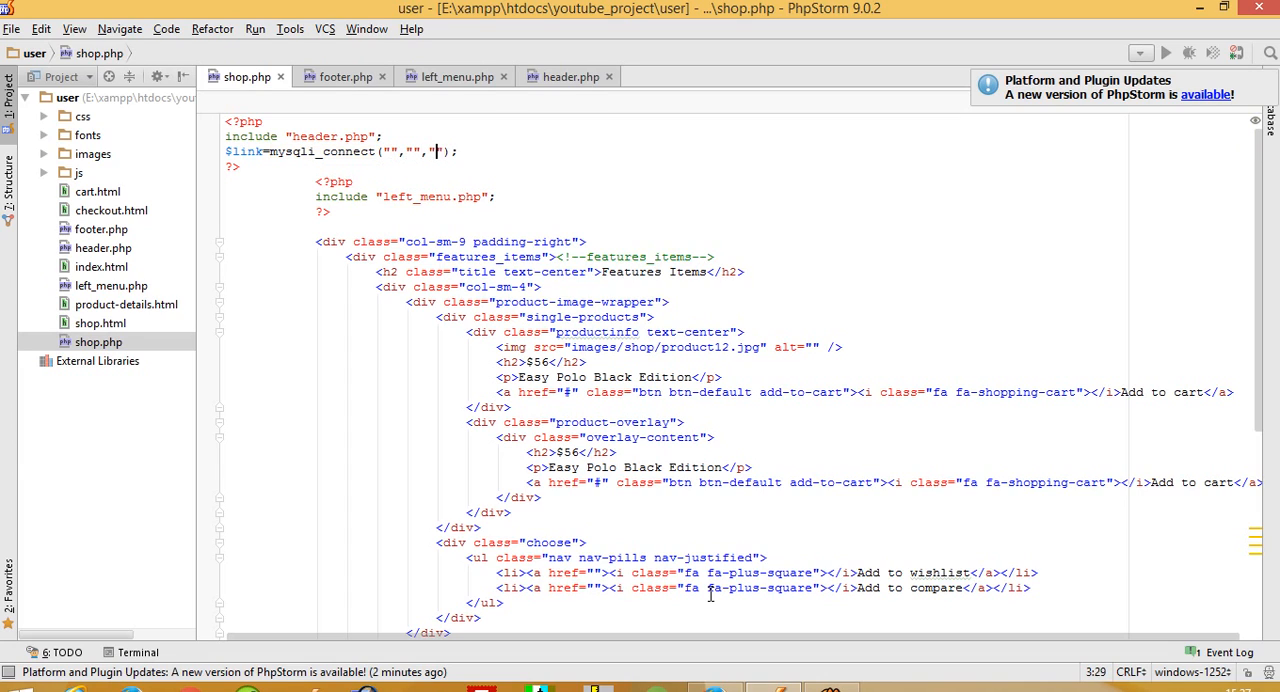
pyautogui.write('localhost')
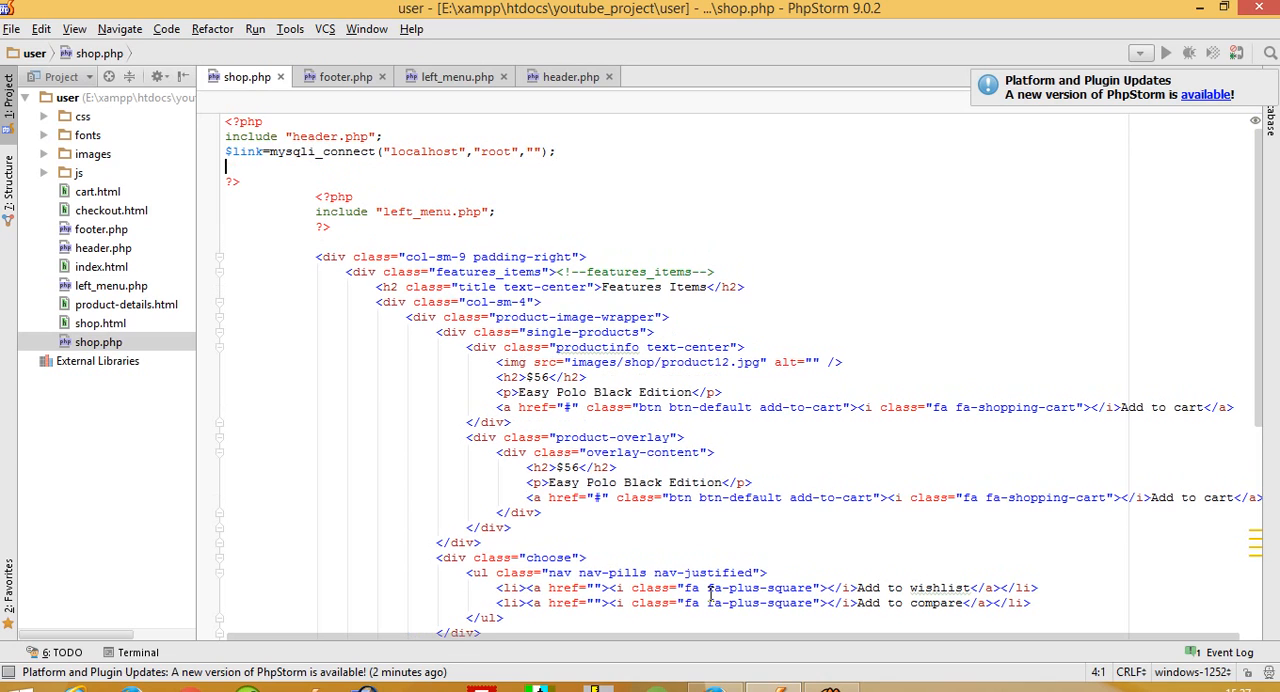
# - Begin a mysqli_select_db("") call below the connection line
pyautogui.write('m')
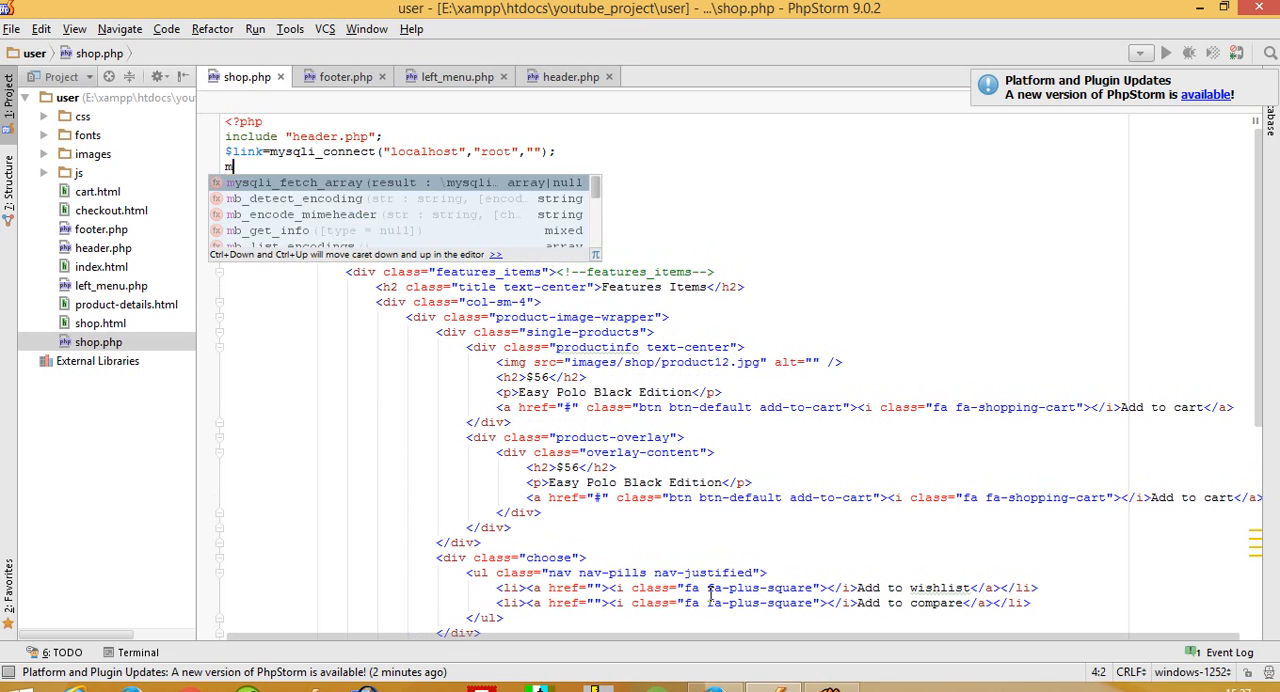
pyautogui.write('ysqli_select_db();')
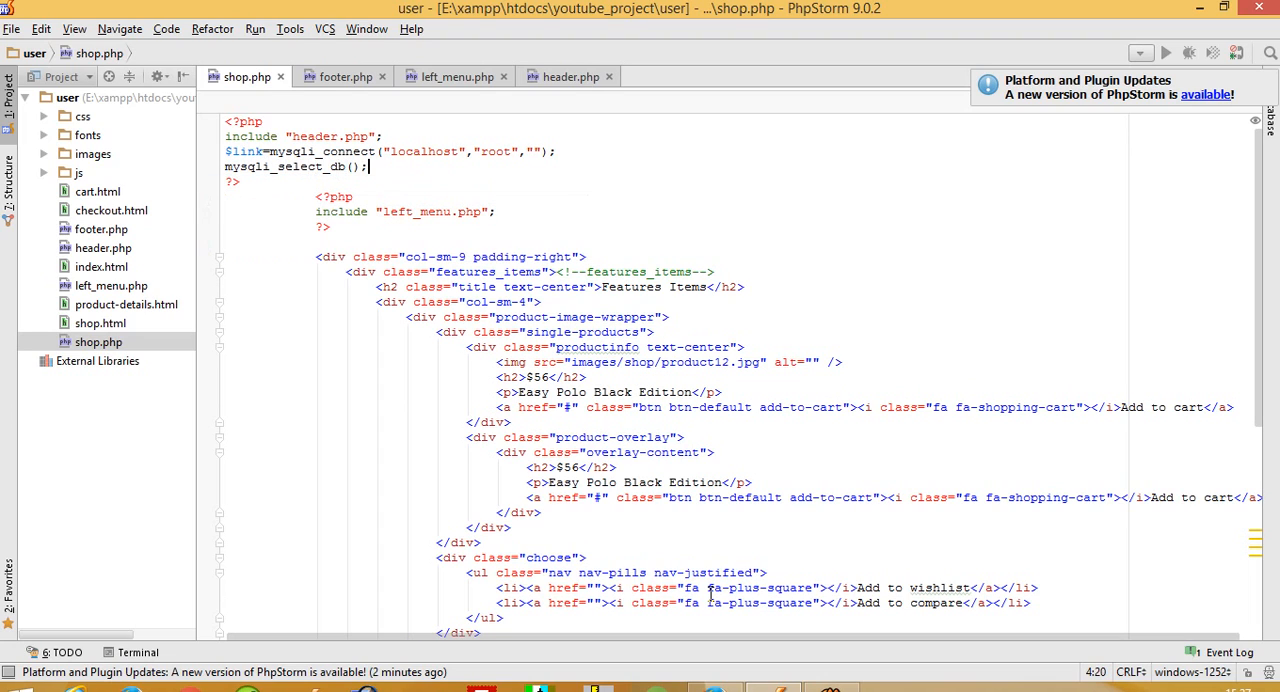
pyautogui.write('""')
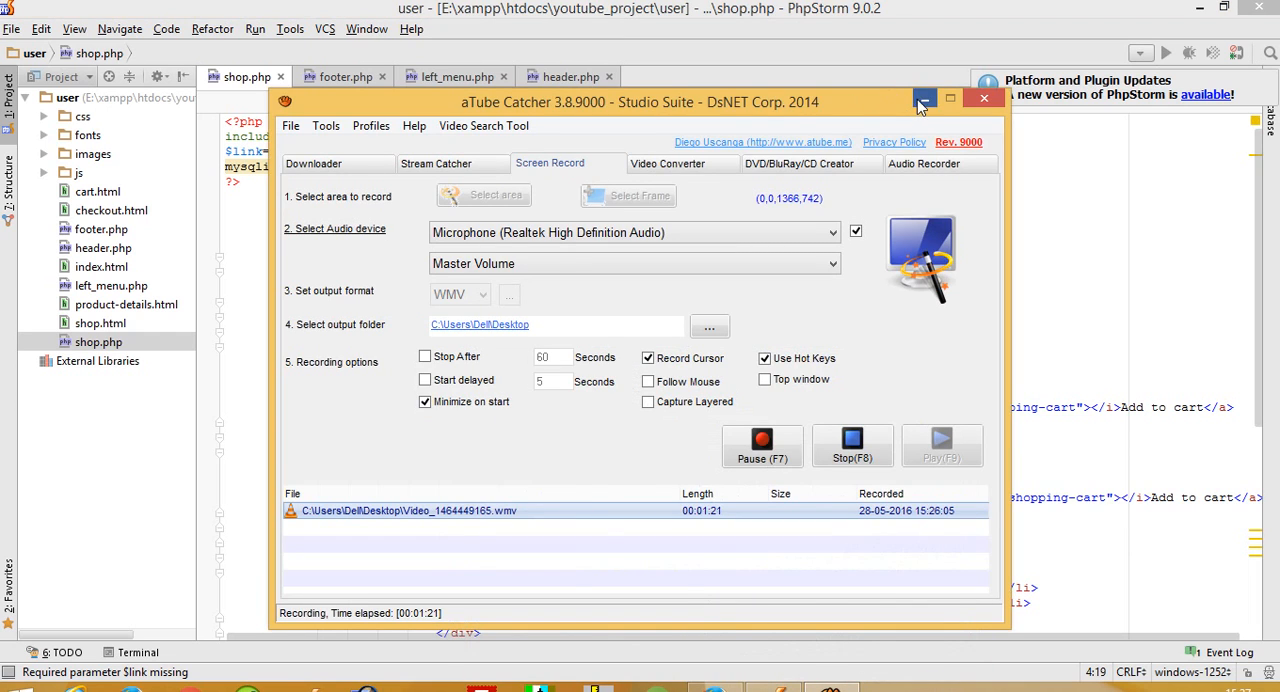
# - Name youtube_project as the database in mysqli_select_db, checking the product table in phpMyAdmin
pyautogui.click(924, 98)
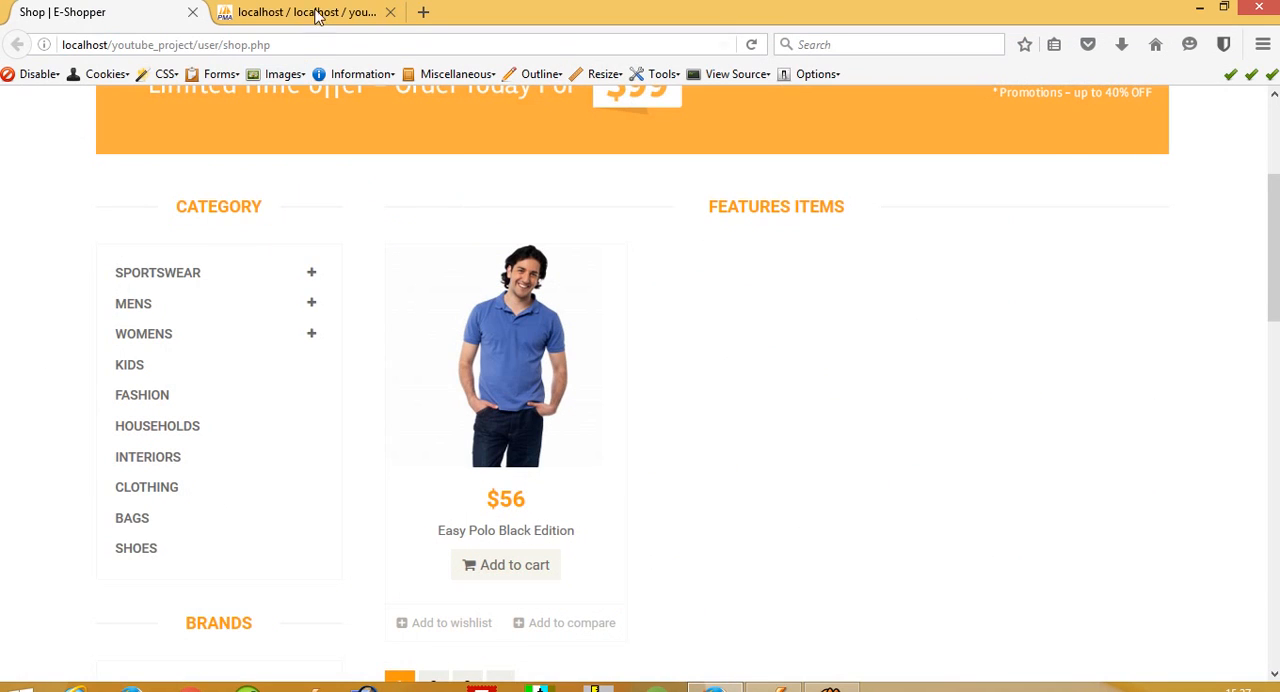
pyautogui.click(304, 12)
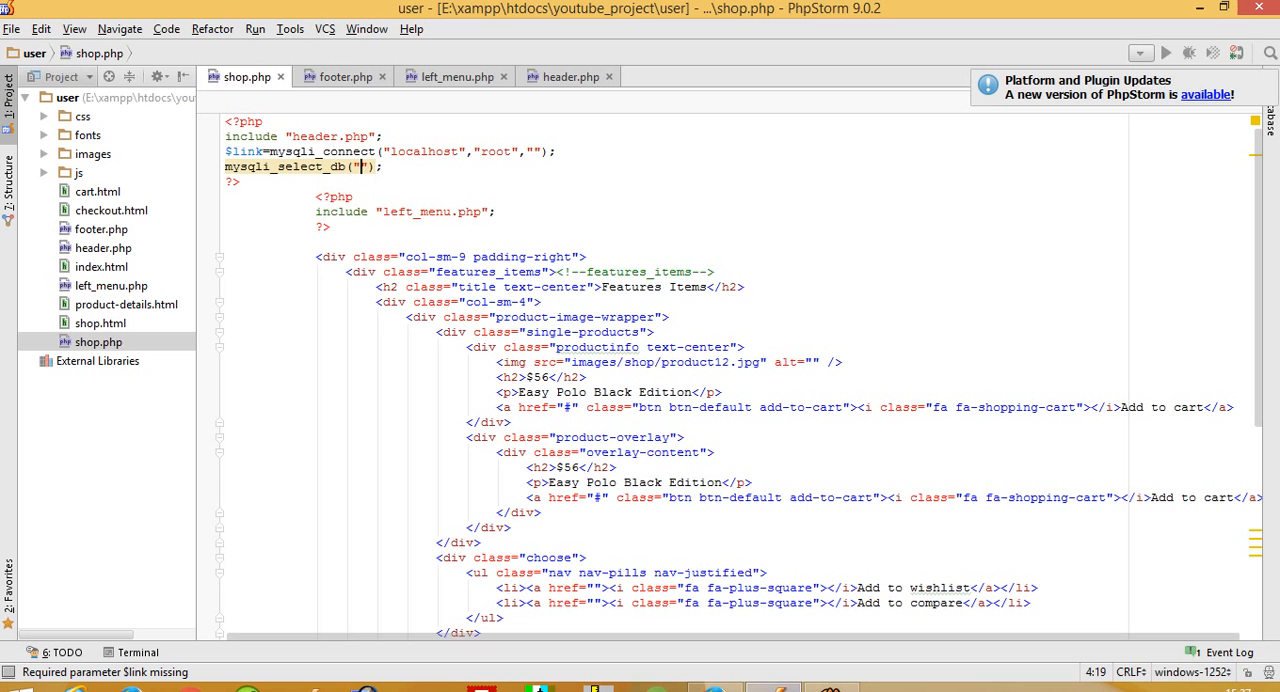
pyautogui.write('youtube')
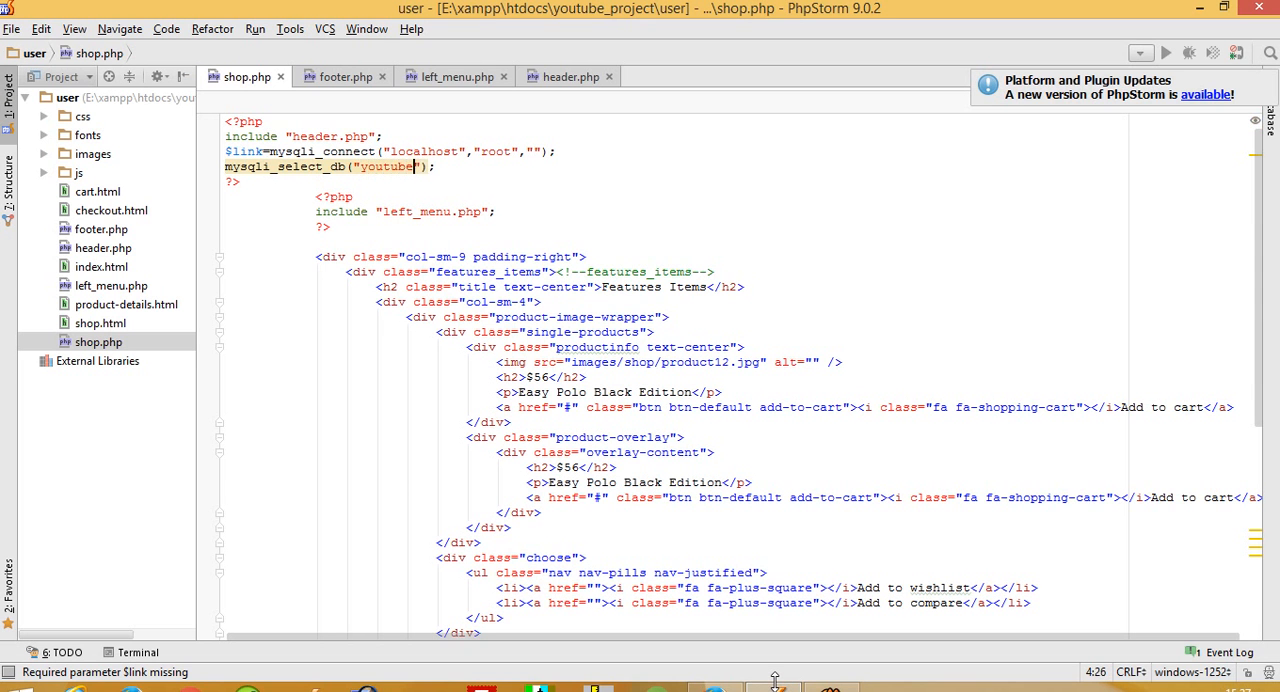
pyautogui.write('_')
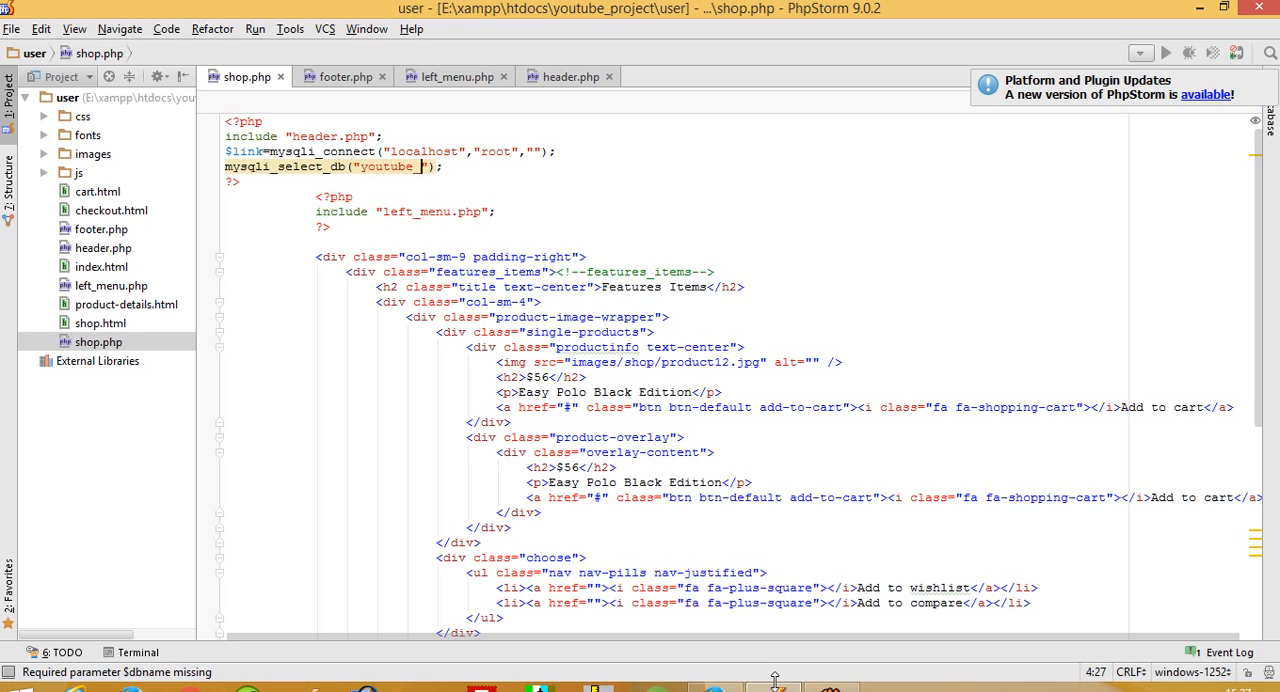
pyautogui.write('project')
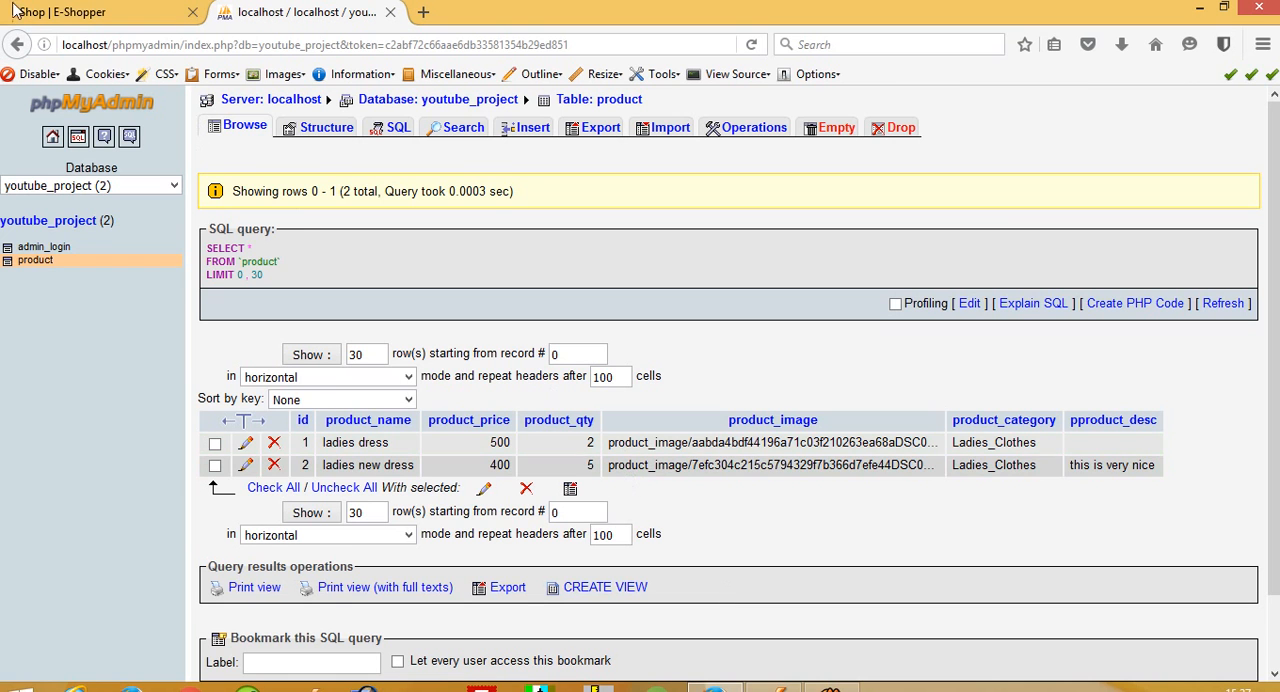
pyautogui.click(100, 12)
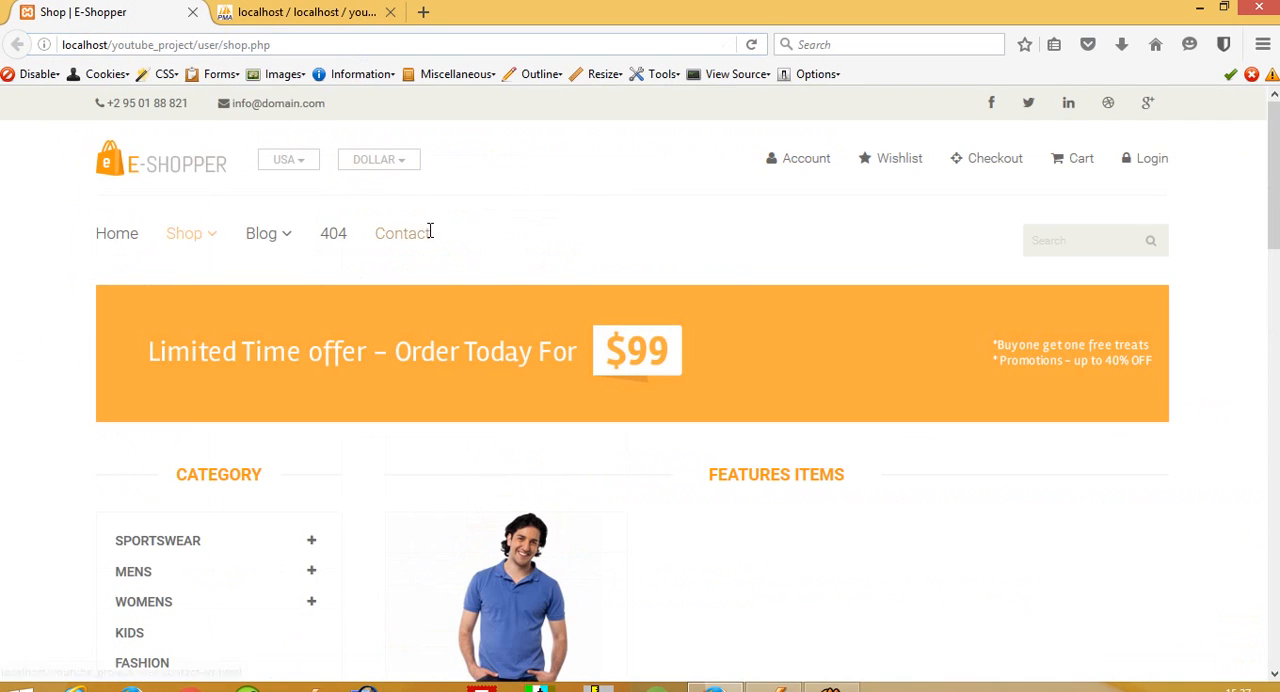
# - Add $res=mysqli_query($link,"select * from product") to fetch every product row
pyautogui.scroll(-3)
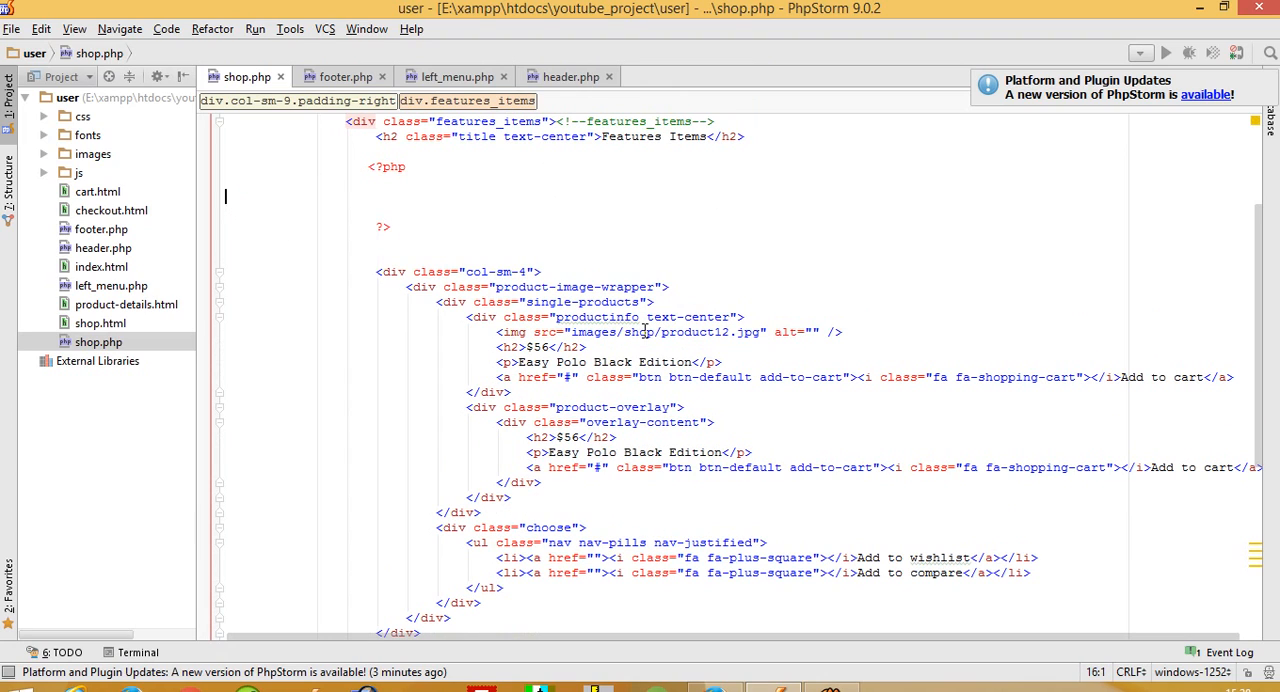
pyautogui.write('$res=')
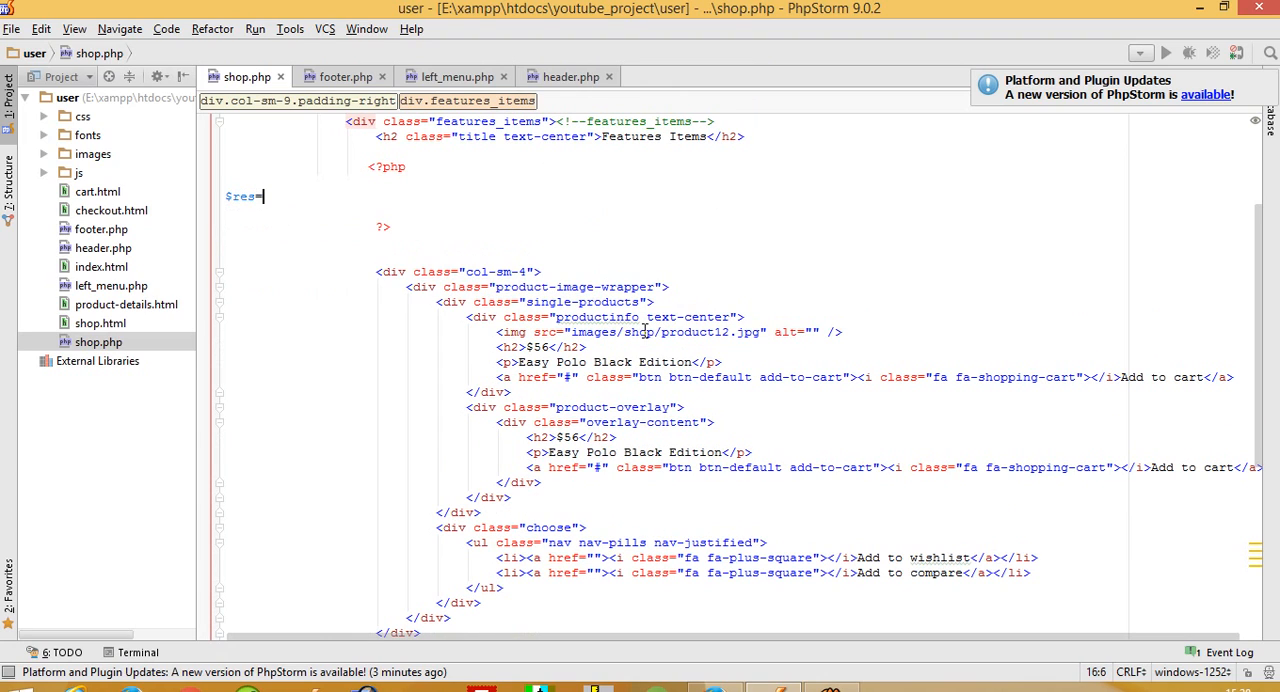
pyautogui.write('mysqli_query')
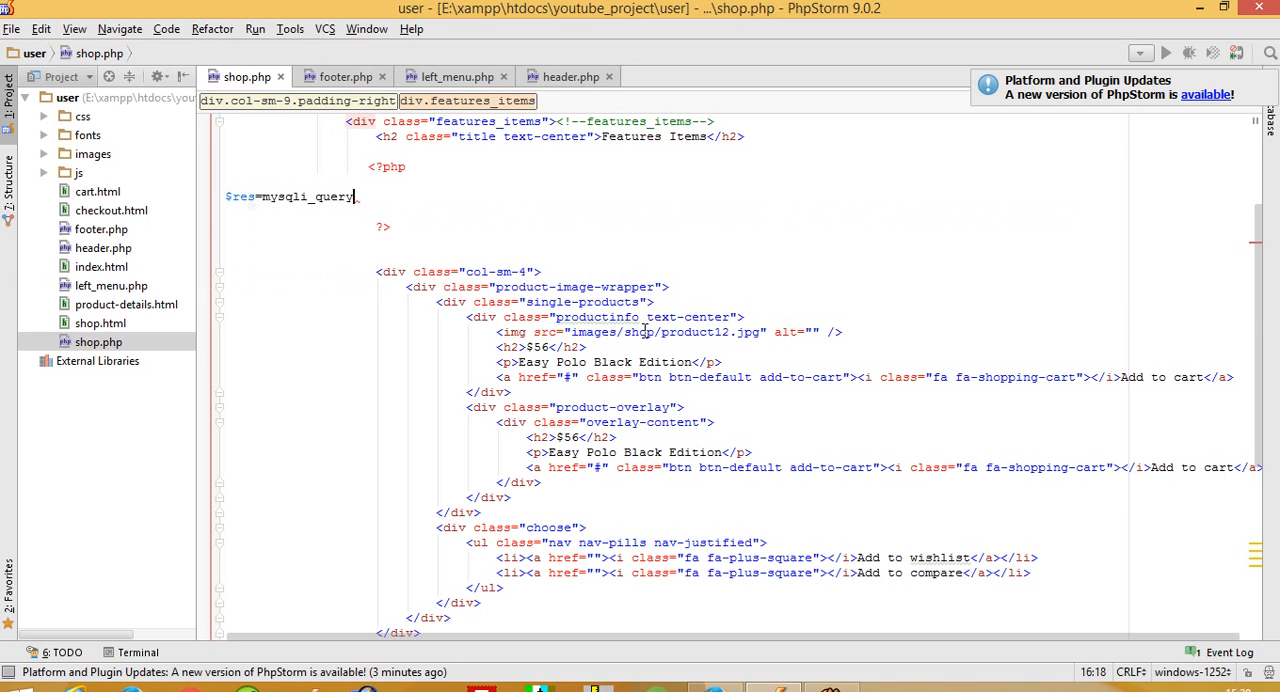
pyautogui.write('($link,"')
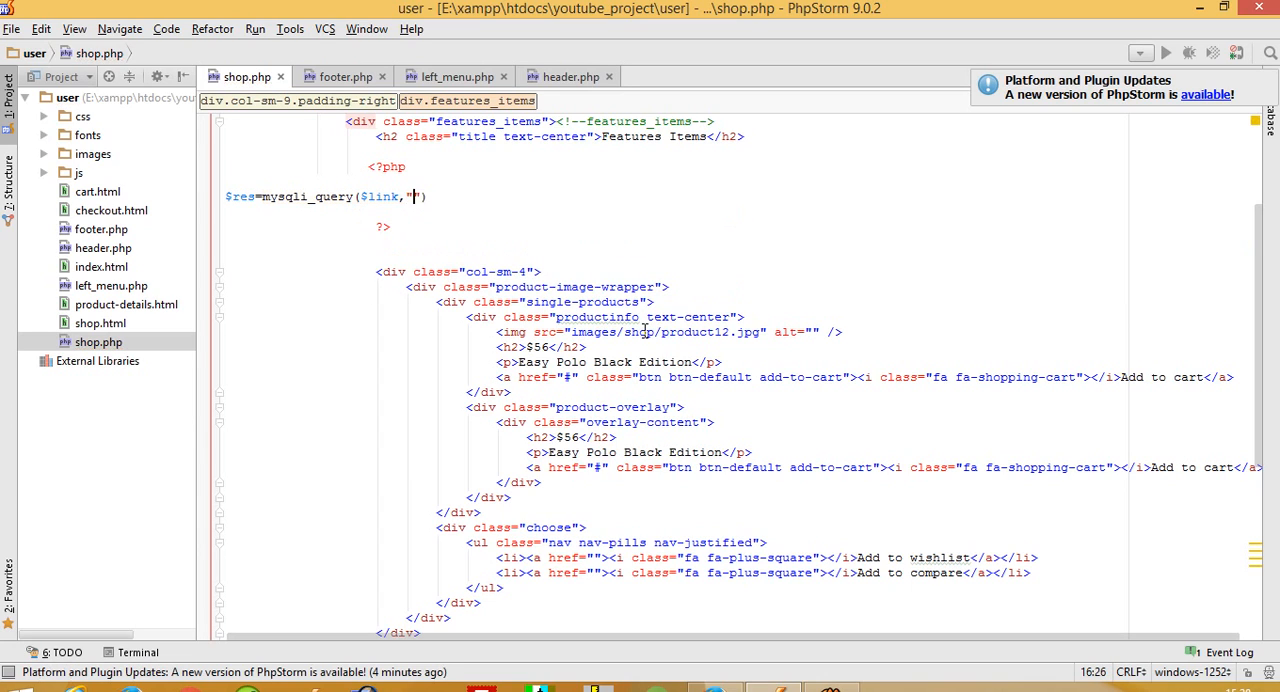
pyautogui.write('select * from')
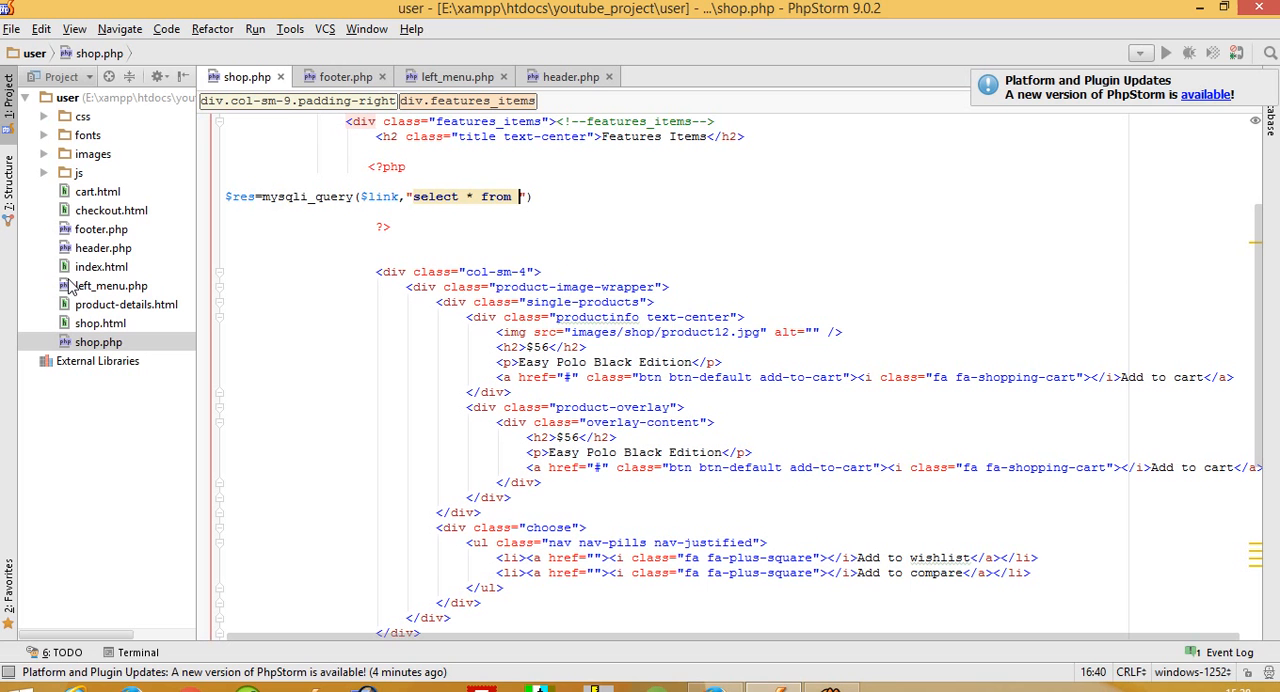
pyautogui.write('prod')
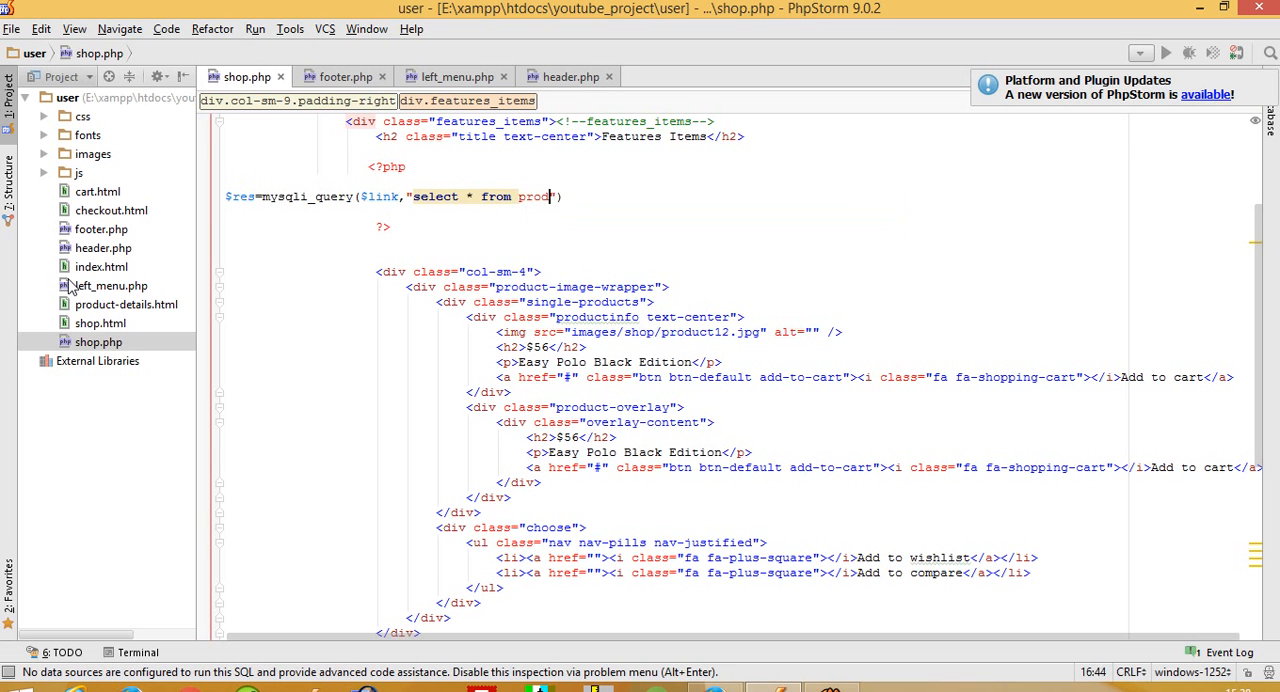
pyautogui.write('uct");')
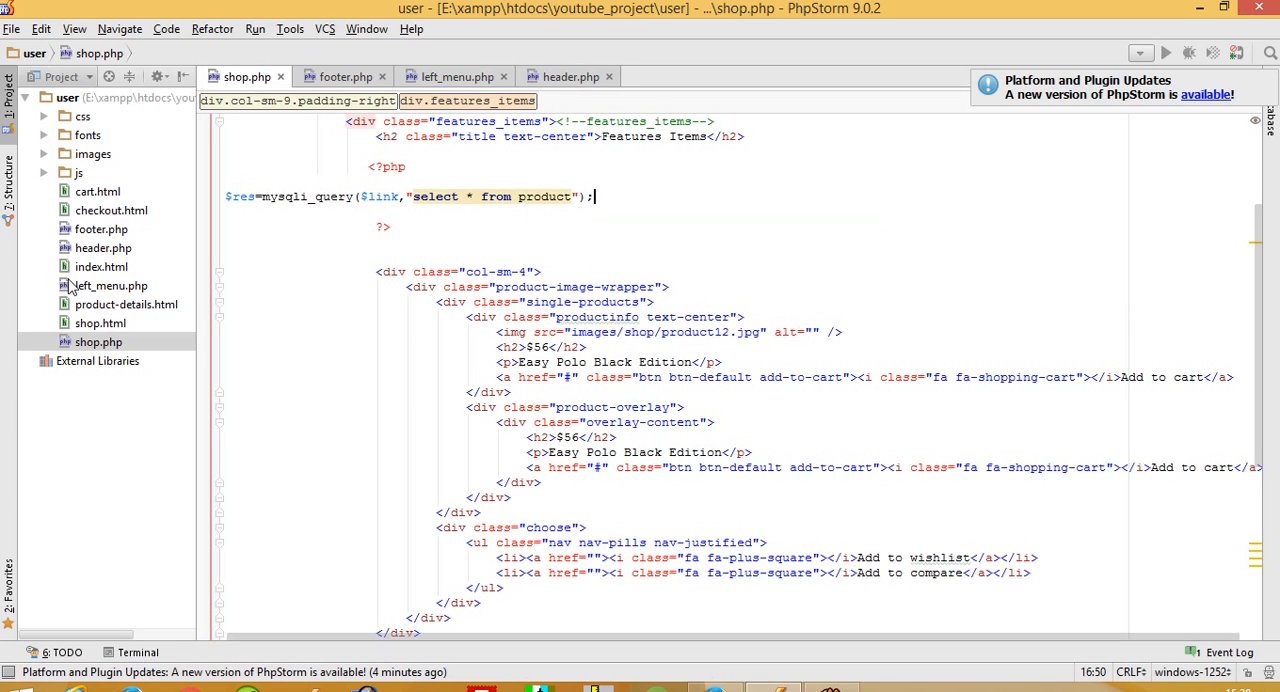
# - Wrap the product card markup in a while($row=mysqli_fetch($res)) loop
pyautogui.write('while')
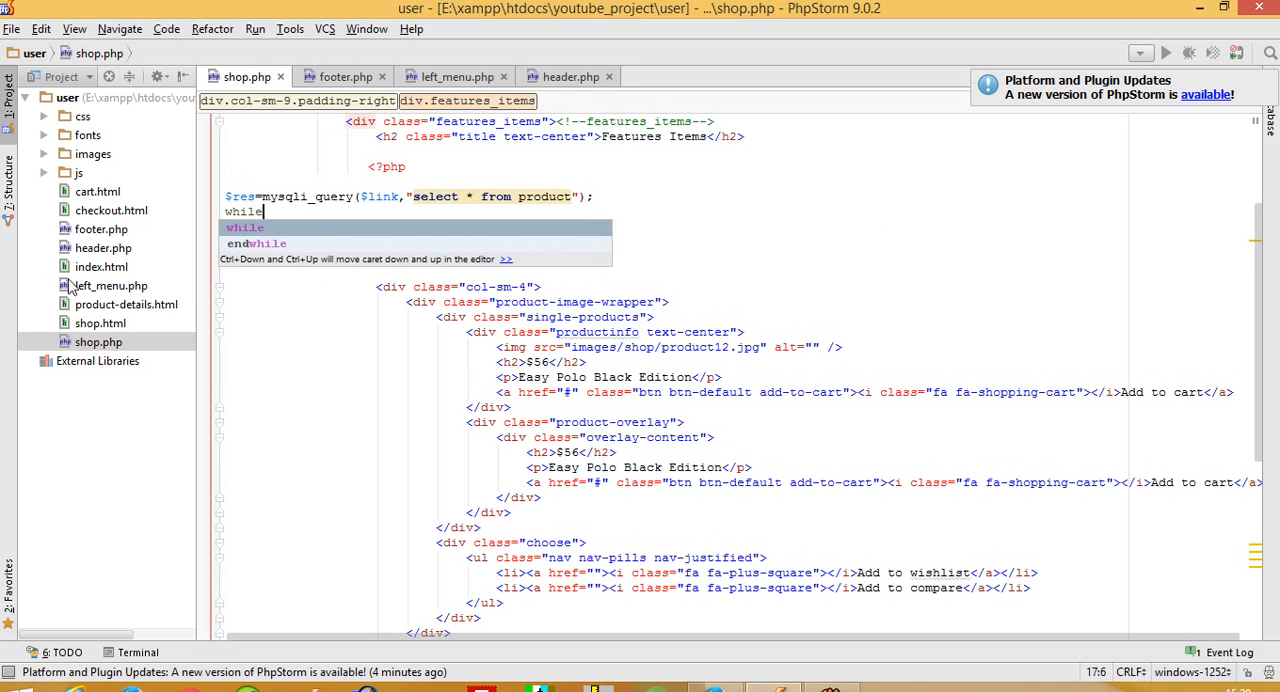
pyautogui.write('($row=')
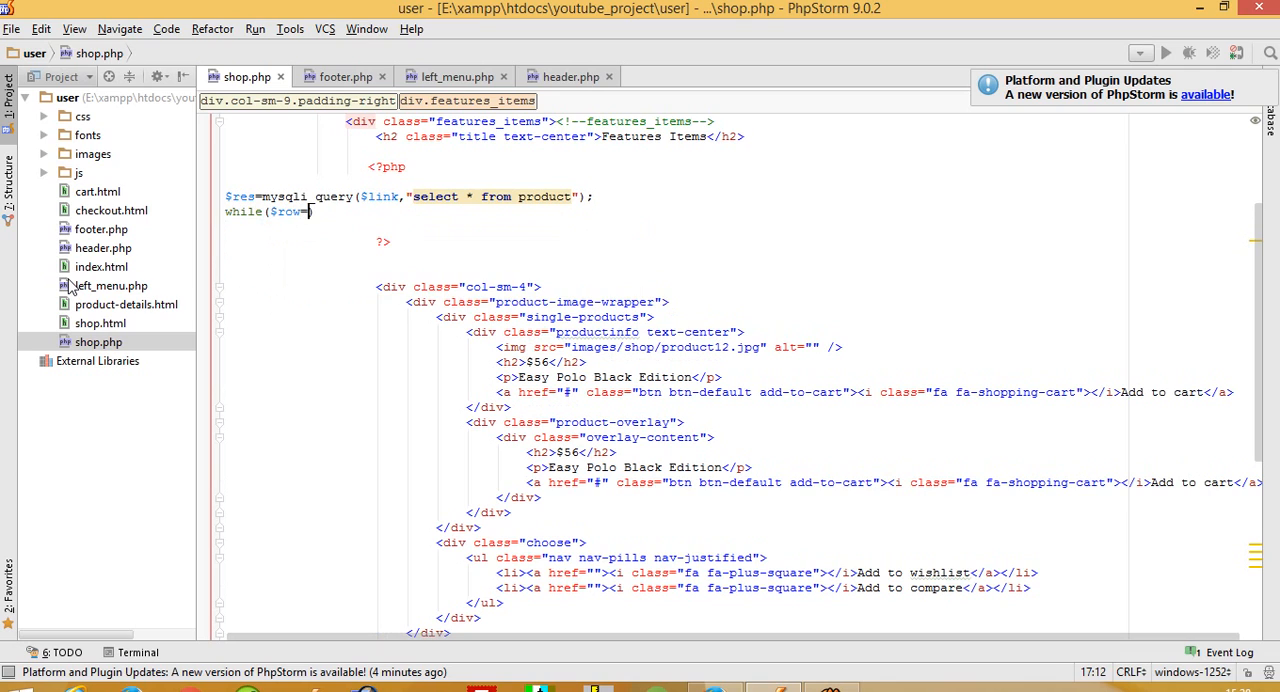
pyautogui.write('mysqli_fetch($res')
pyautogui.write('?>')
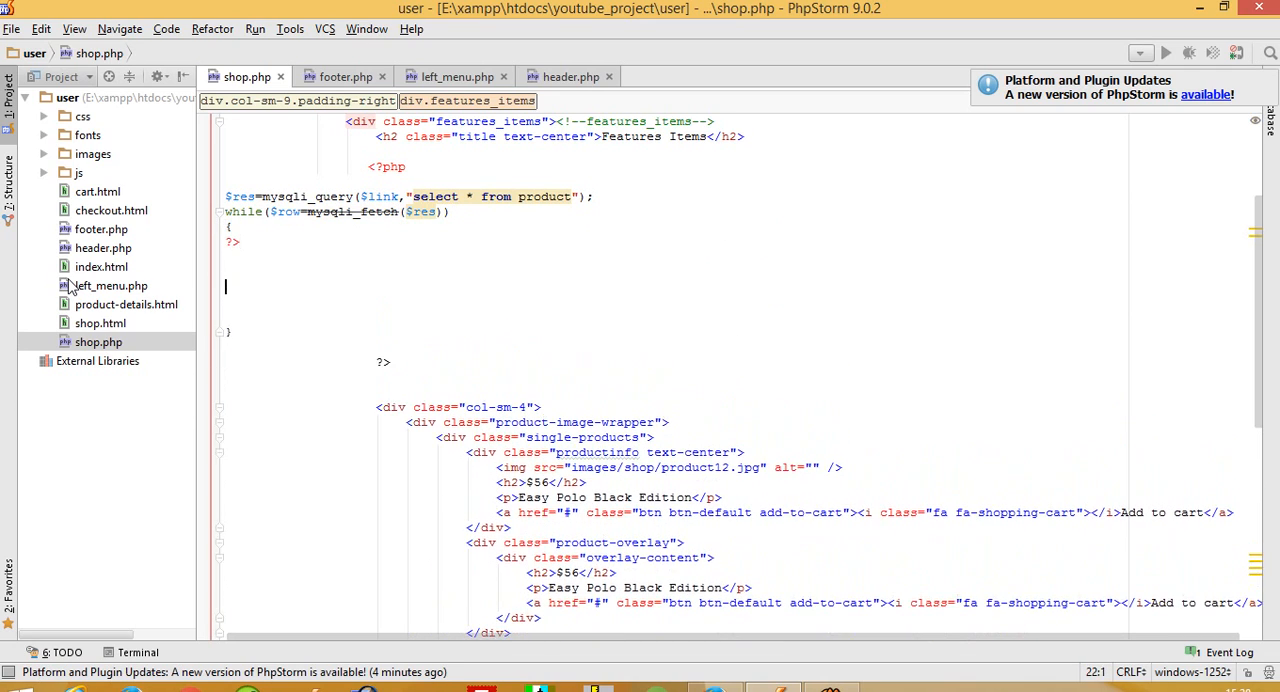
pyautogui.write('<?php')
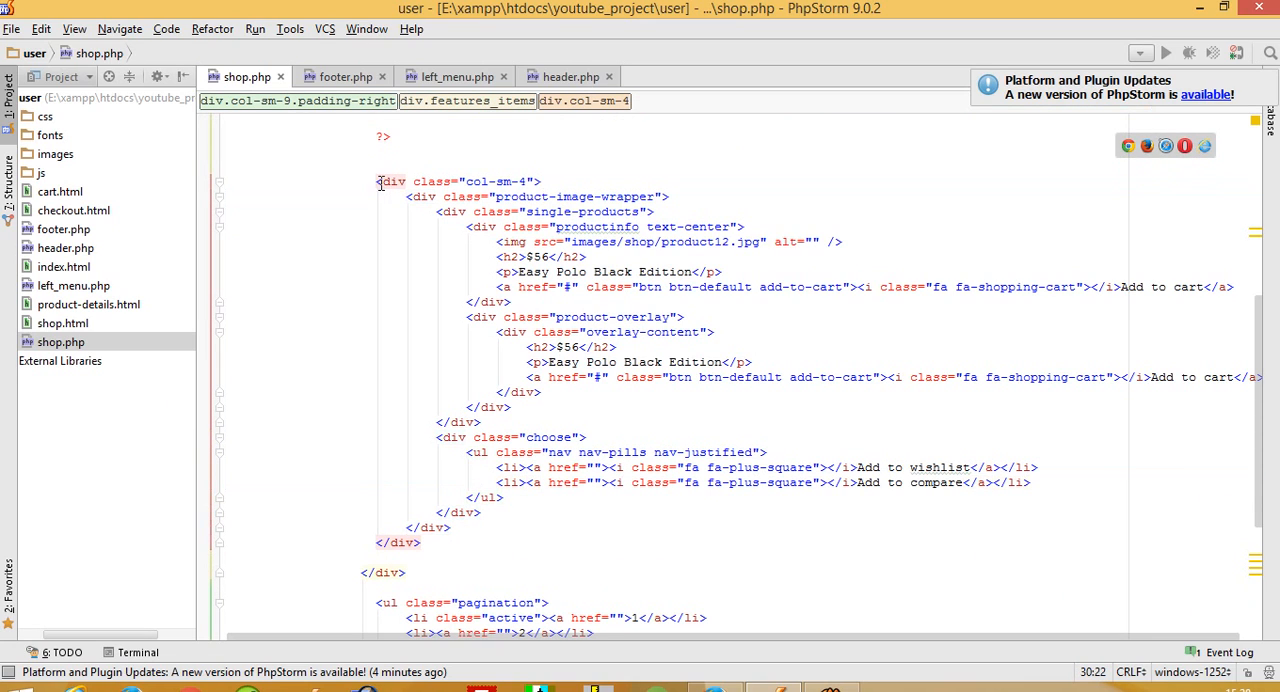
pyautogui.moveTo(376, 192)
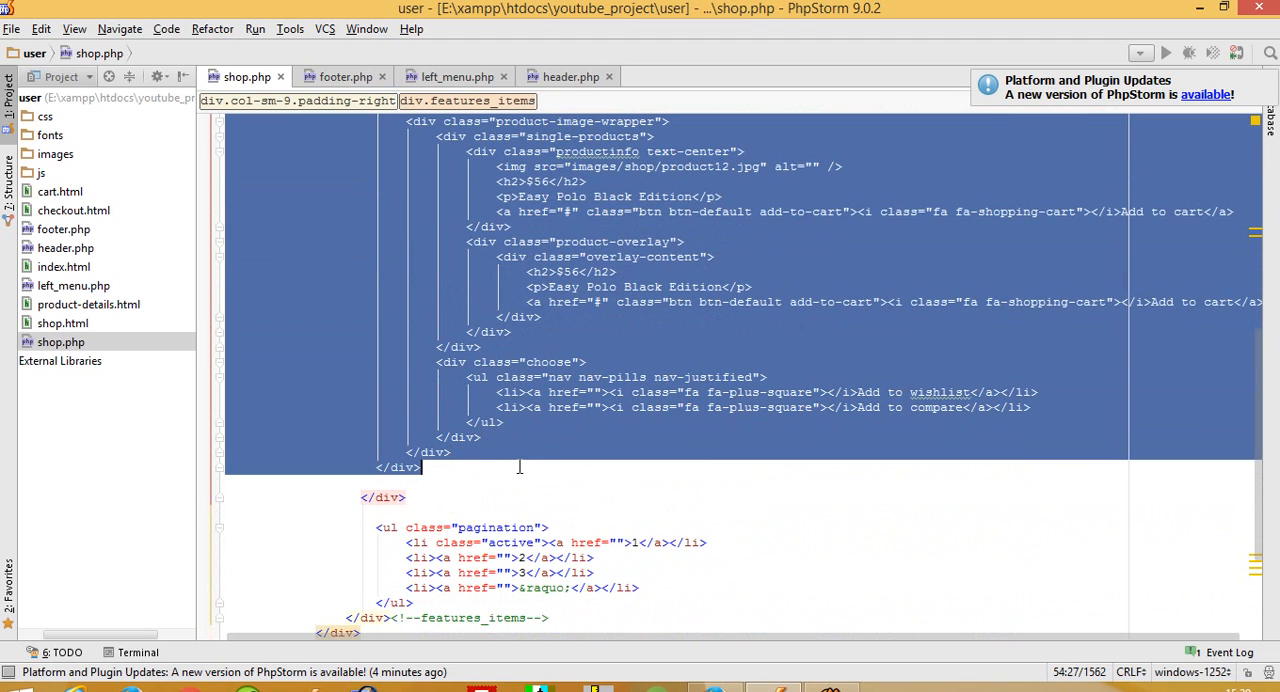
# - Fix mysqli_fetch to mysqli_fetch_array so the shop page repeats the card once per product
pyautogui.scroll(3)
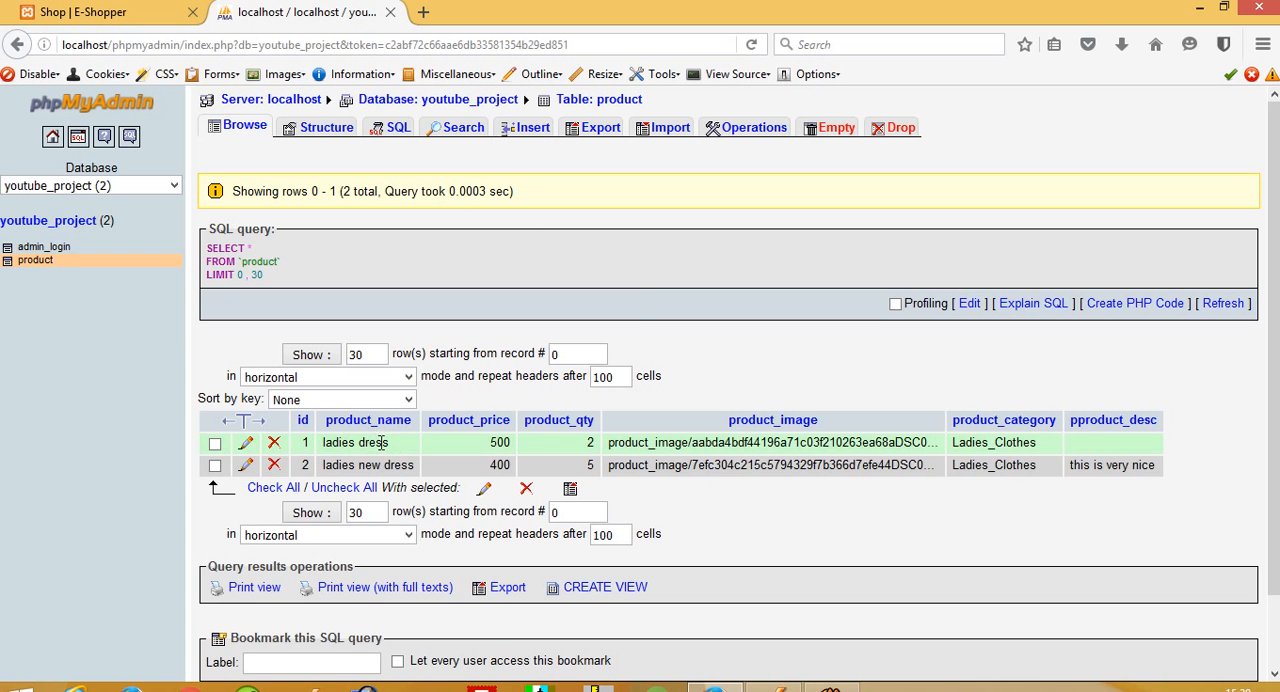
pyautogui.click(100, 12)
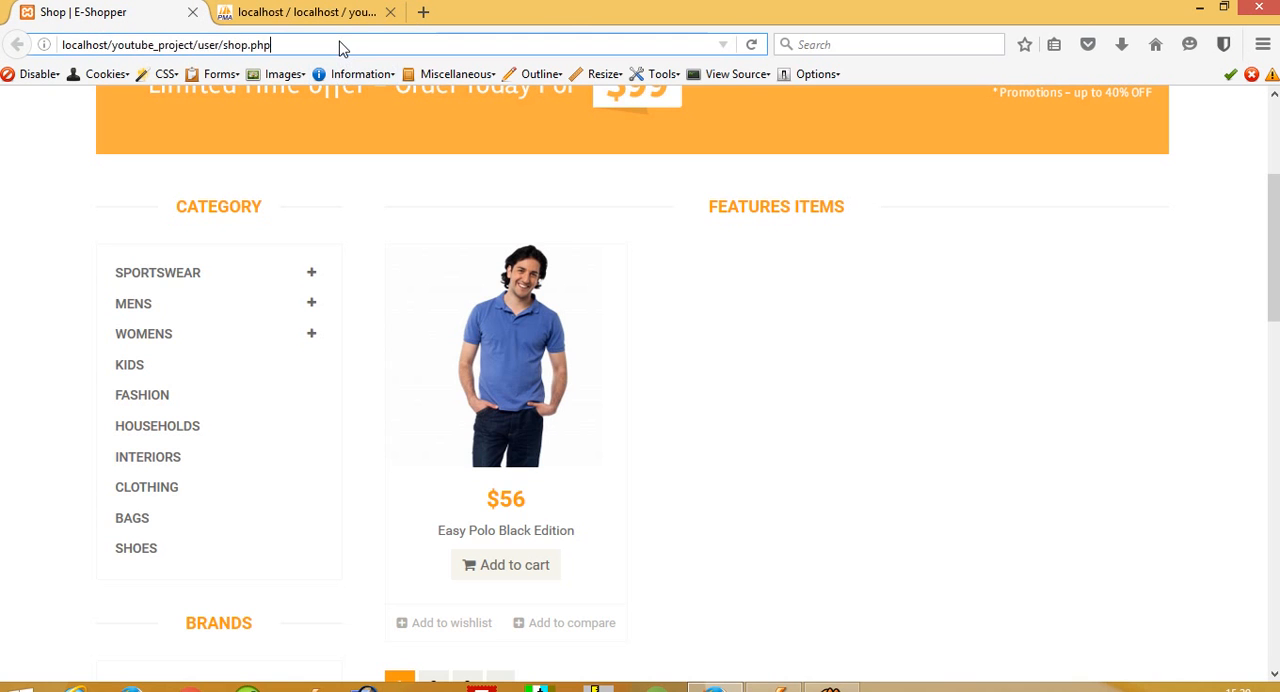
pyautogui.scroll(3)
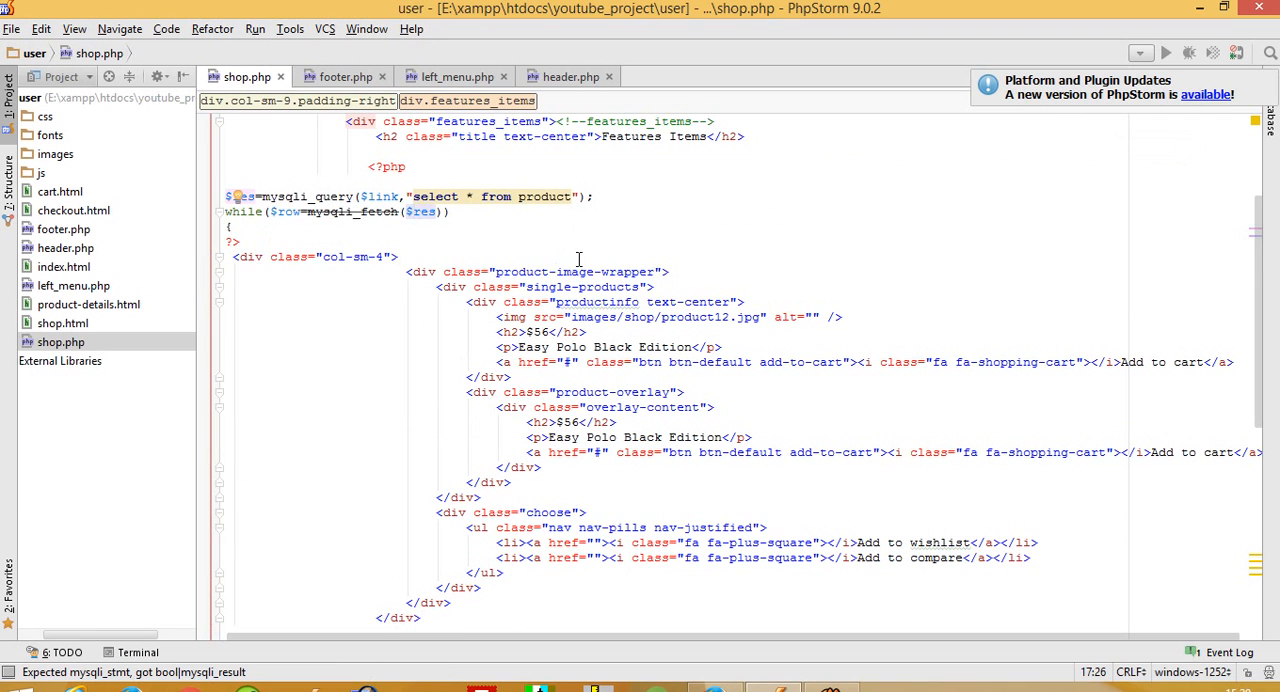
pyautogui.write('_a')
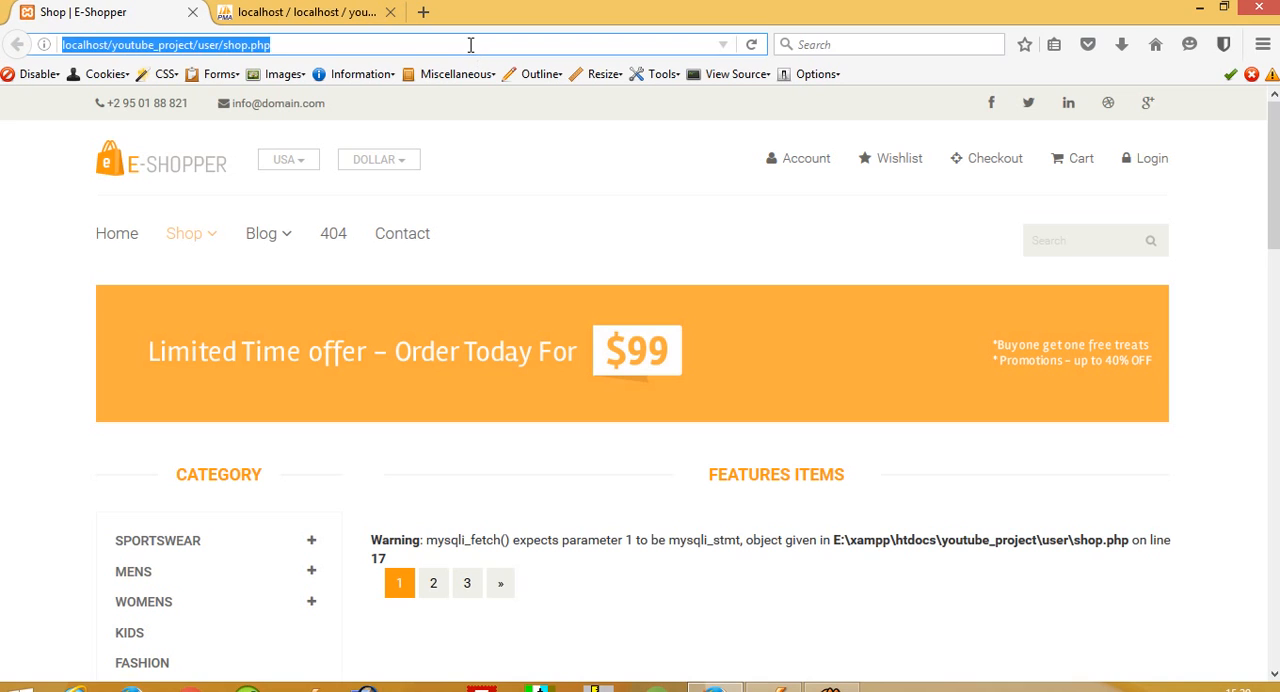
pyautogui.scroll(-3)
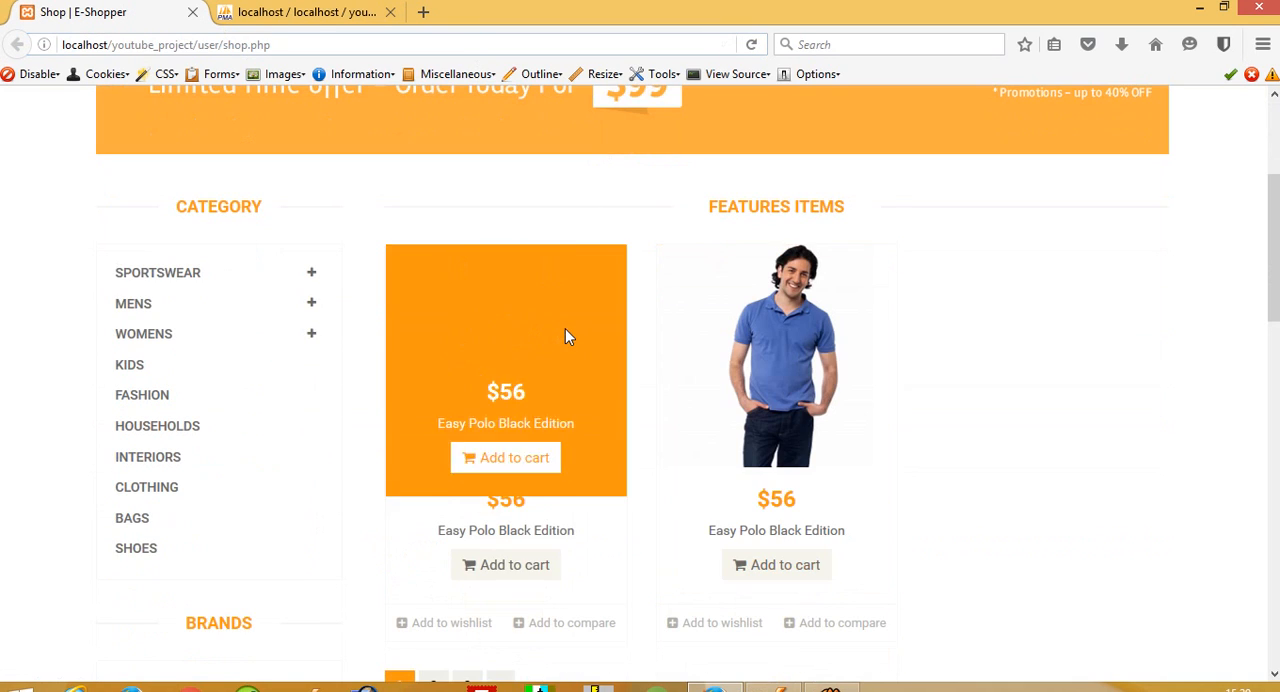
pyautogui.moveTo(1024, 412)
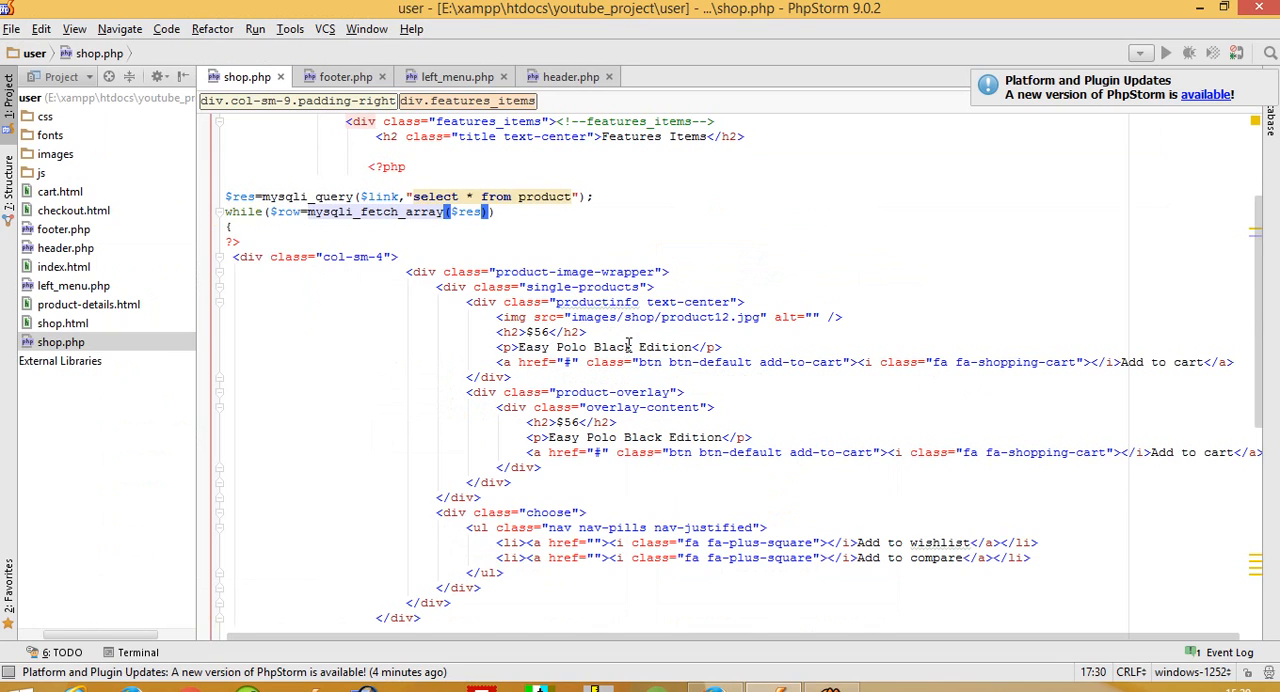
pyautogui.click(564, 332)
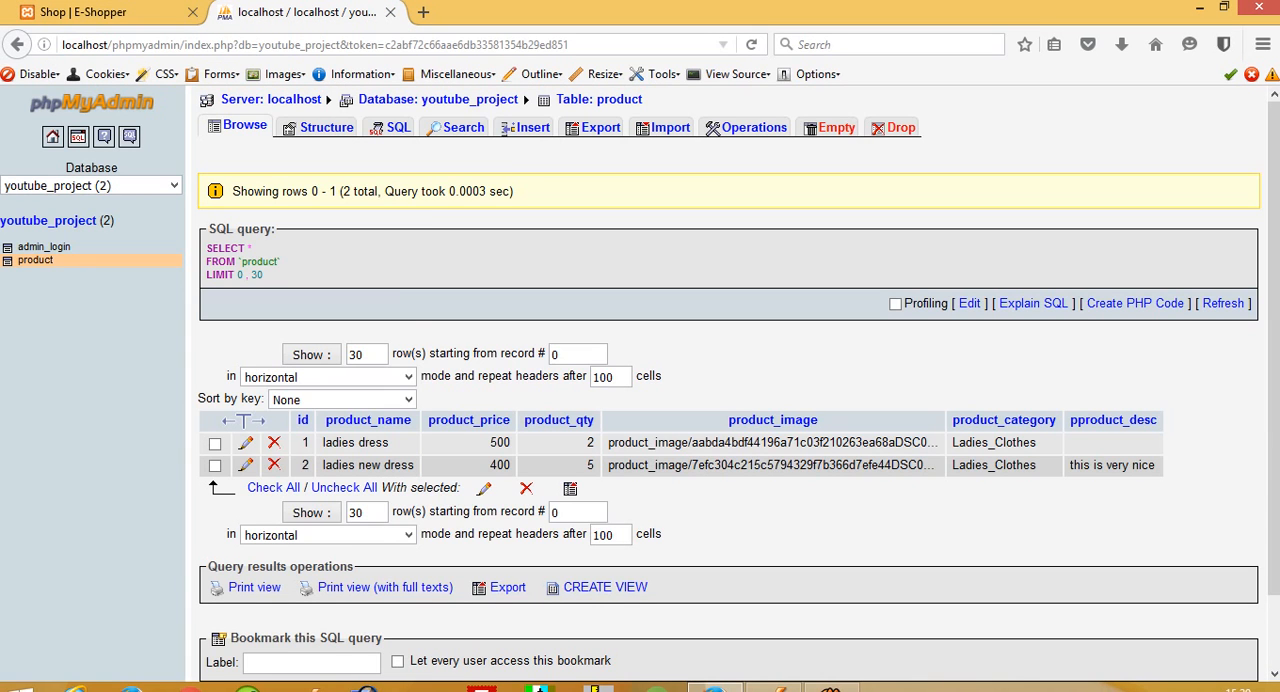
# - Echo $row product_price and product_name in place of the card's hard-coded price and name
pyautogui.click(468, 420)
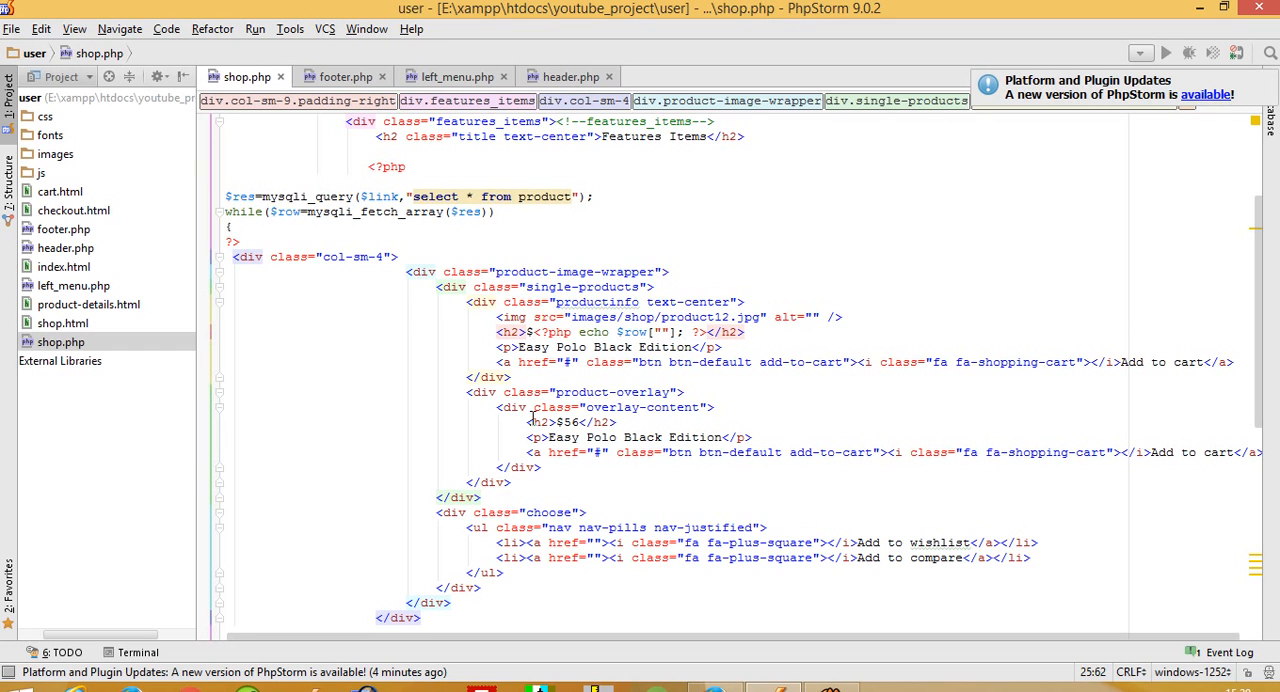
pyautogui.write('product_price')
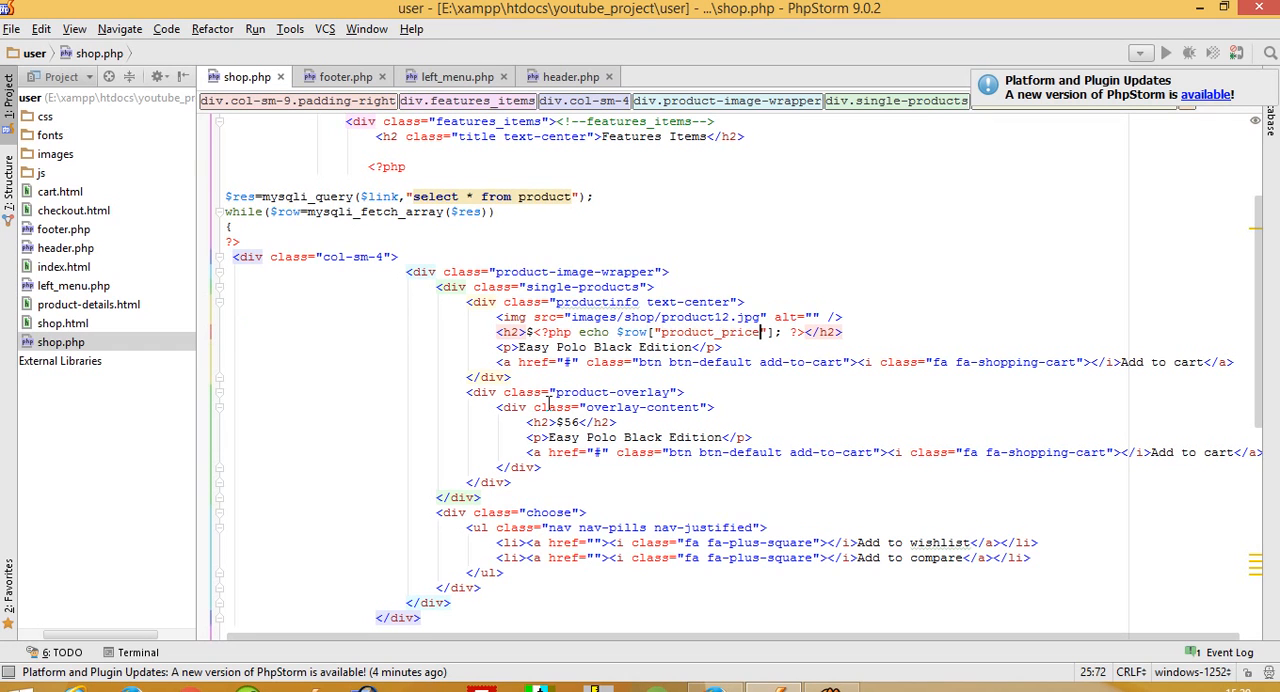
pyautogui.doubleClick(600, 346)
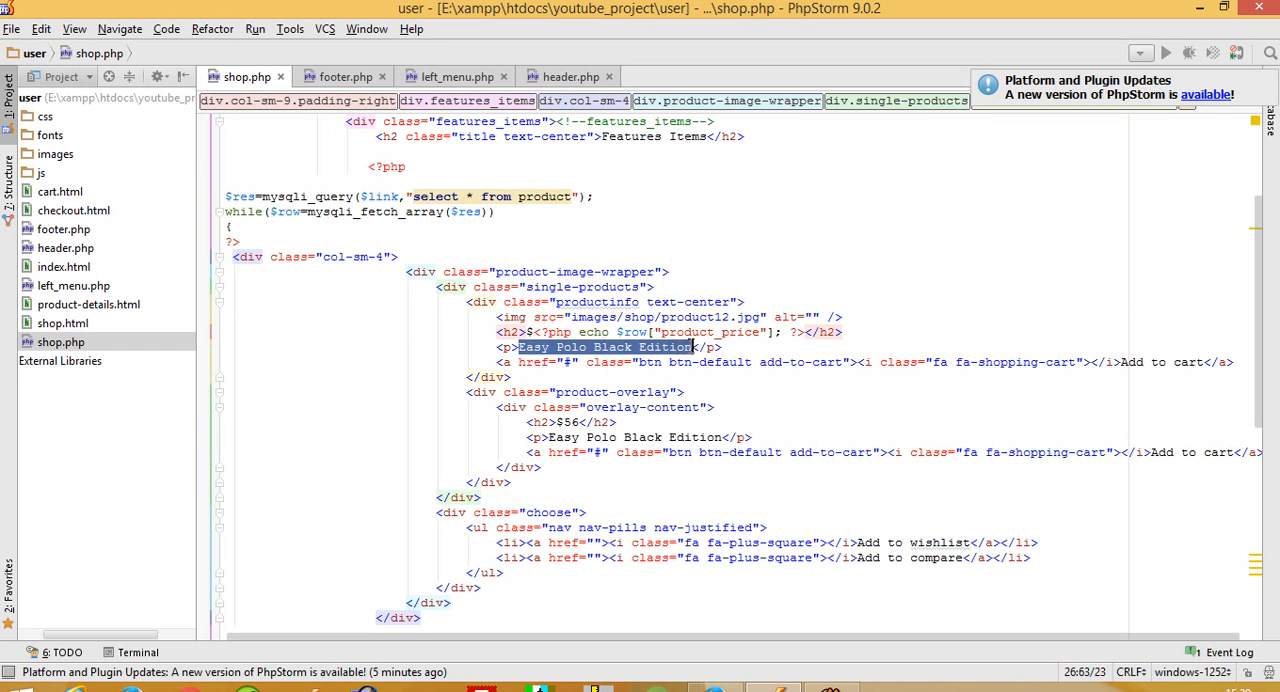
pyautogui.write('<?php</p>')
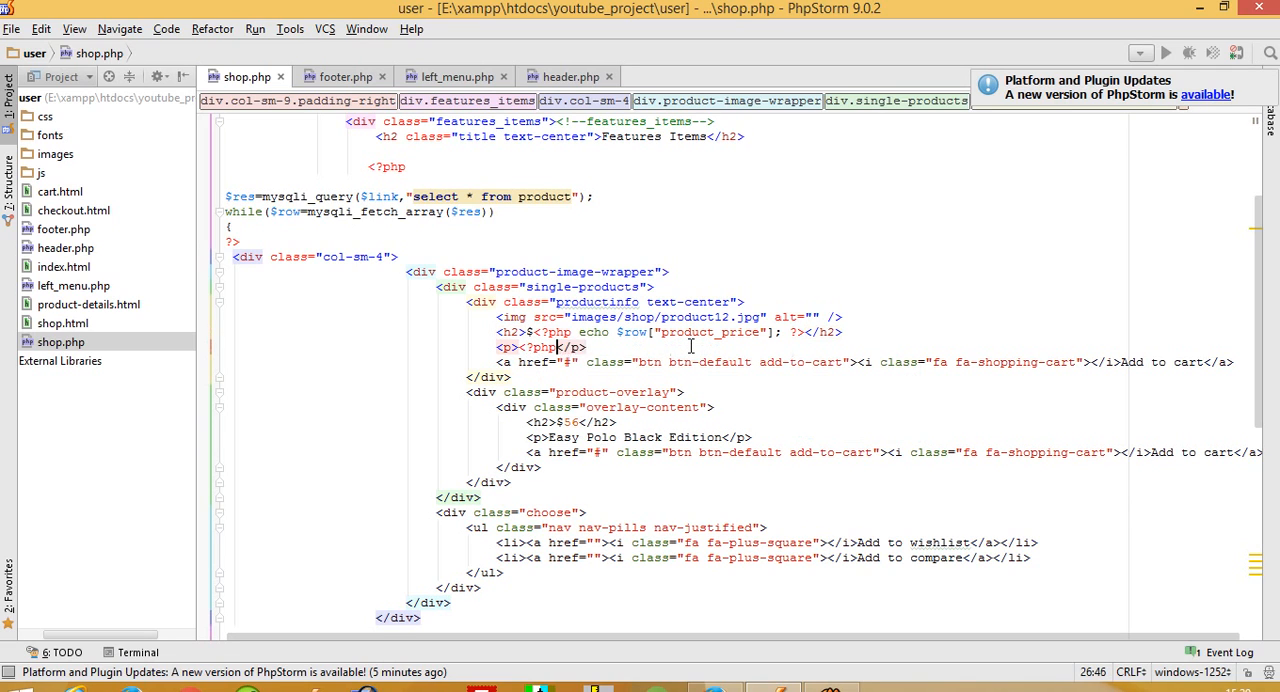
pyautogui.write('echo $row[""]; ?>')
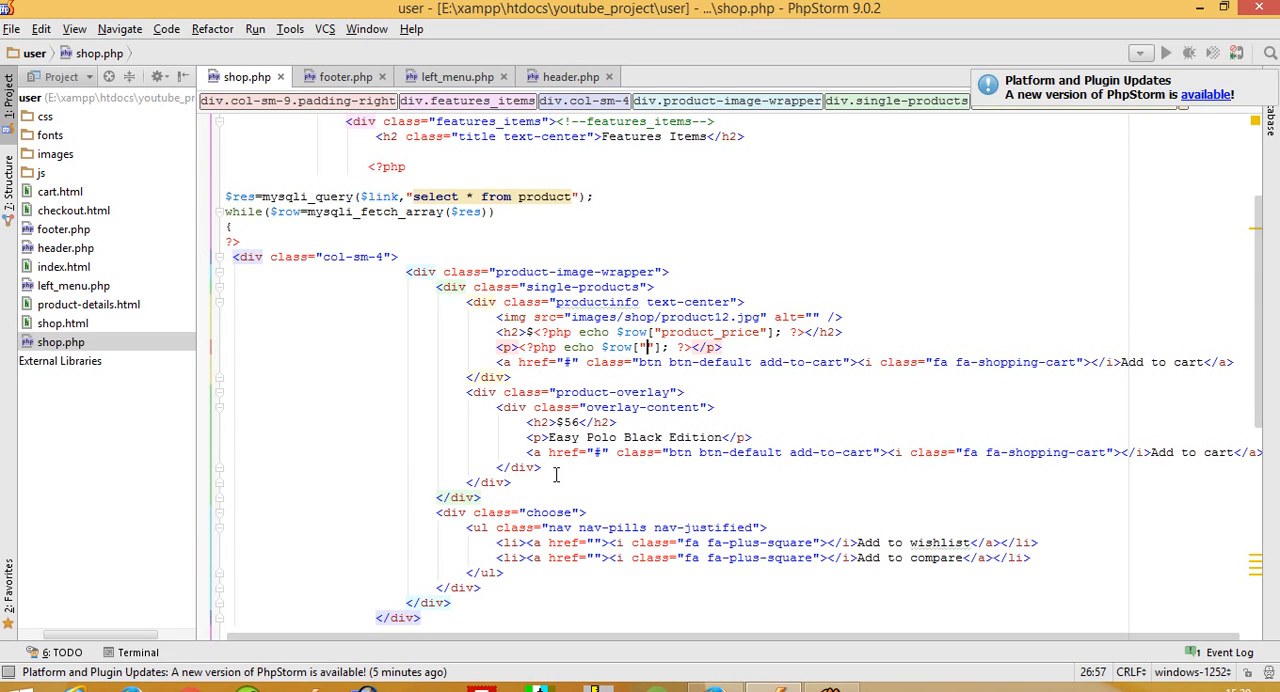
pyautogui.write('product_name')
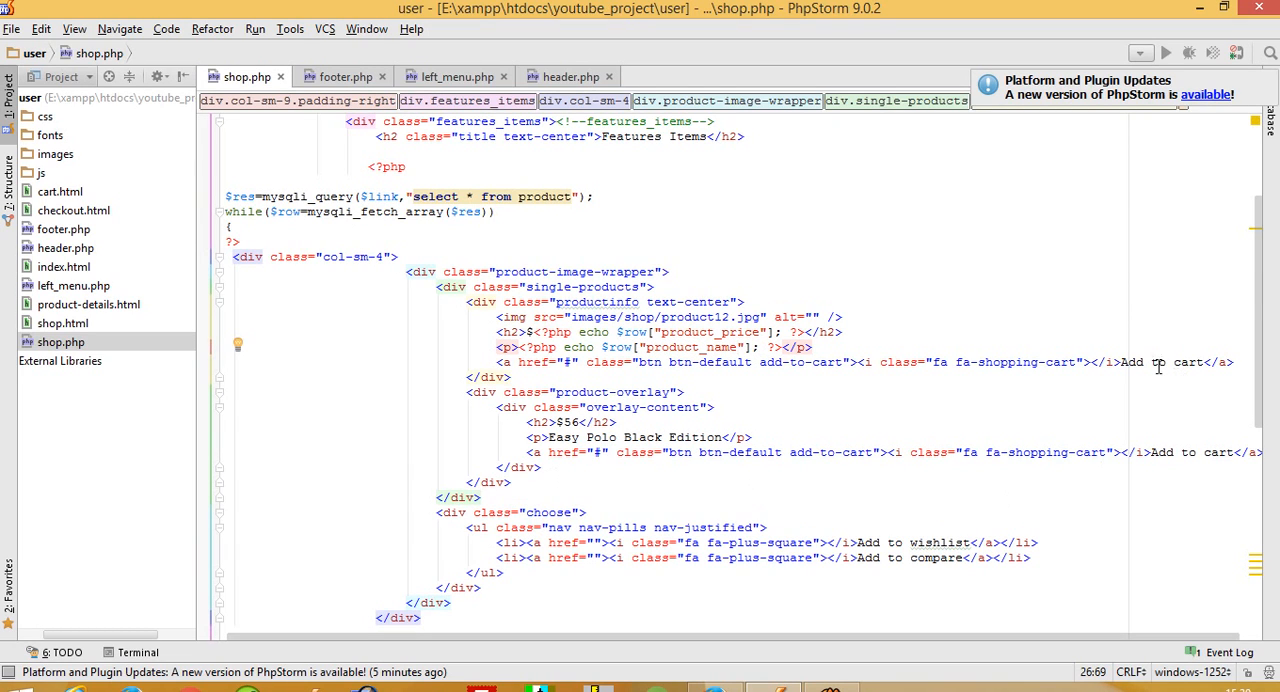
pyautogui.moveTo(592, 398)
pyautogui.write('<?php  ?>')
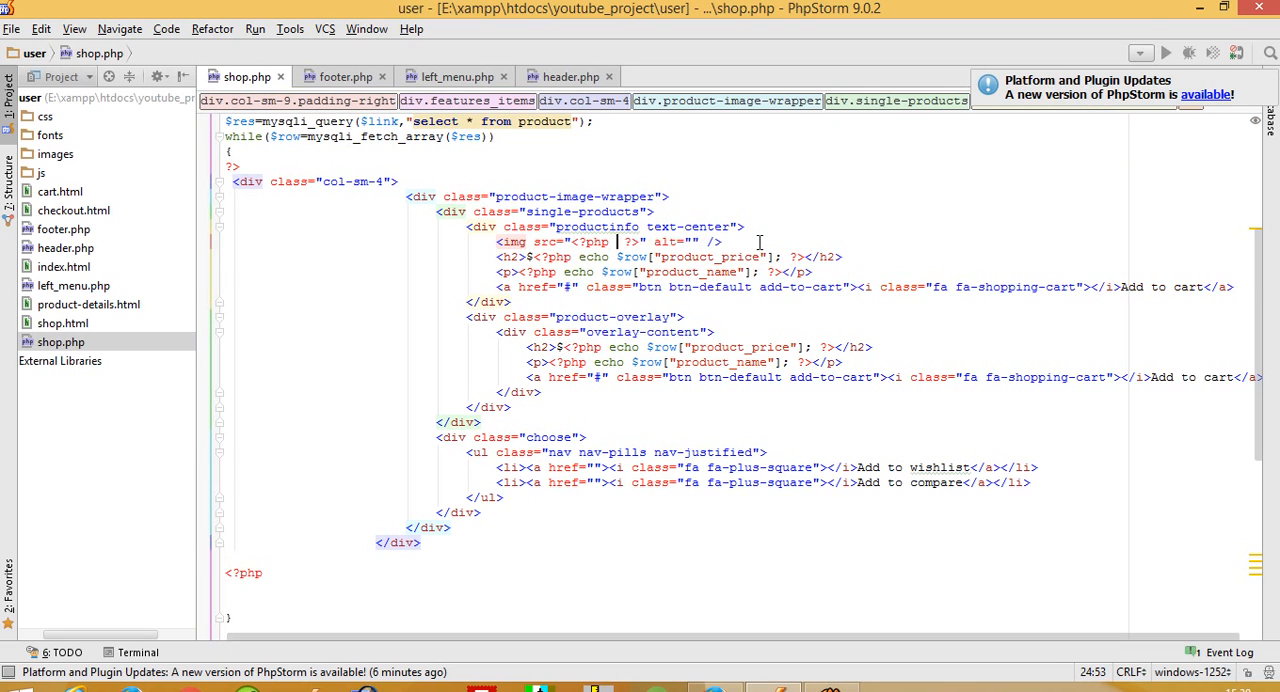
# - Set the card image src to ../admin/ followed by the echoed product_image path
pyautogui.write('echo $row["product_image"];')
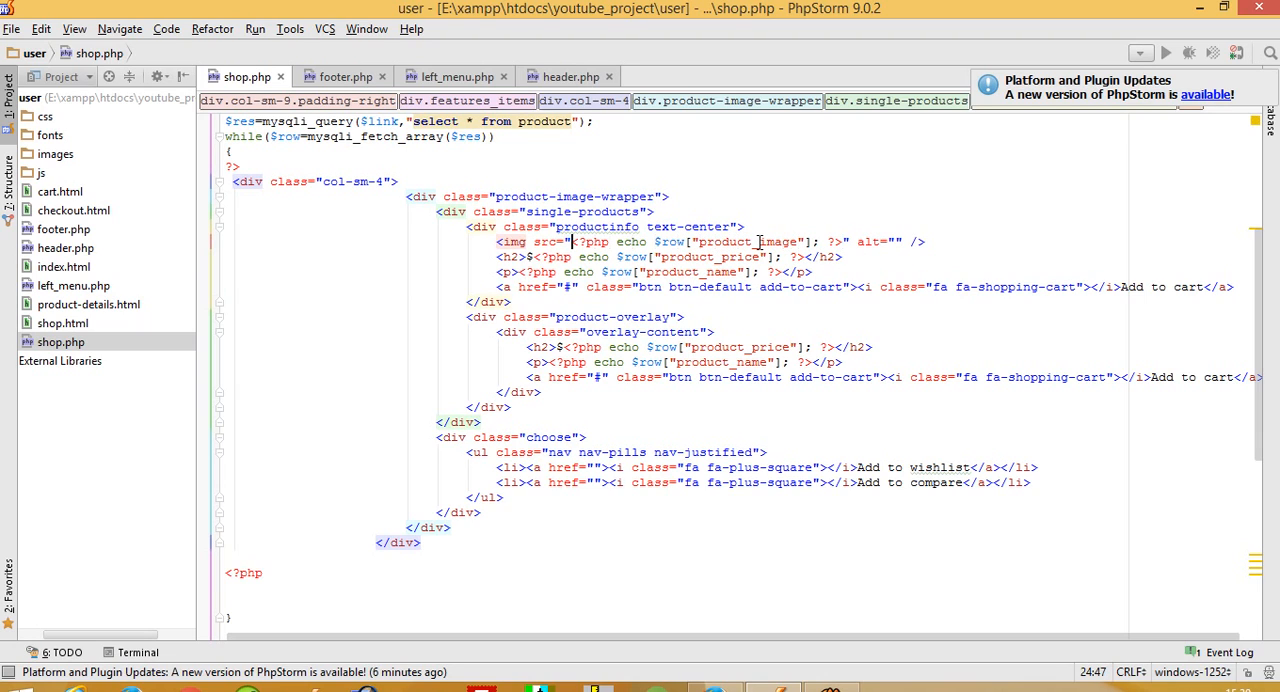
pyautogui.write('../admin')
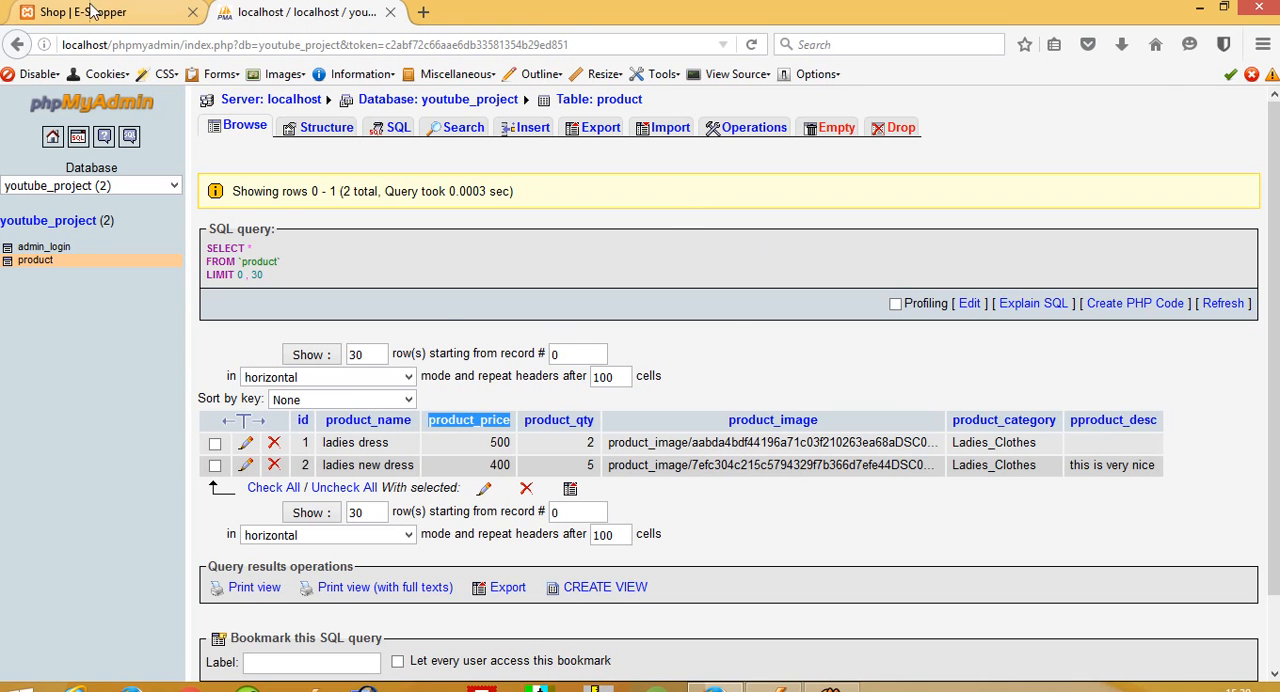
# - Reload the shop page to see both cards with database pictures, prices and names
pyautogui.click(100, 12)
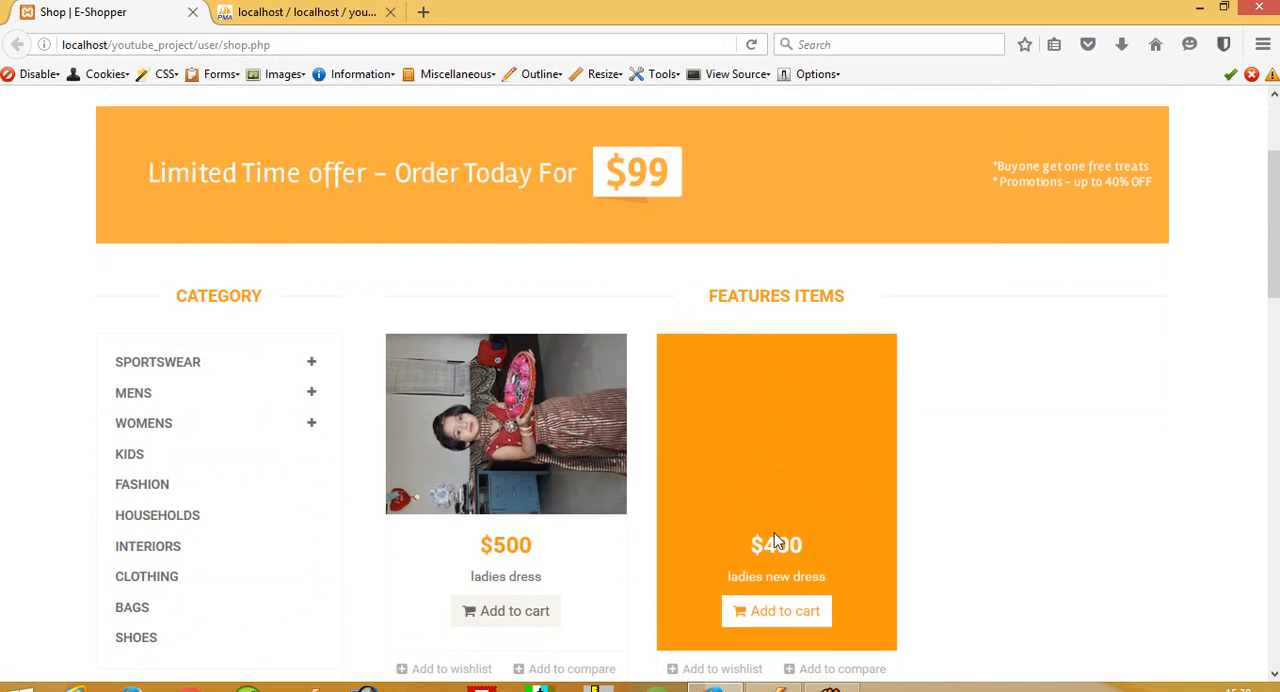
pyautogui.scroll(-3)
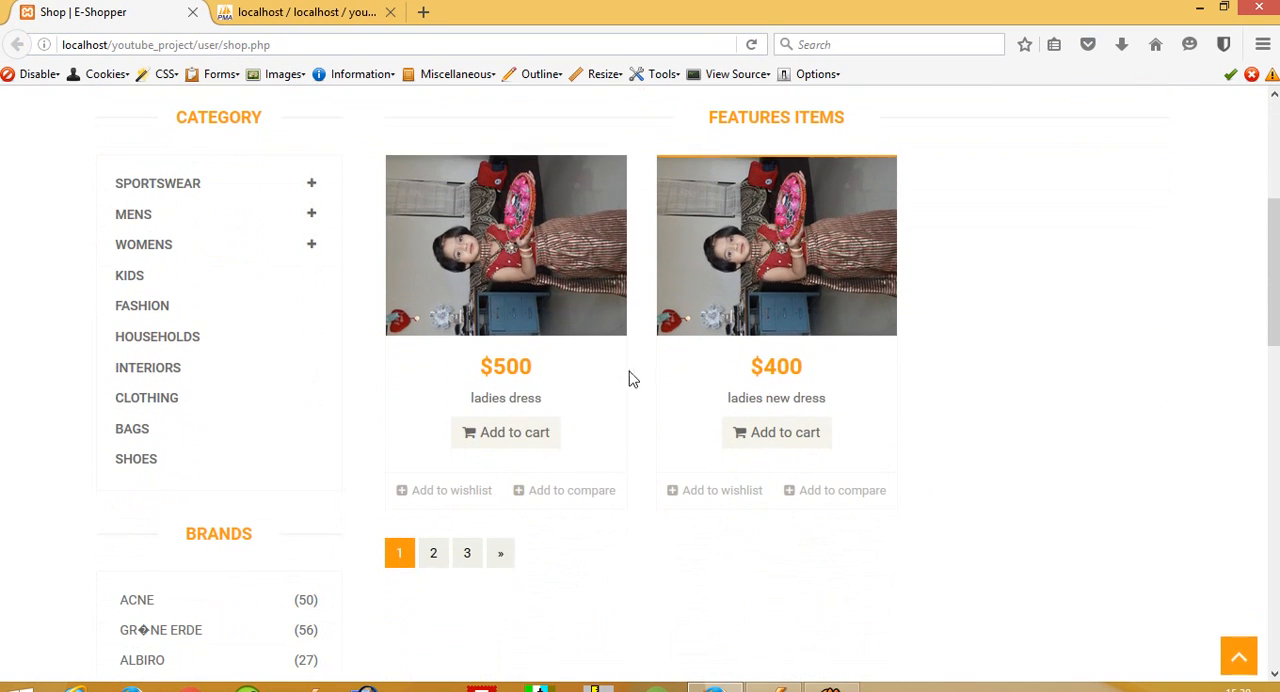
pyautogui.moveTo(710, 272)
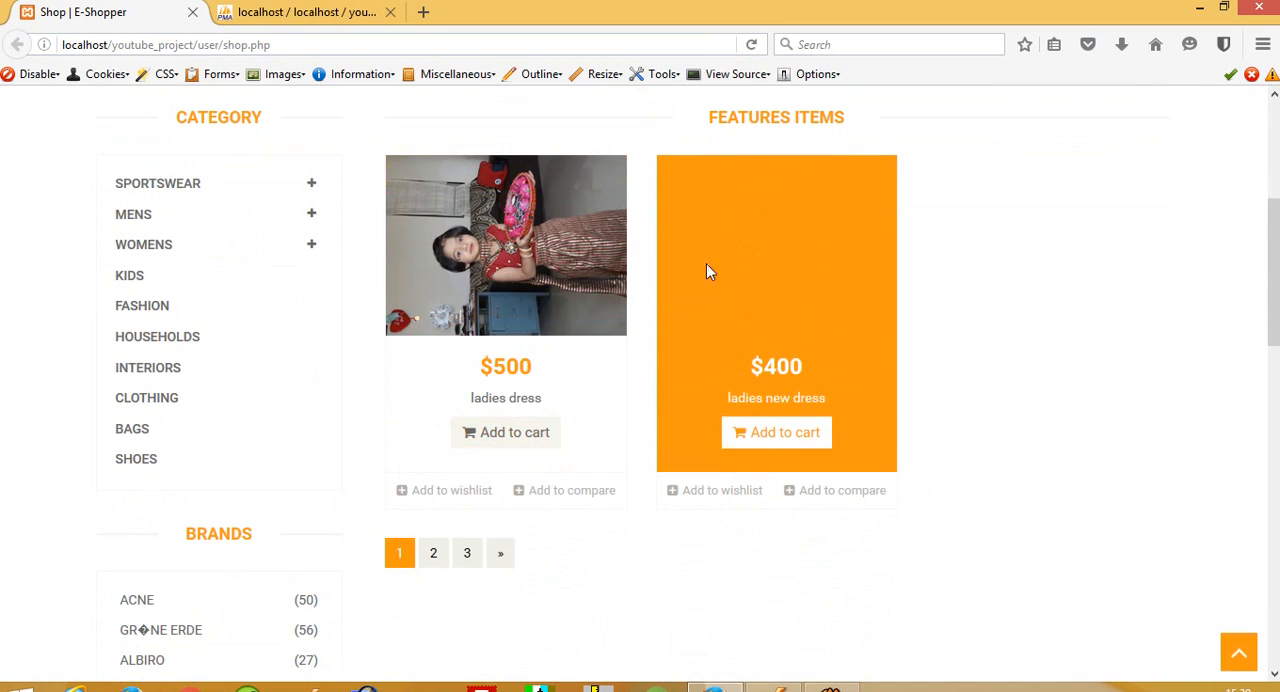
pyautogui.moveTo(836, 260)
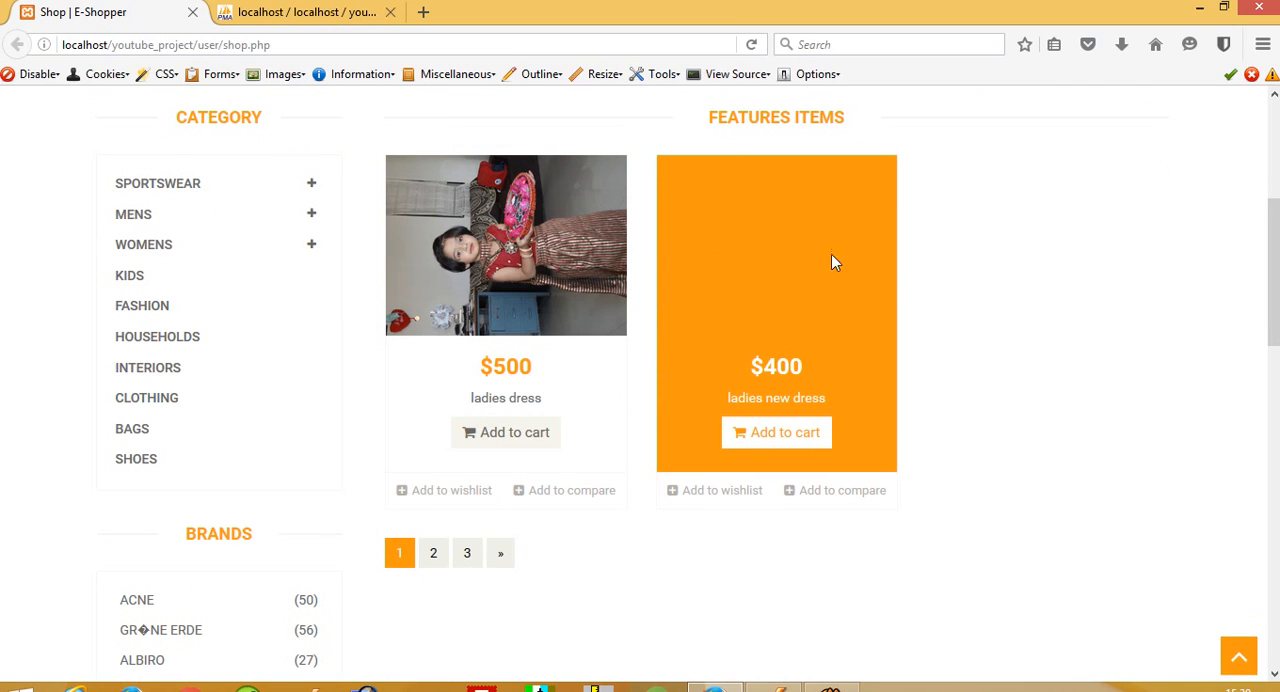
pyautogui.moveTo(996, 272)
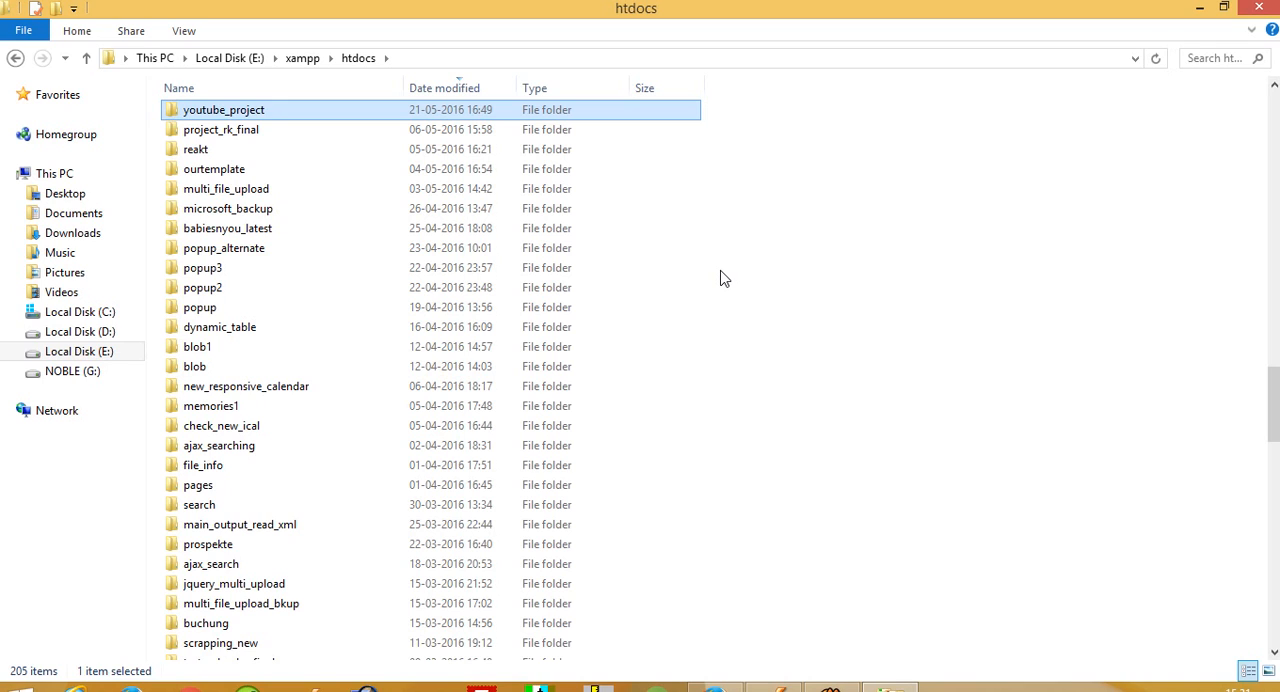
# - Browse youtube_project > user > images > product-details and view picture 1's properties details
pyautogui.doubleClick(224, 108)
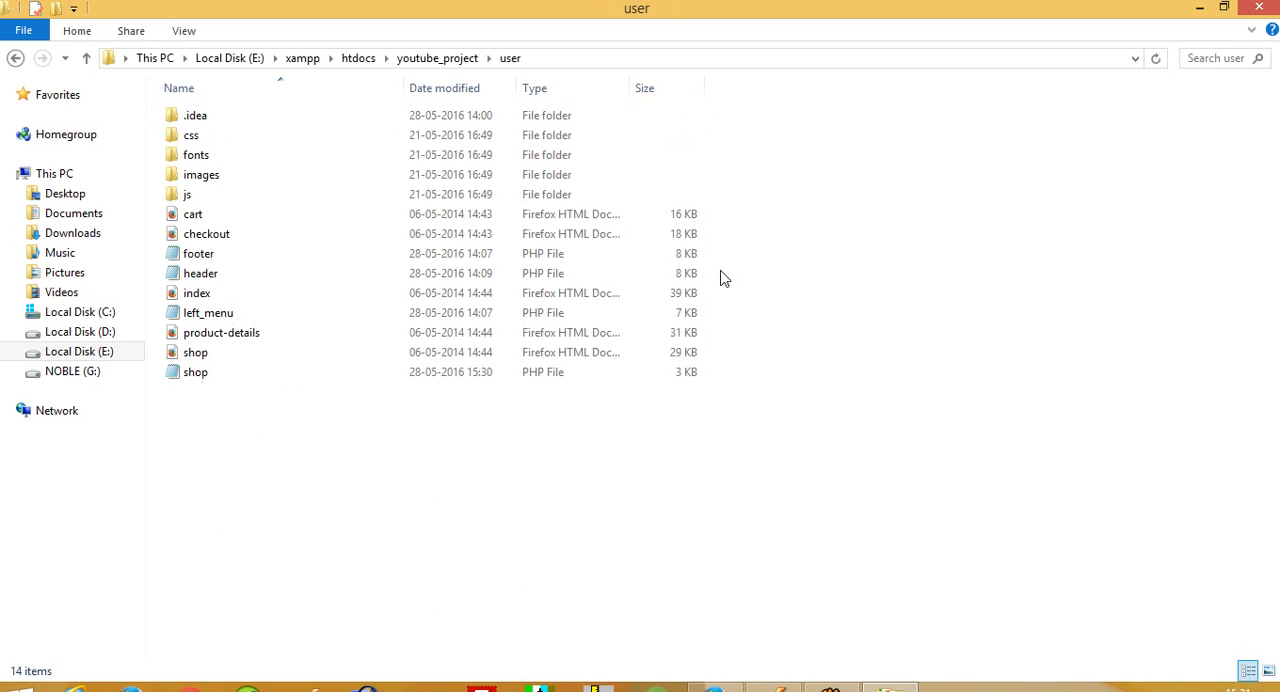
pyautogui.doubleClick(200, 174)
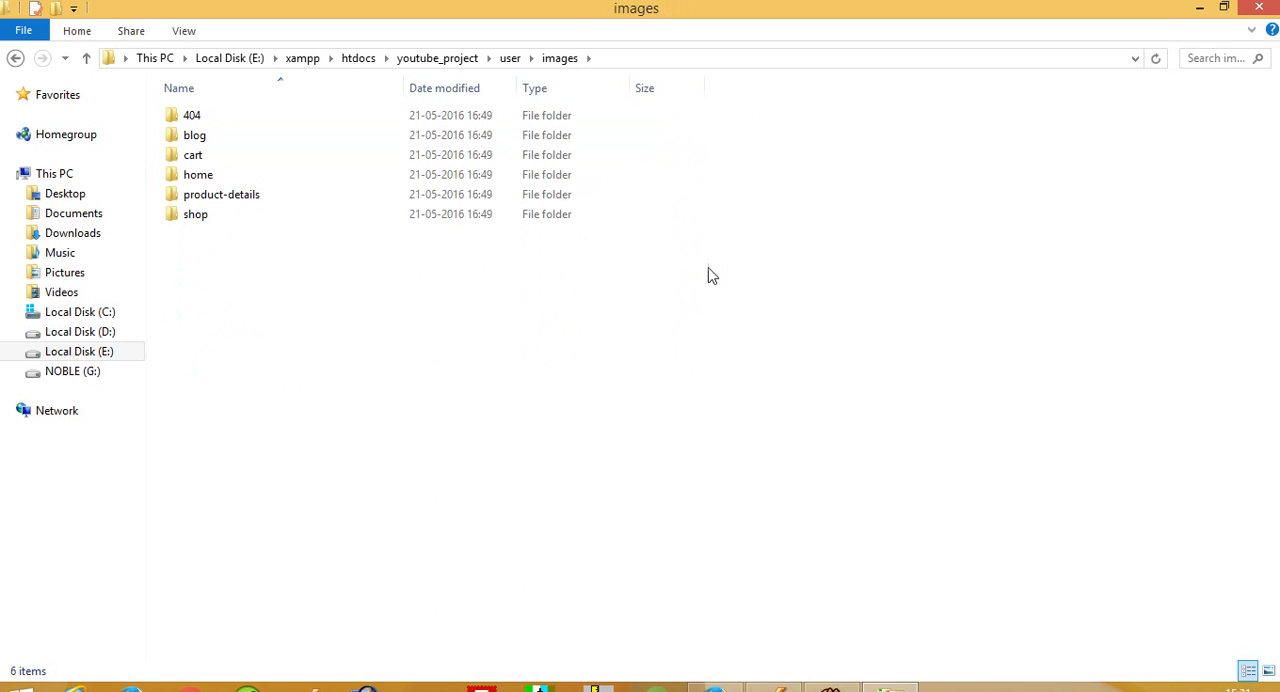
pyautogui.doubleClick(220, 194)
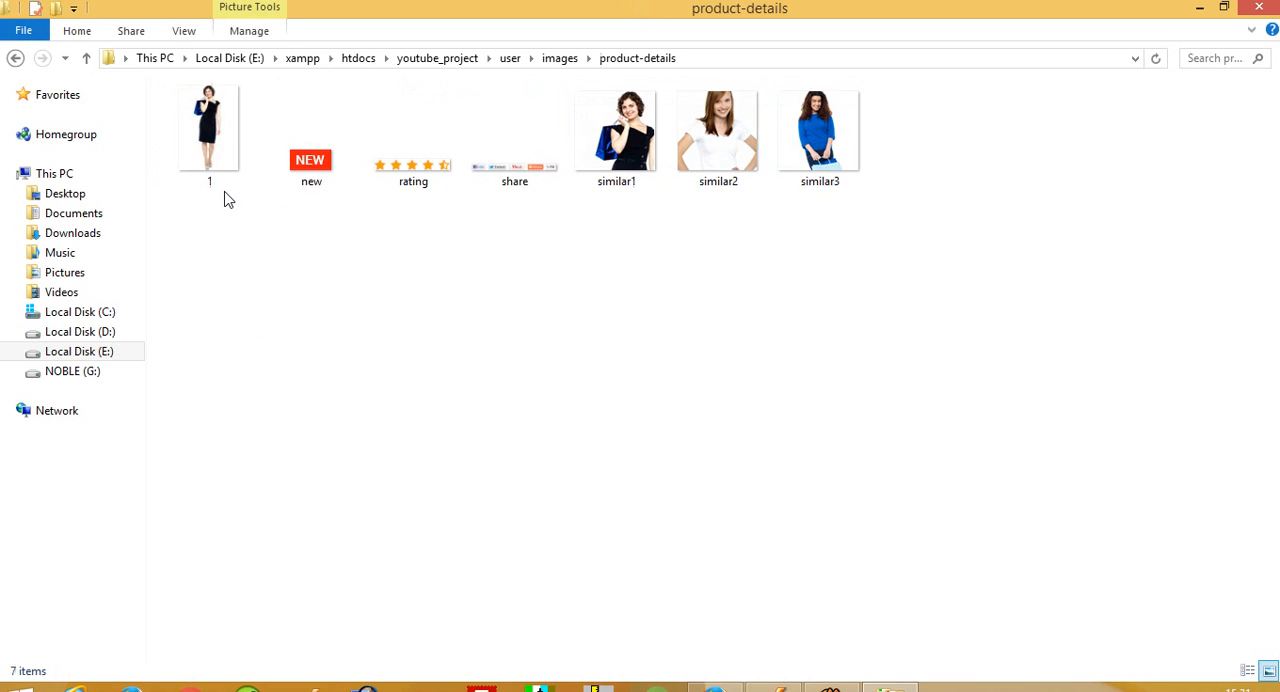
pyautogui.click(312, 130)
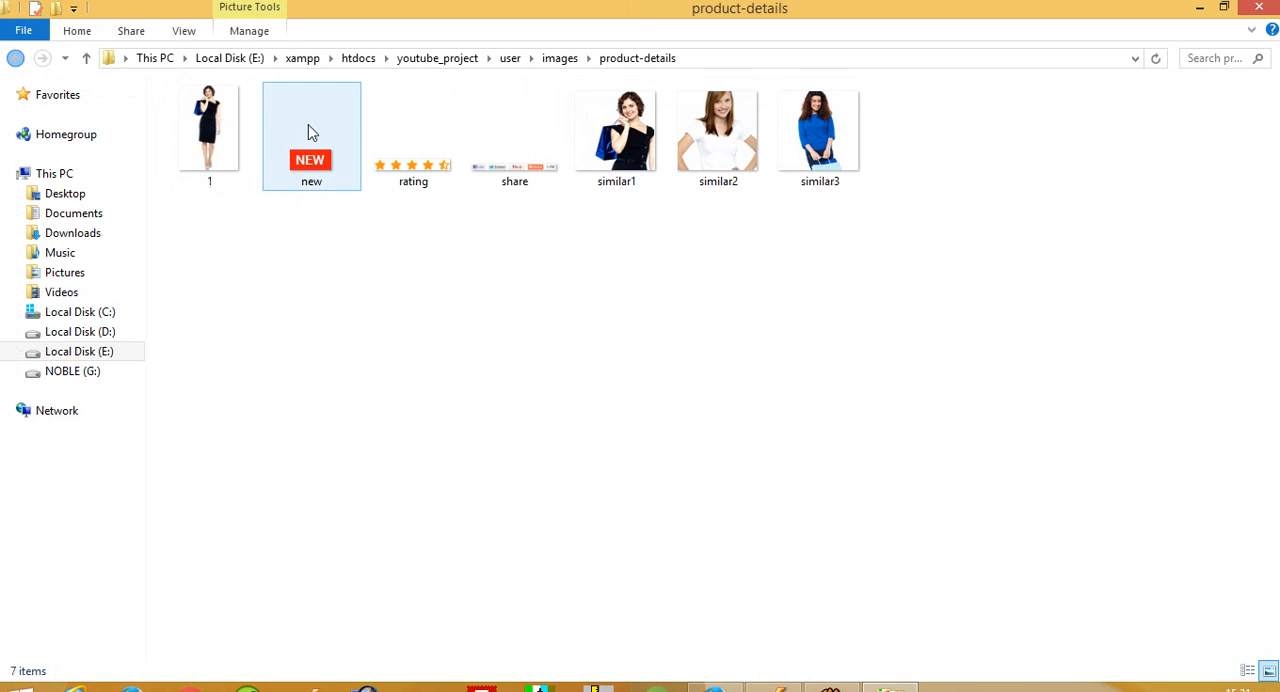
pyautogui.rightClick(208, 124)
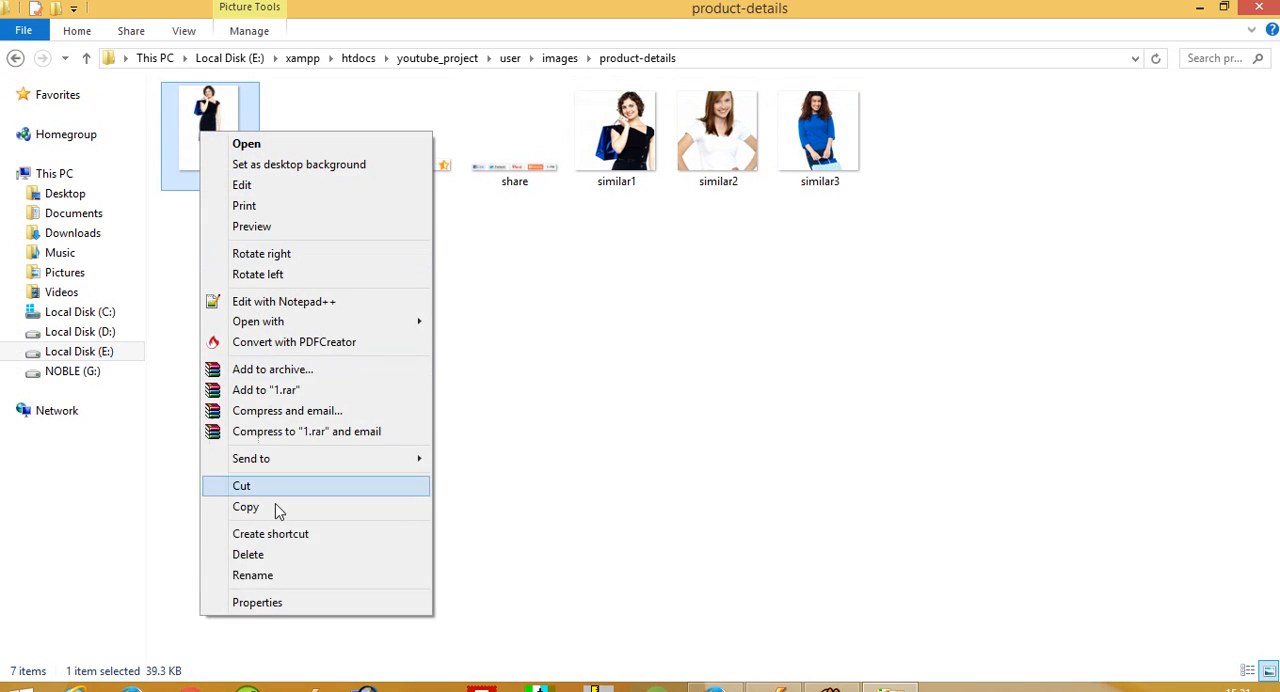
pyautogui.click(256, 602)
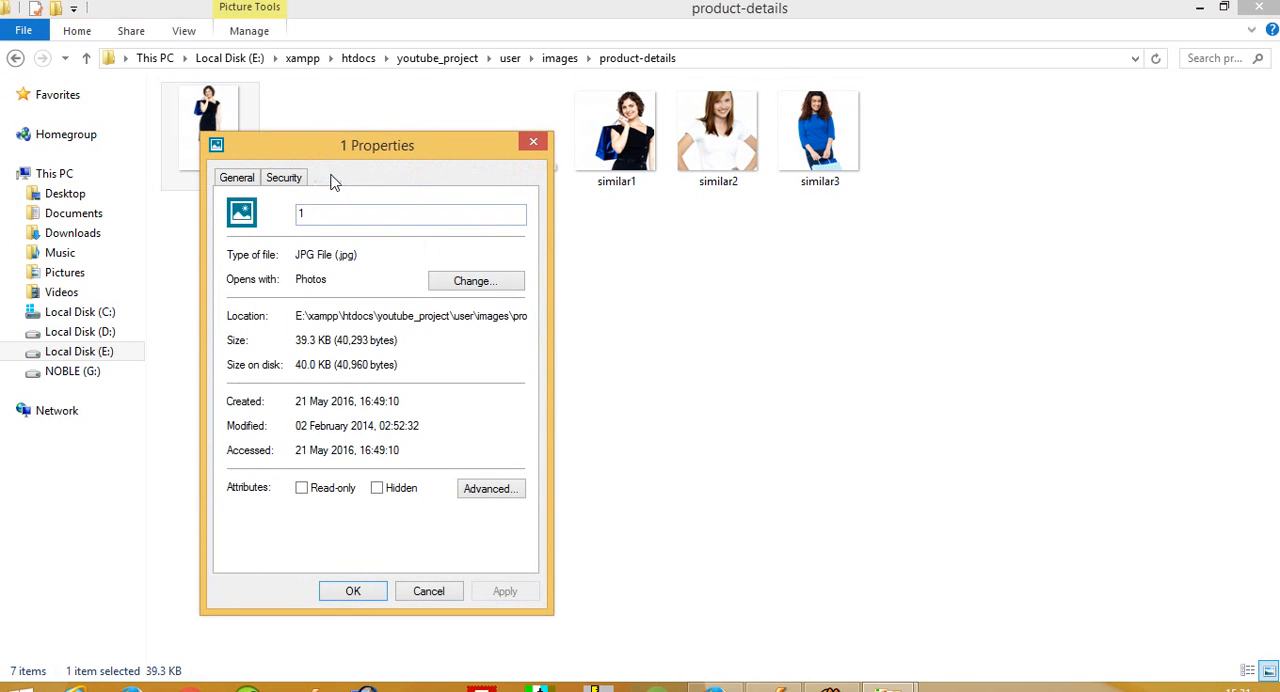
pyautogui.click(328, 176)
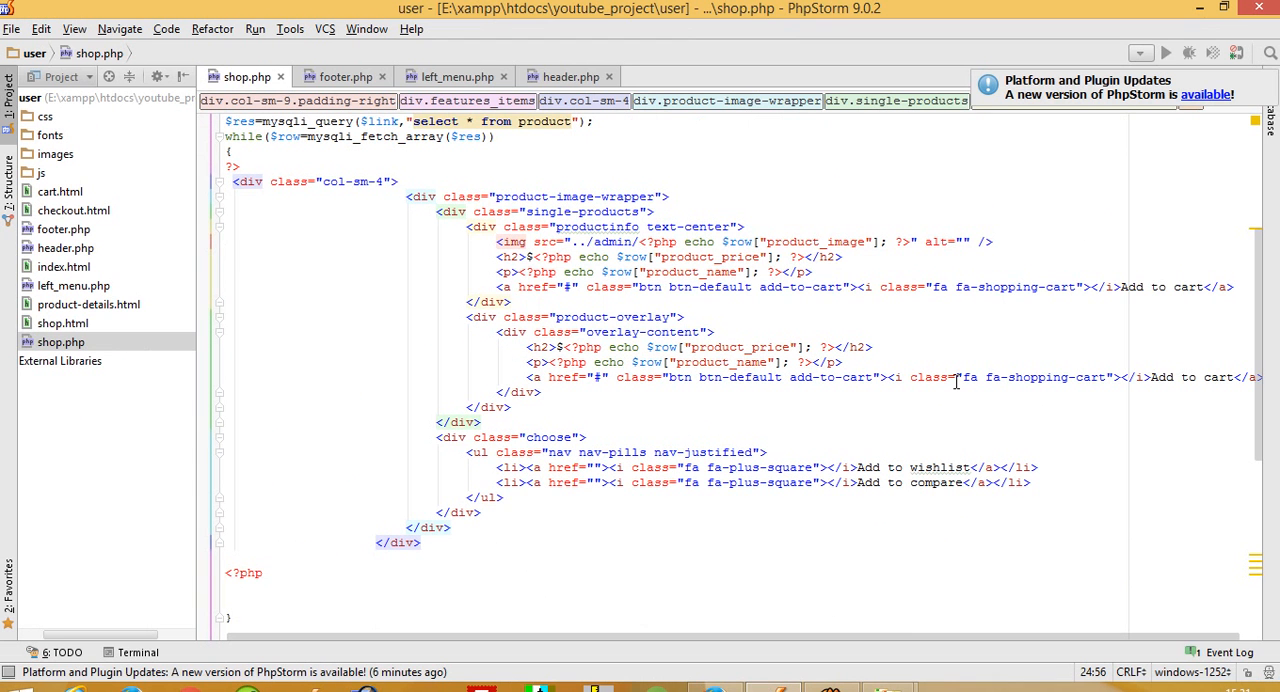
# - Add width="266" and a height attribute to the product img tag after alt
pyautogui.click(984, 240)
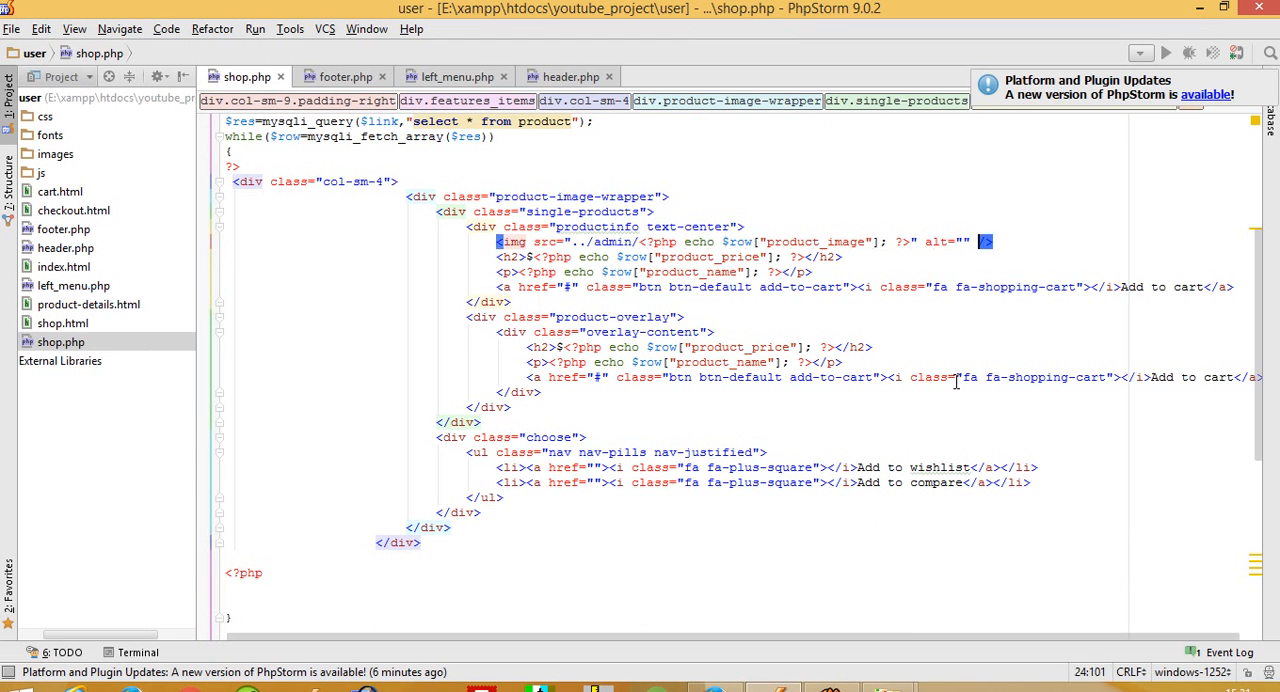
pyautogui.write('width="')
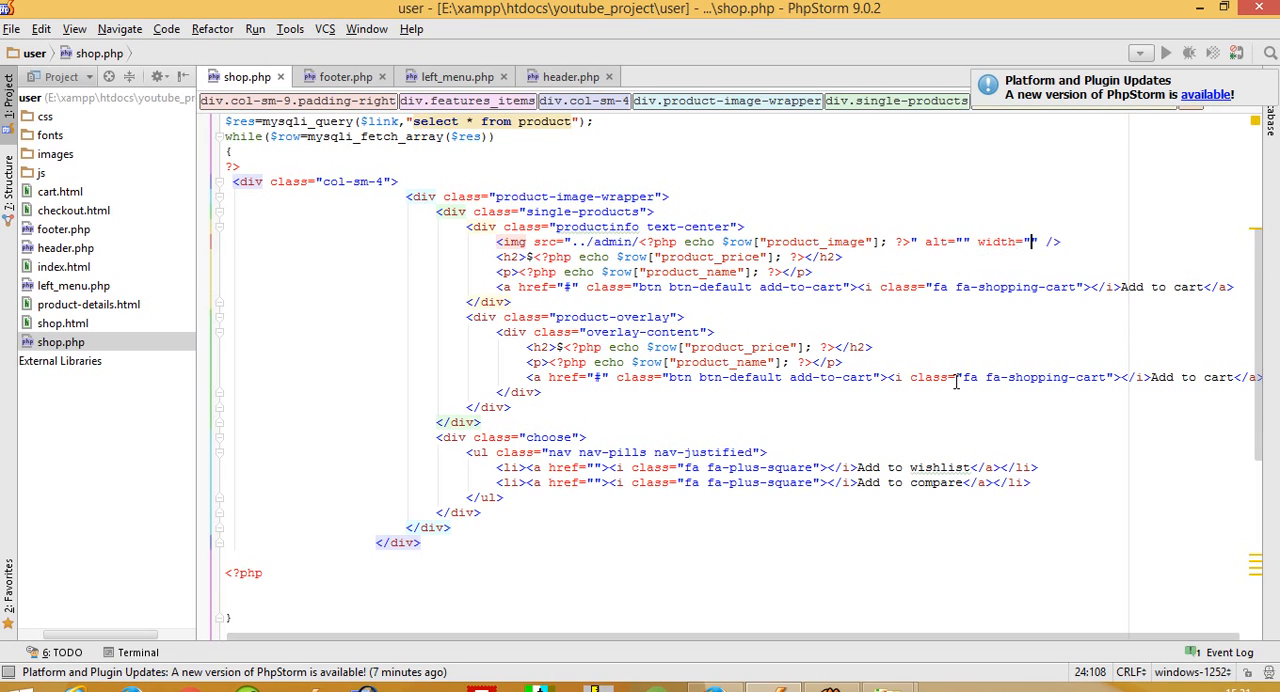
pyautogui.write('266" h')
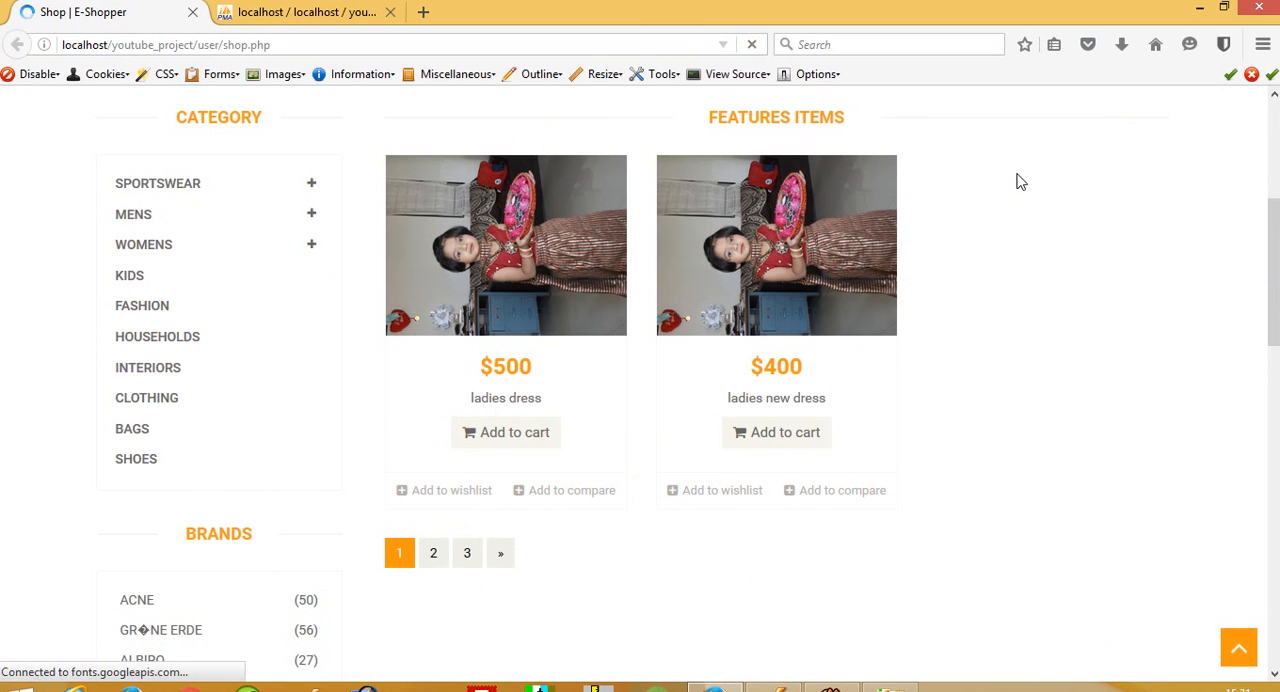
# - Scroll through the reloaded Features Items cards showing the taller product pictures
pyautogui.scroll(-3)
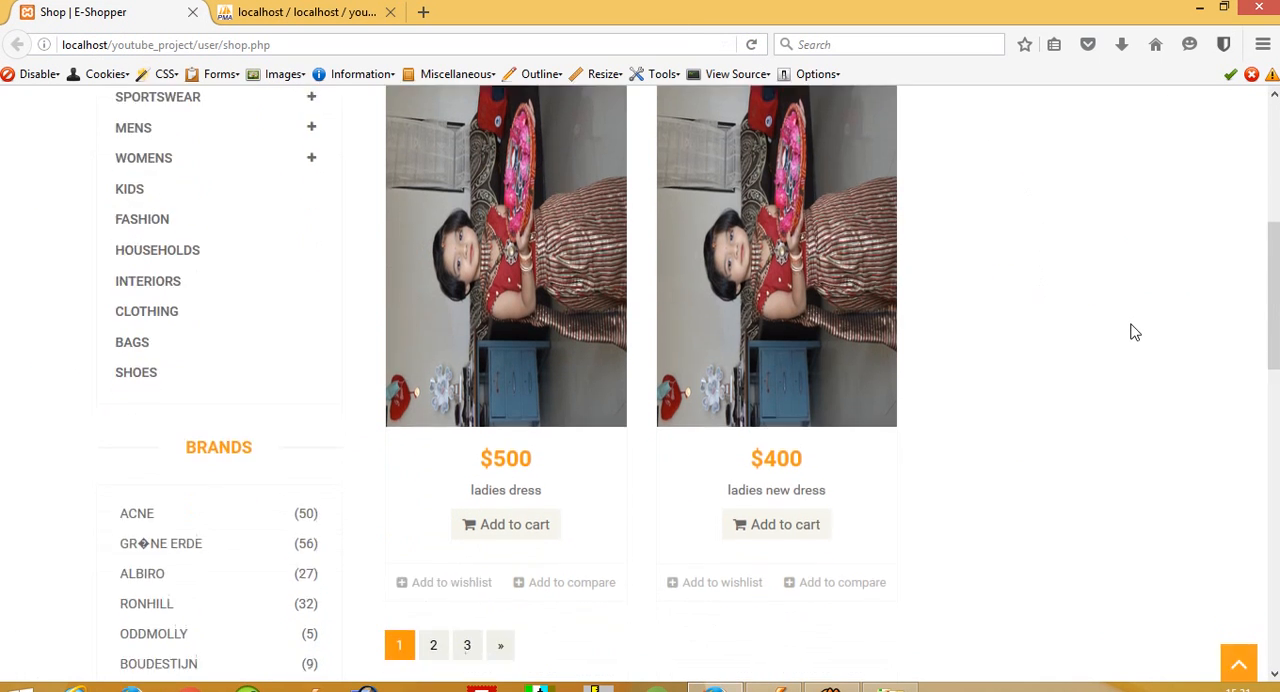
pyautogui.scroll(3)
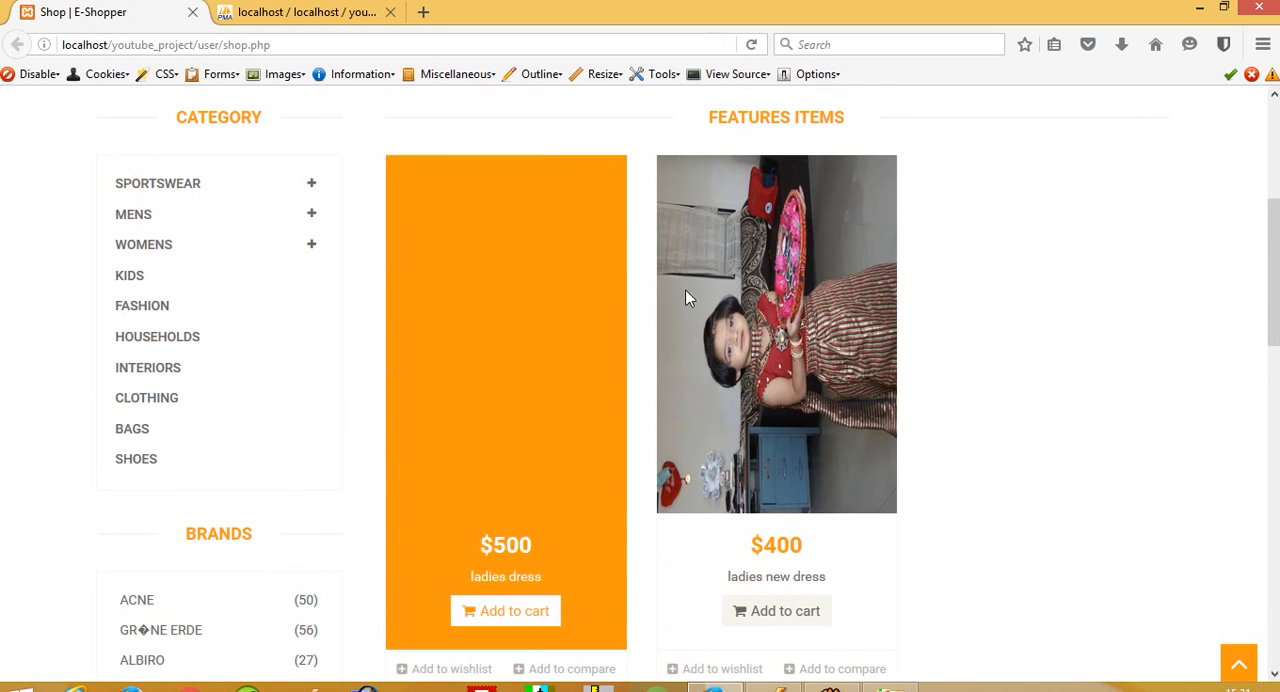
pyautogui.click(596, 688)
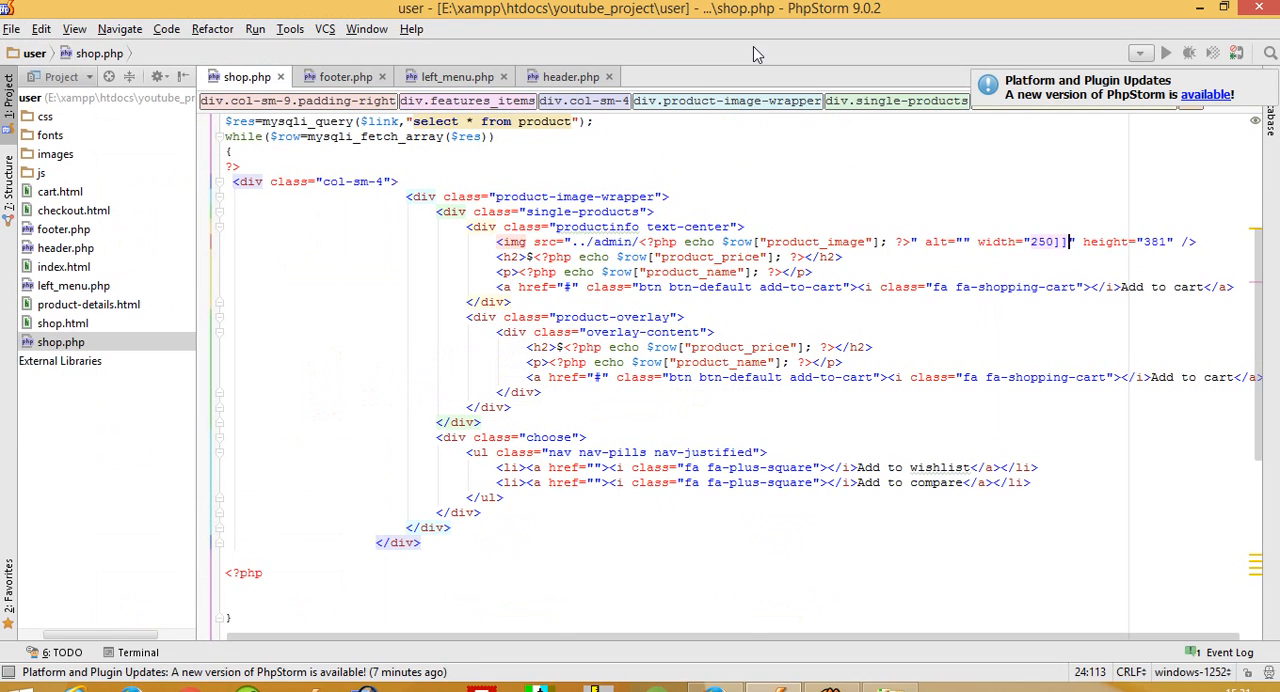
# - Change the product image width in shop.php so cards render at 250 by 381
pyautogui.write('220')
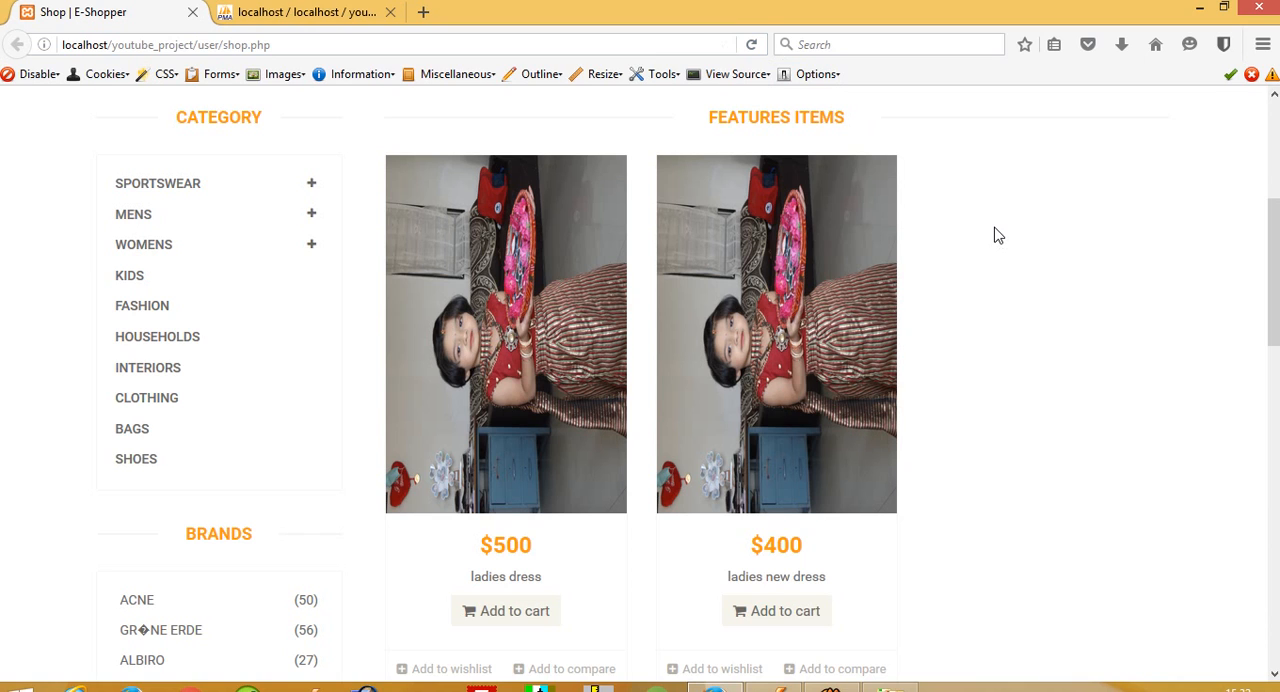
pyautogui.moveTo(776, 292)
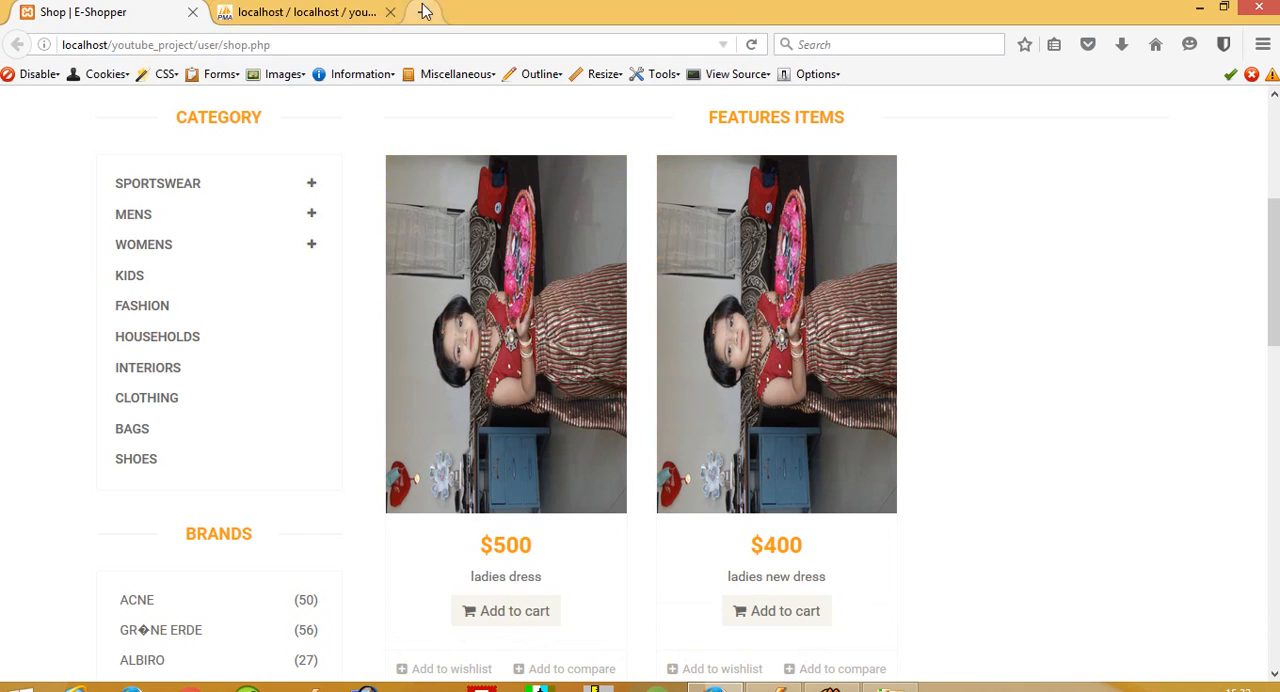
# - Start a new tab for localhost/youtube_project/admin/admin_login.php
pyautogui.click(620, 12)
pyautogui.write('localhost/youtube_project/admin/admin_login.php')
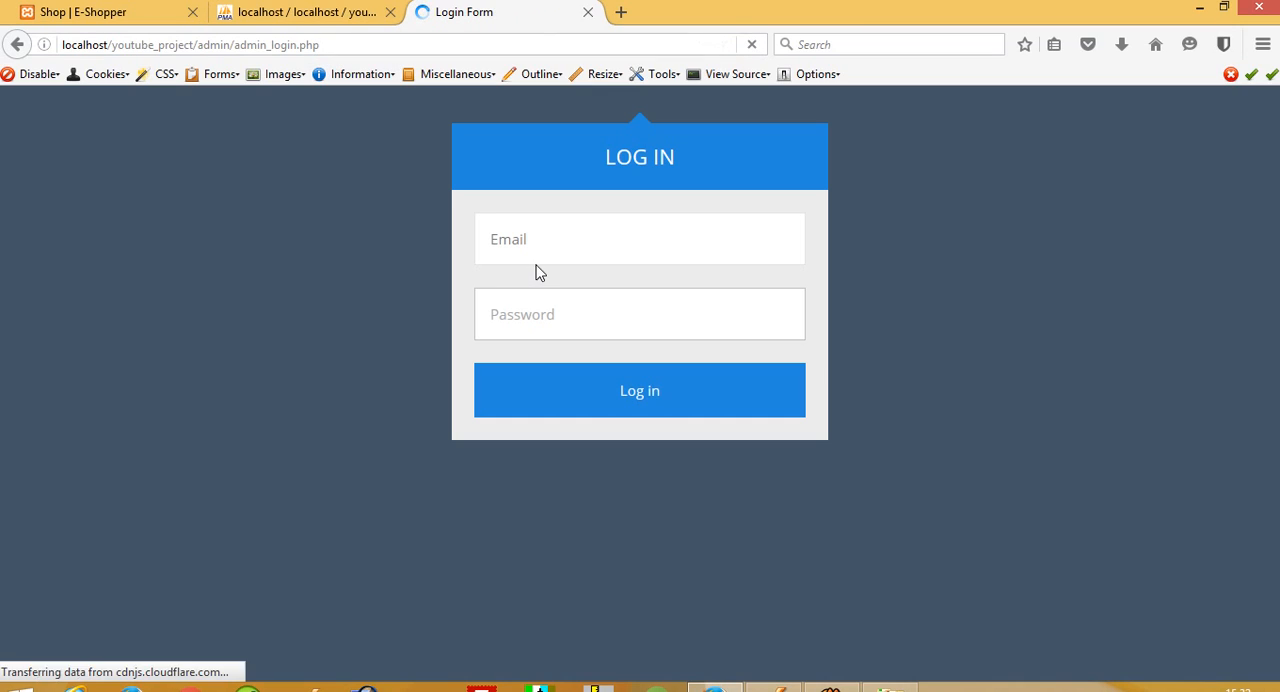
# - Dismiss Firefox's remember-login popup, enter the admin email and password, and log in
pyautogui.write('noble')
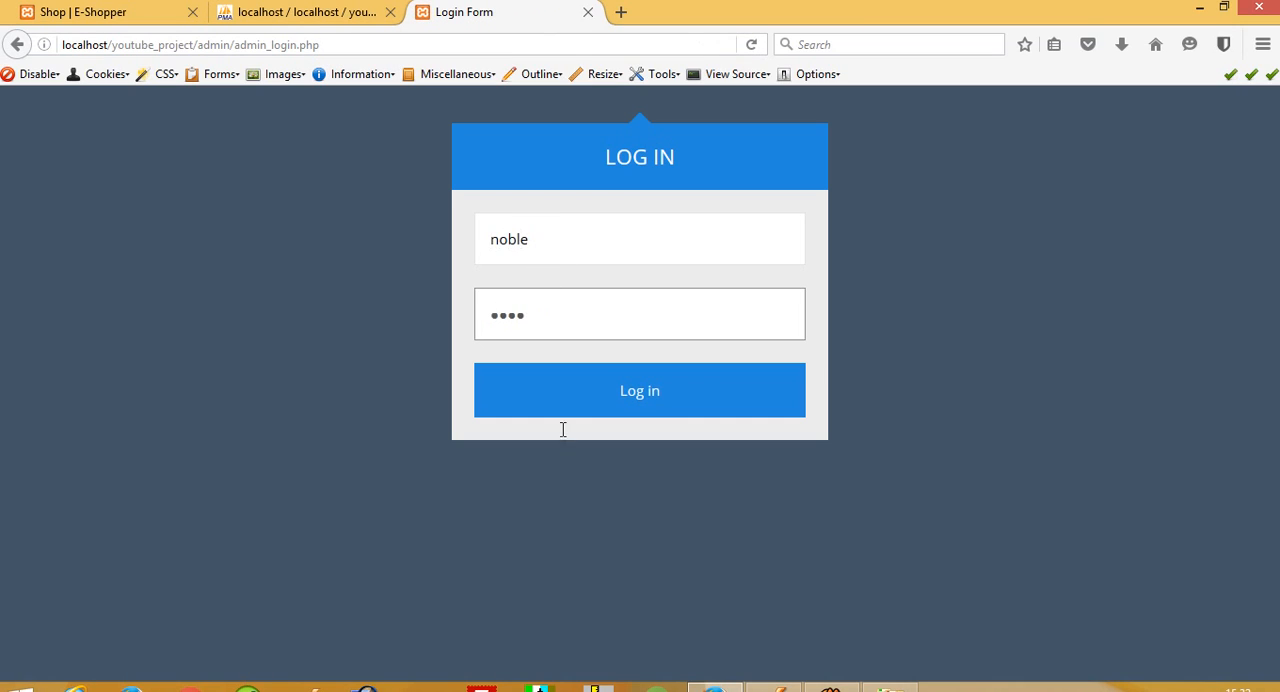
pyautogui.click(640, 390)
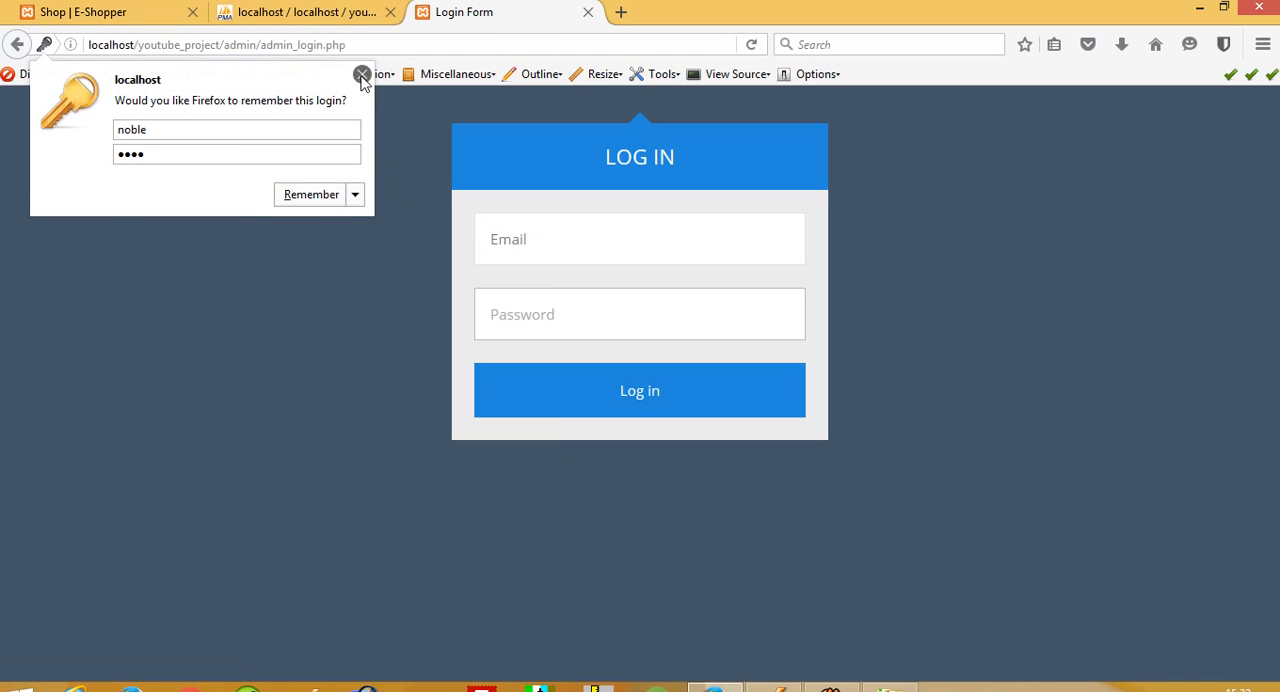
pyautogui.click(362, 78)
pyautogui.write('amit')
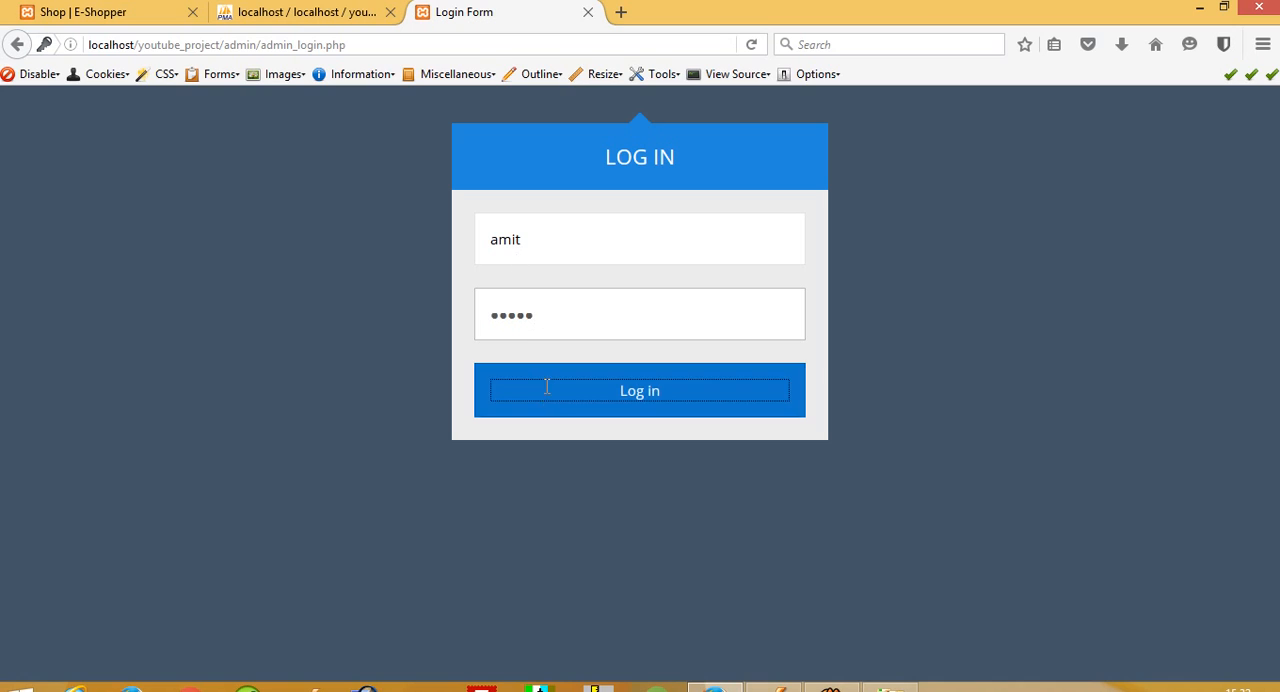
pyautogui.click(640, 390)
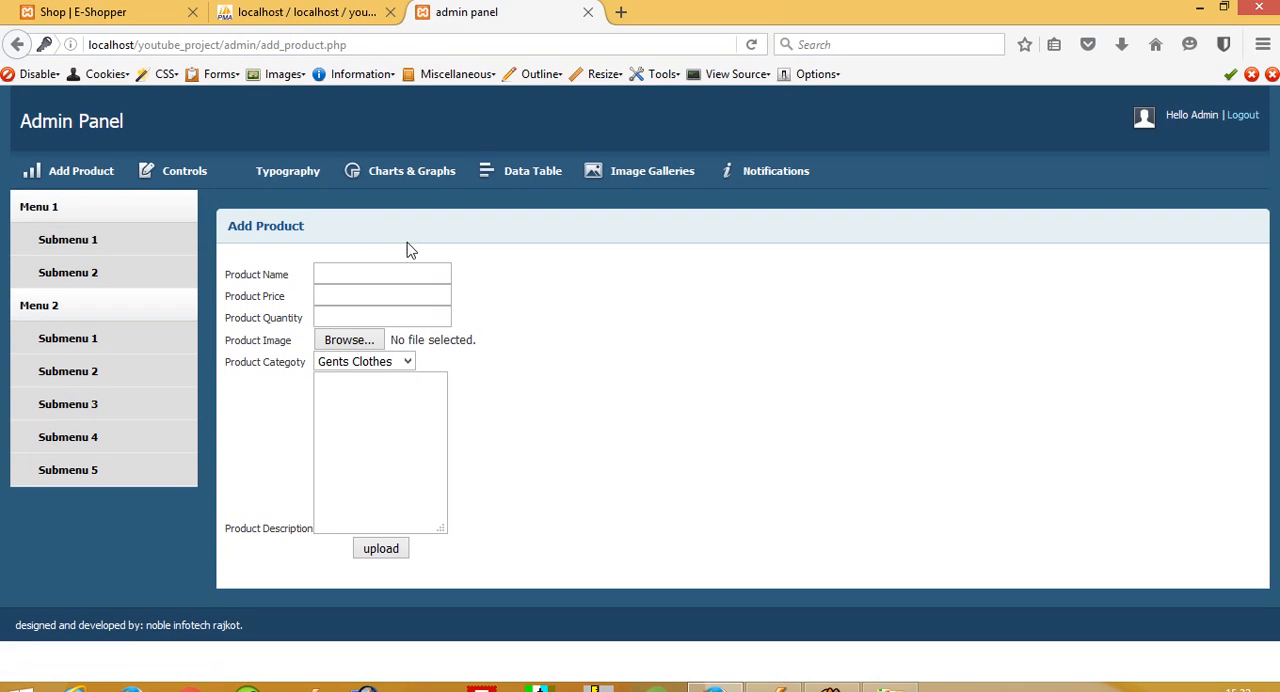
# - Fill the Add Product form with name 'this is testing', price 20, quantity 2, and start choosing an image
pyautogui.click(382, 272)
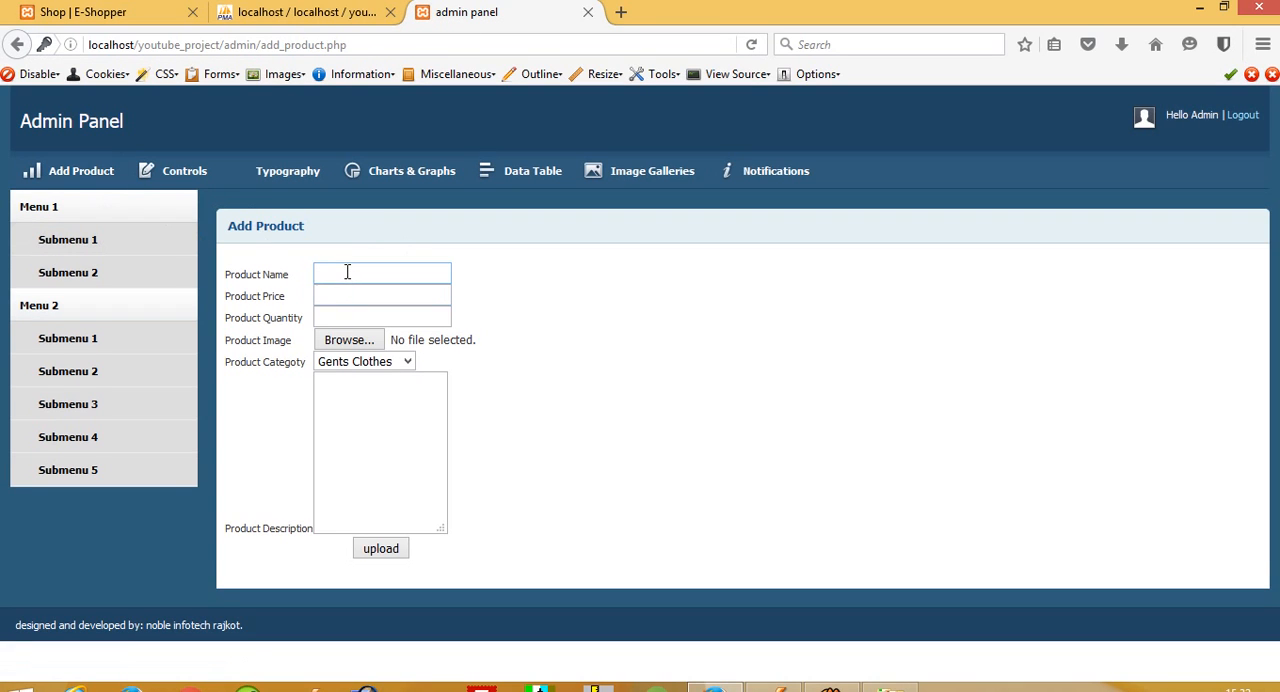
pyautogui.write('this')
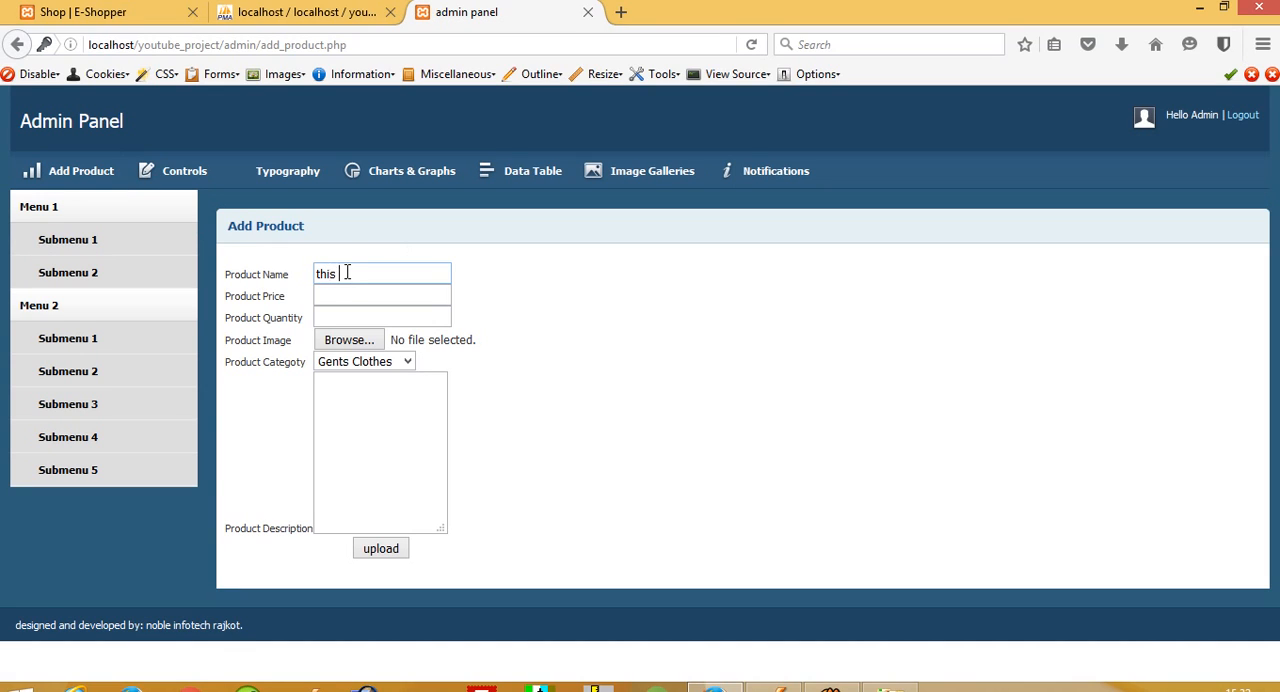
pyautogui.write('is testing')
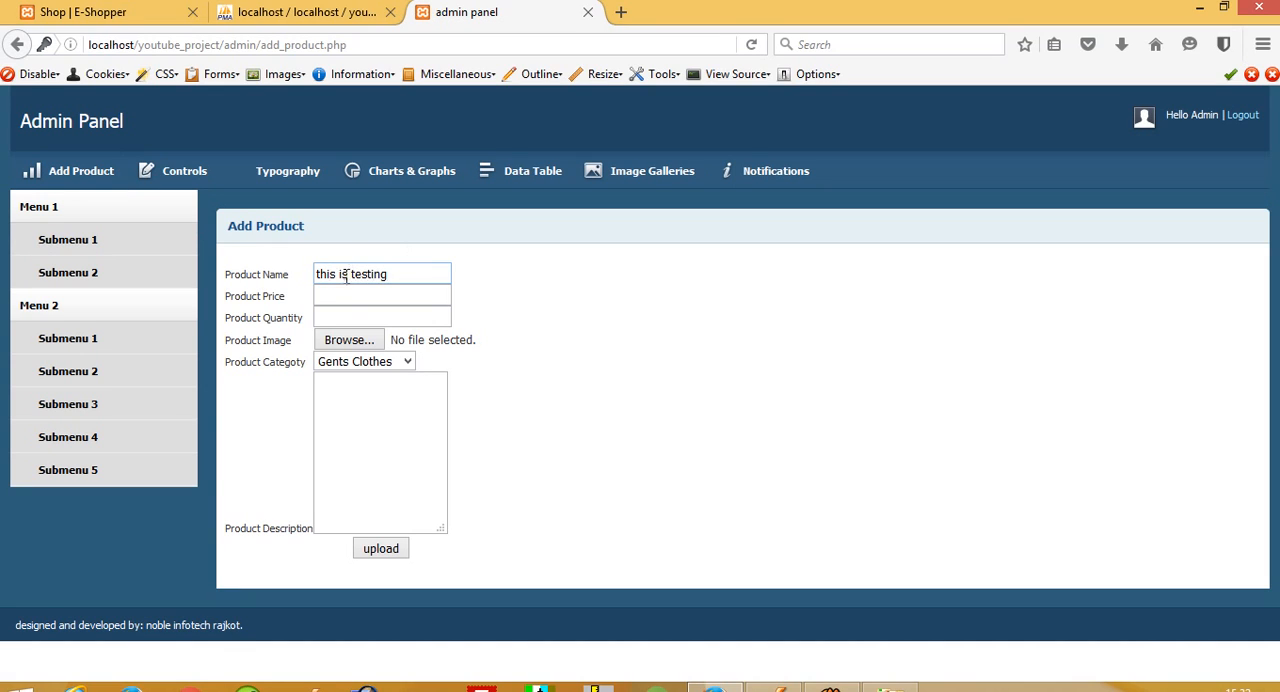
pyautogui.write('20')
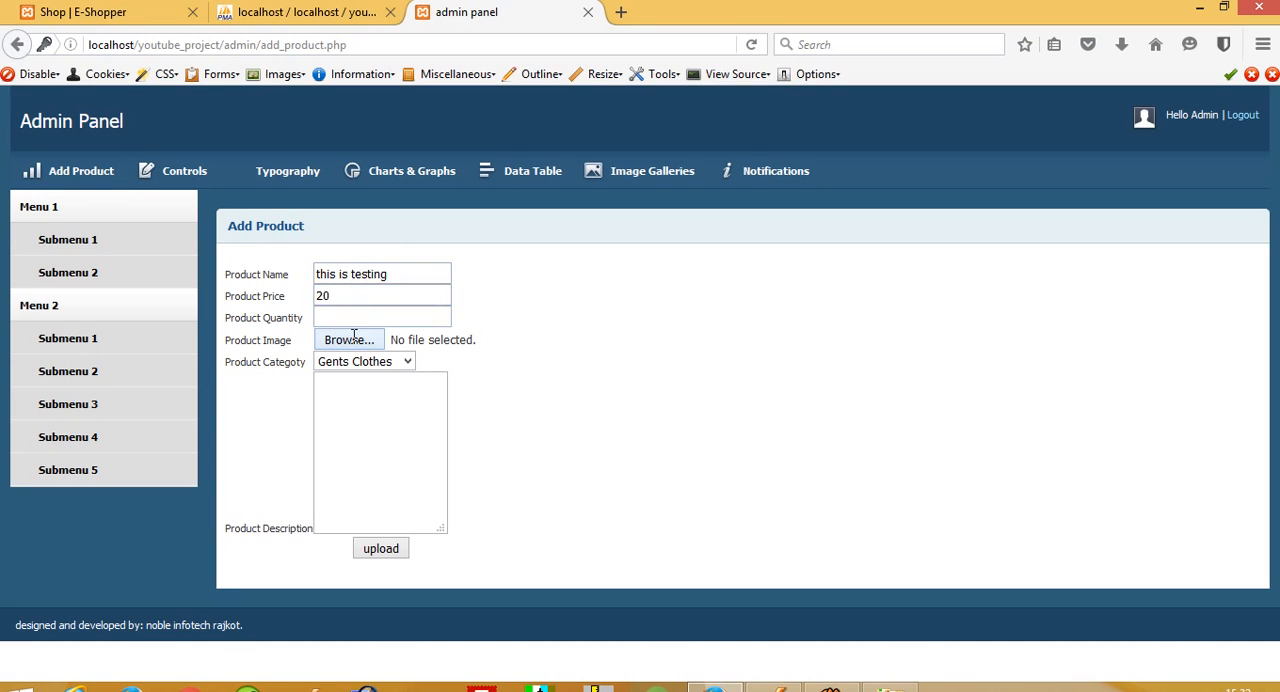
pyautogui.write('2')
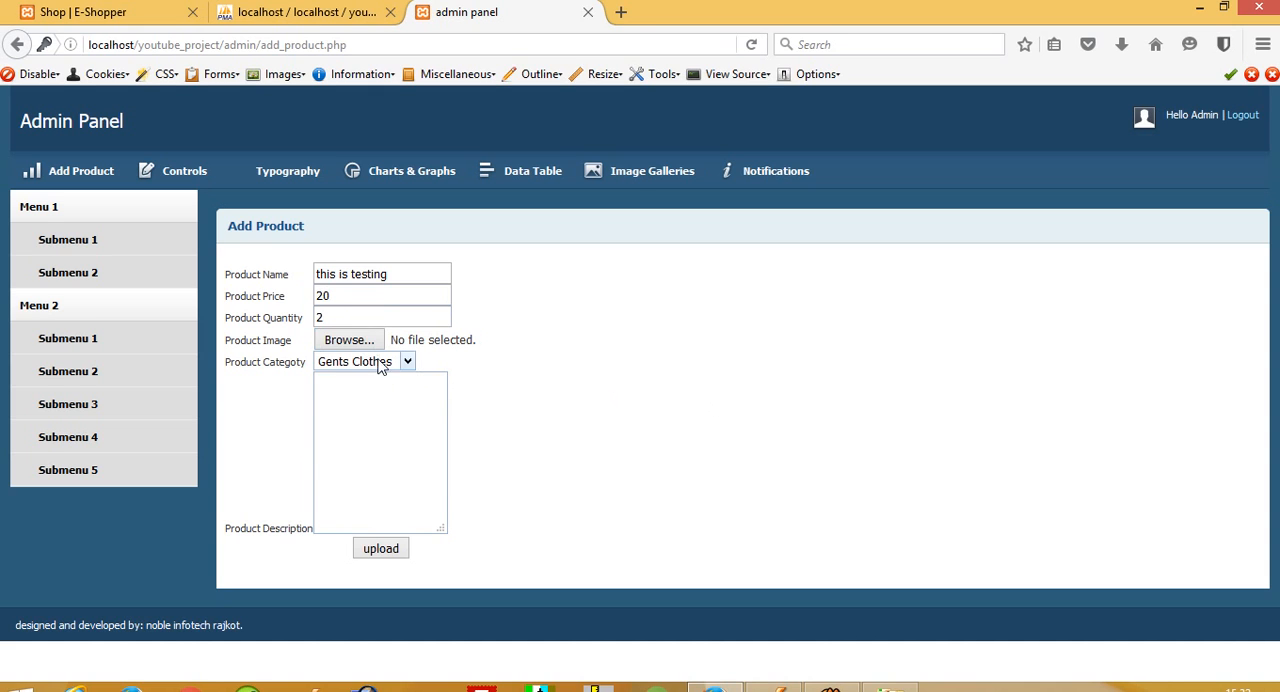
pyautogui.click(348, 340)
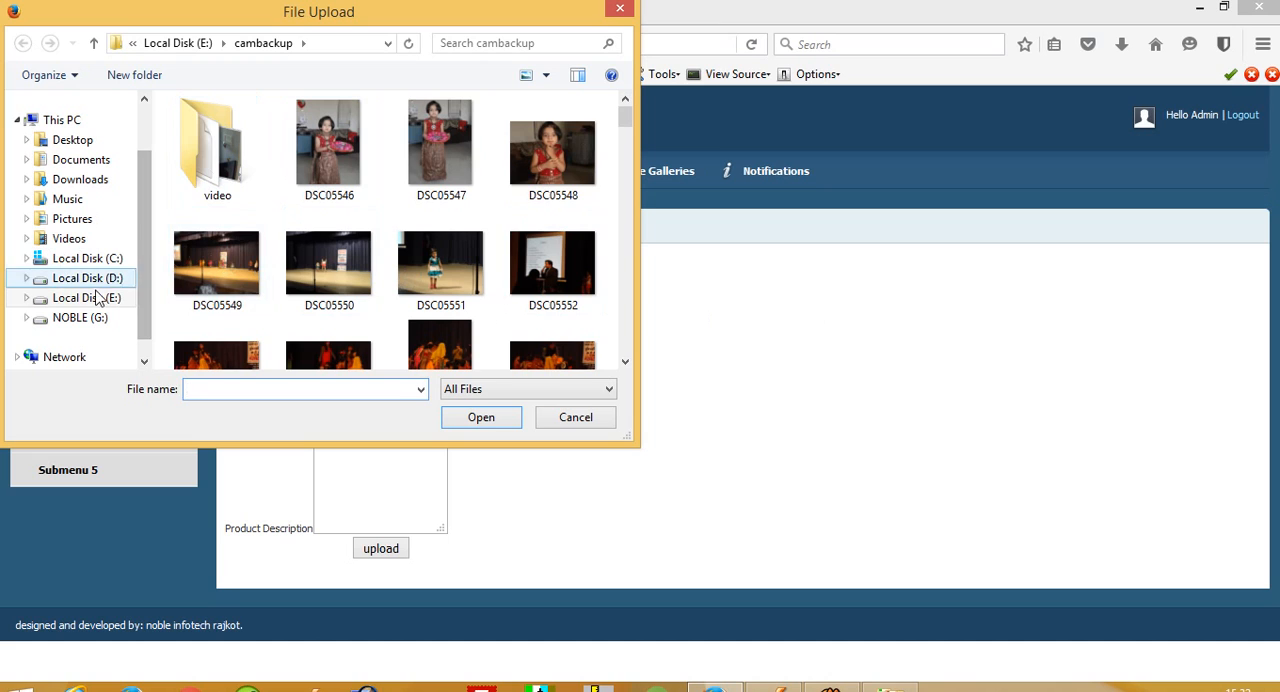
# - Navigate to E:\xampp\htdocs\youtube_project\user\images\home and select girl2.jpg as the product image
pyautogui.click(88, 298)
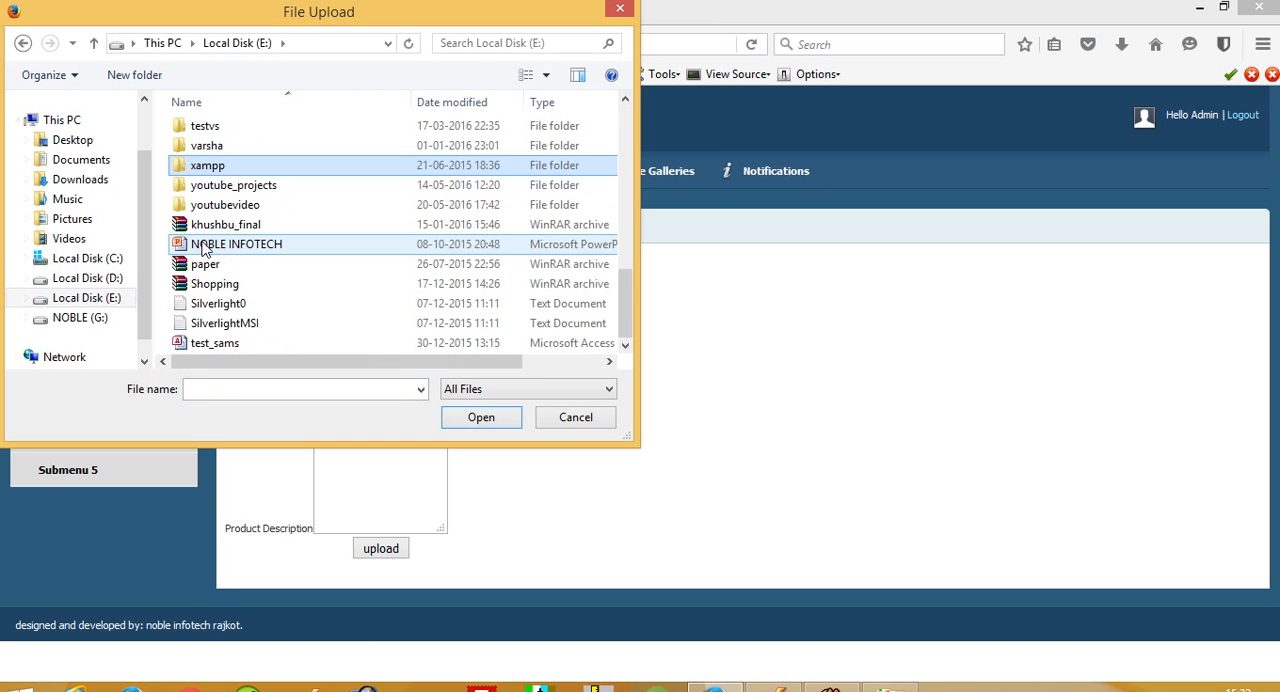
pyautogui.doubleClick(208, 164)
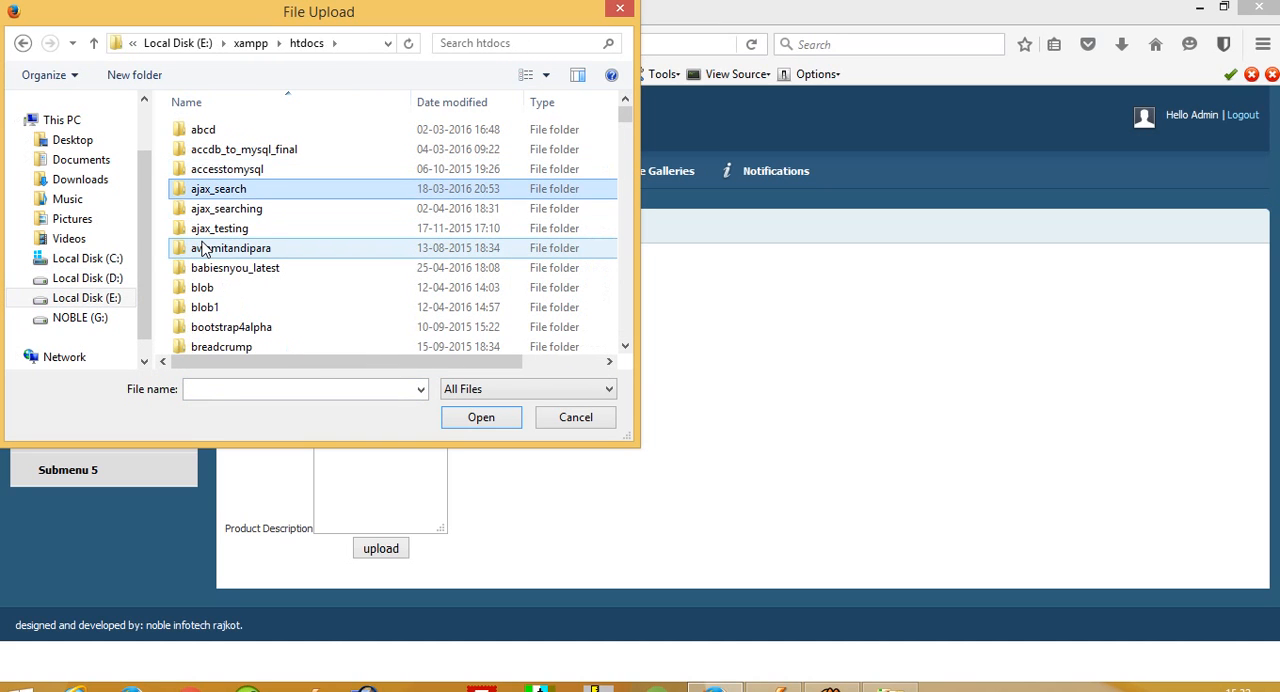
pyautogui.scroll(-3)
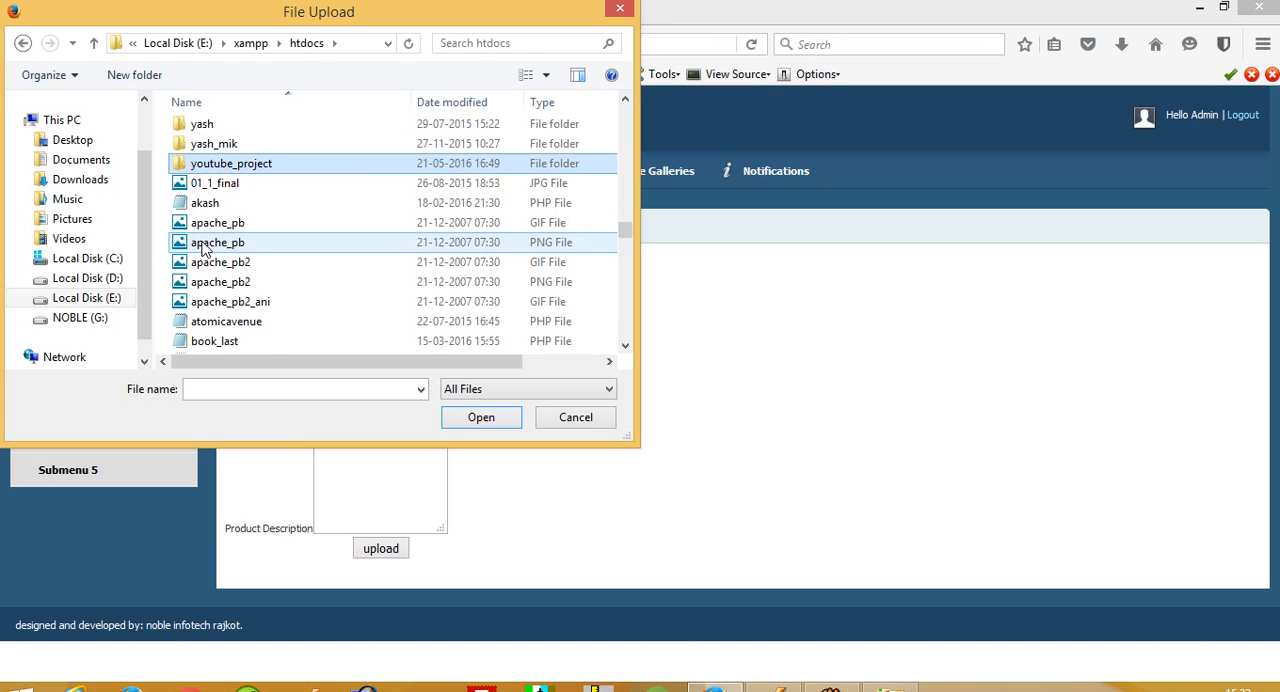
pyautogui.doubleClick(232, 164)
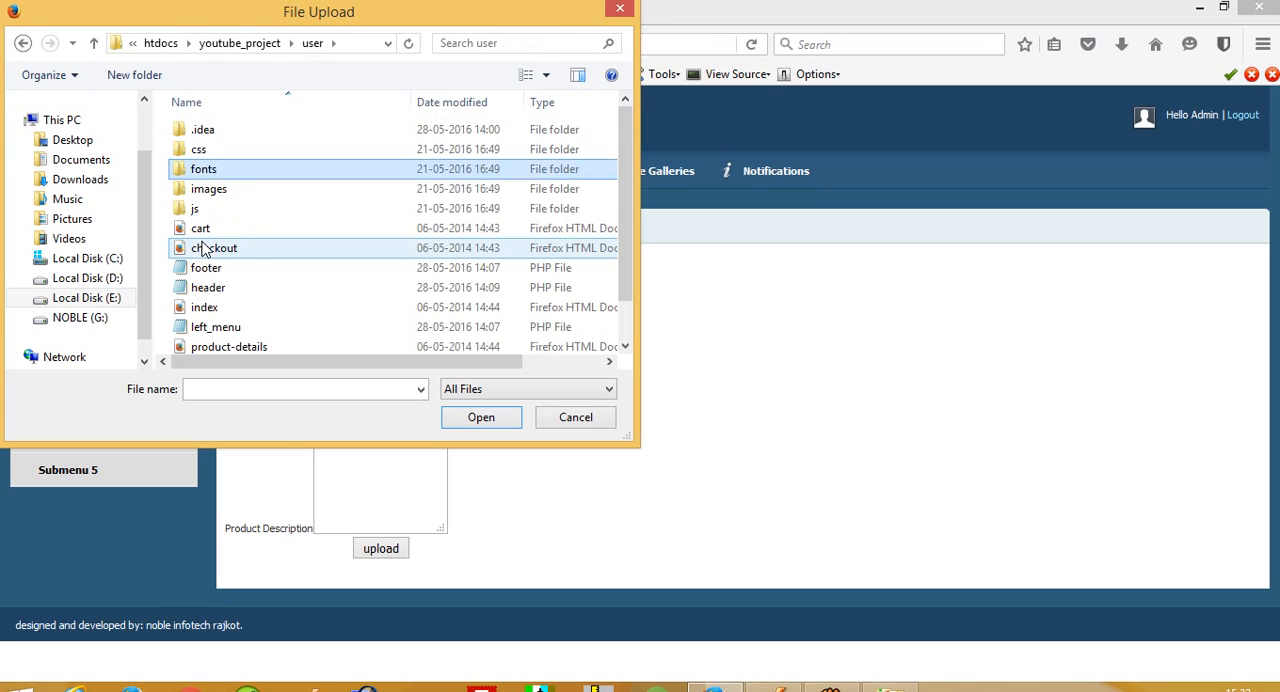
pyautogui.doubleClick(208, 188)
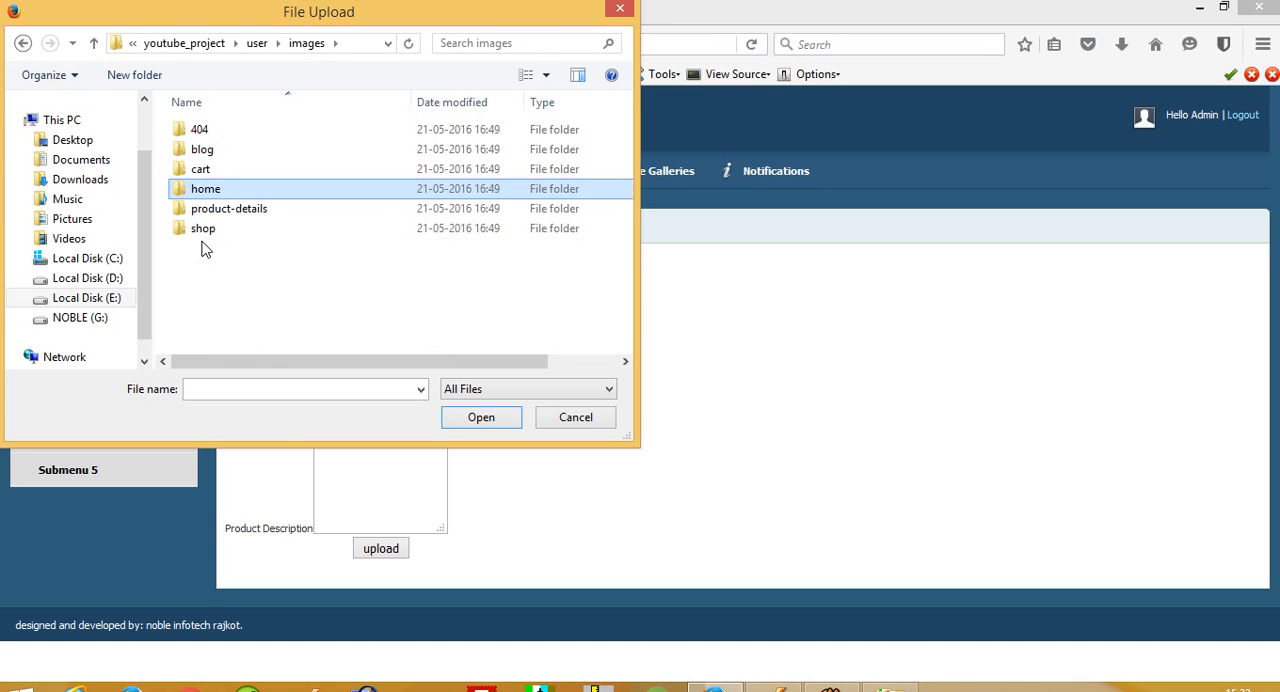
pyautogui.doubleClick(204, 188)
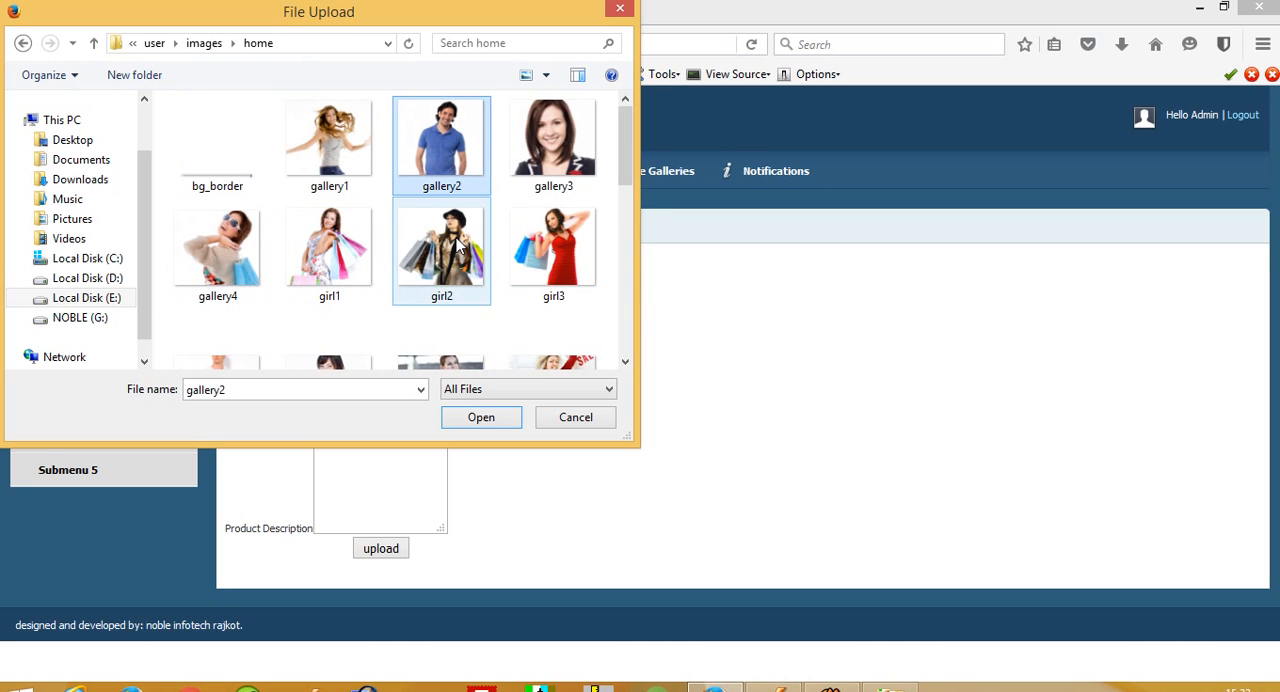
pyautogui.click(480, 416)
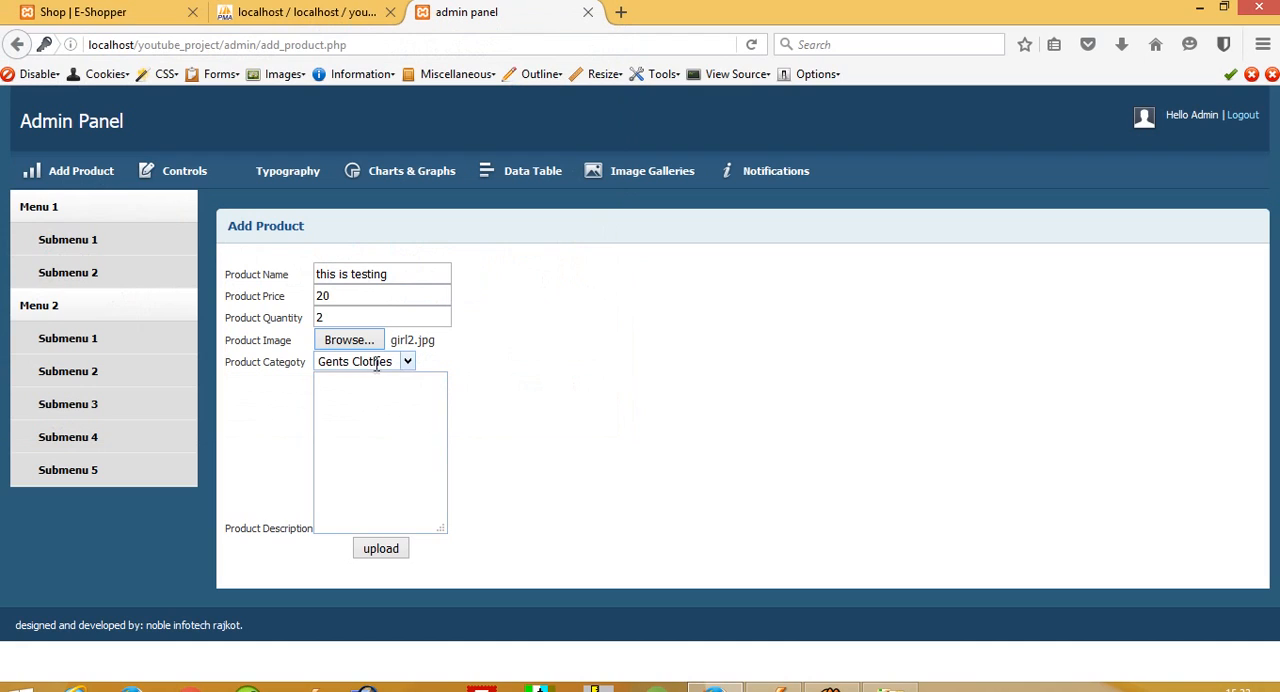
# - Set category Ladies Clothes, description 'this is good clothes', upload the product, and return to the shop
pyautogui.click(364, 360)
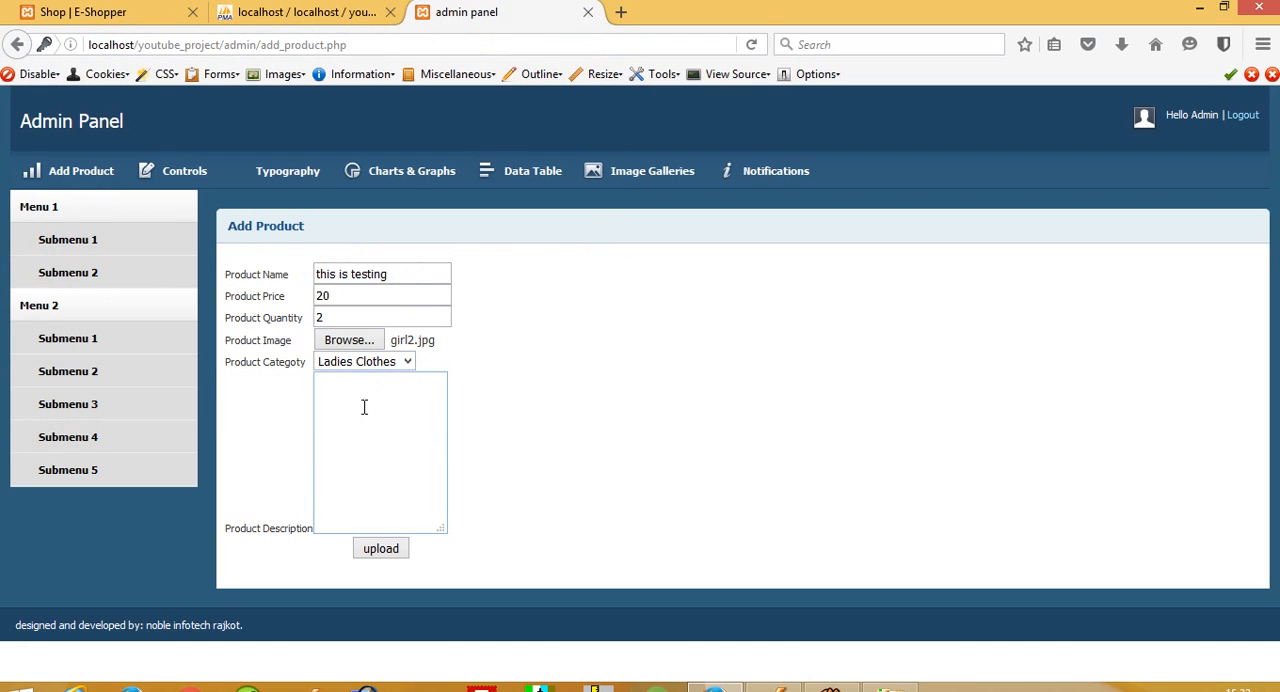
pyautogui.write('this is good clothes')
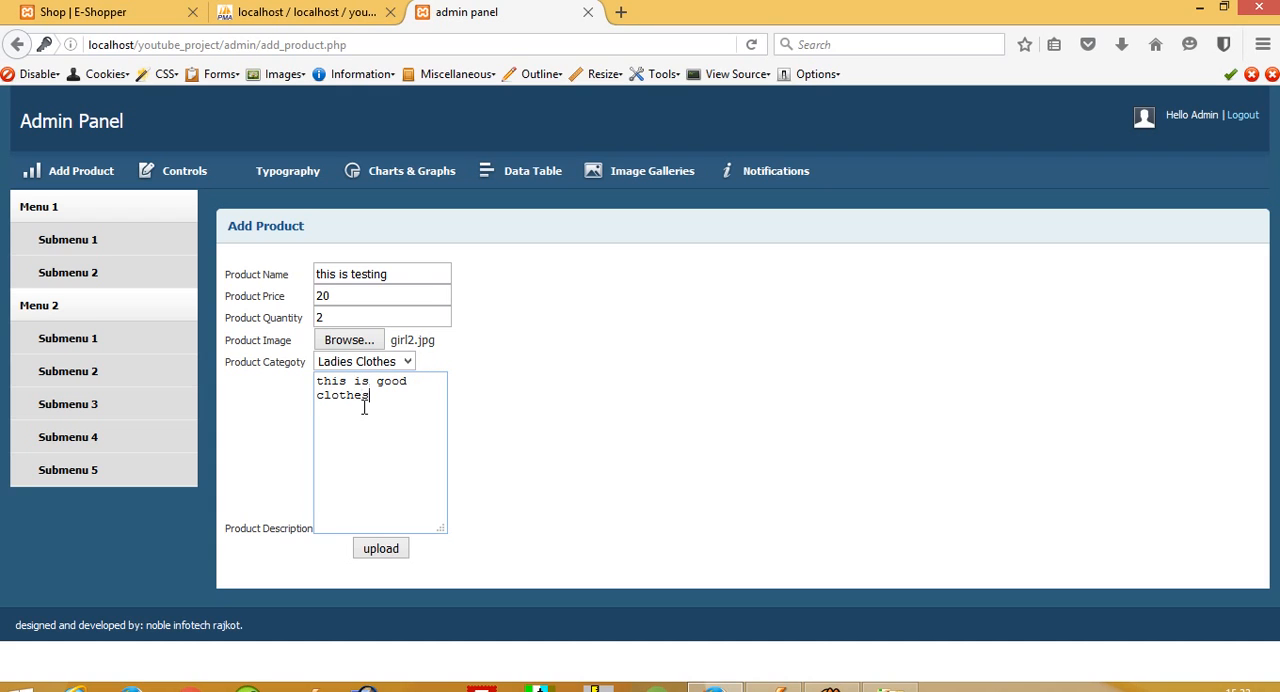
pyautogui.click(380, 548)
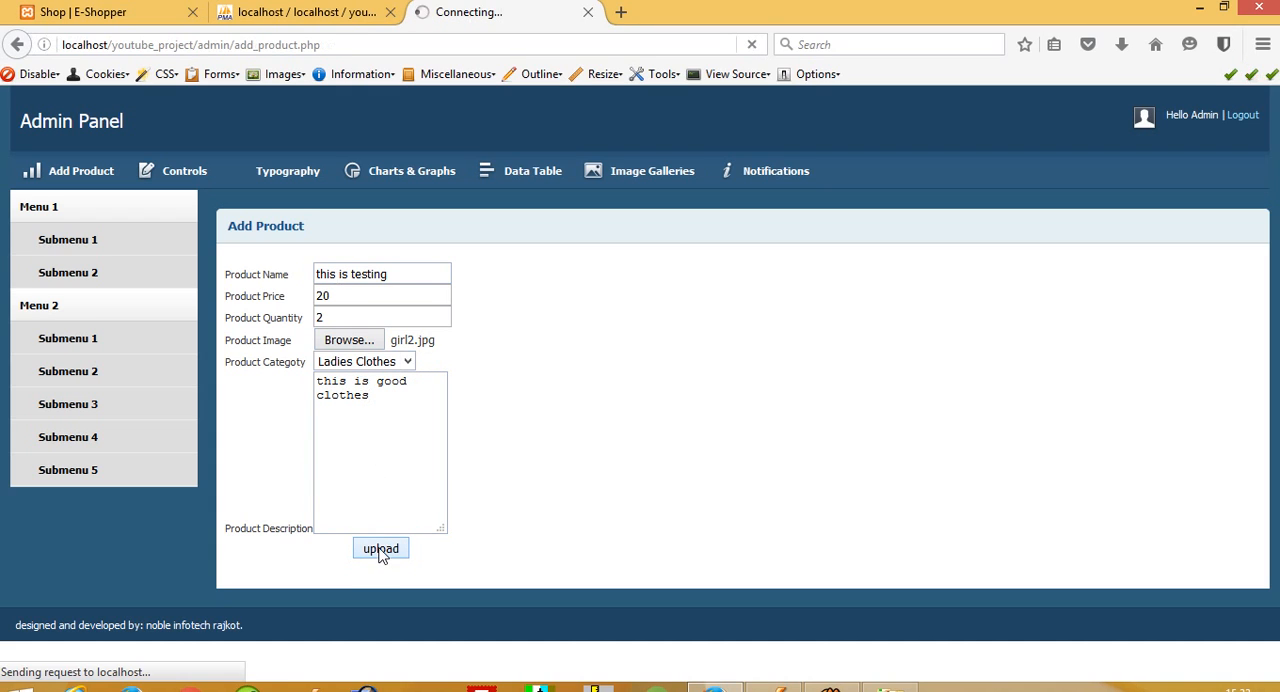
pyautogui.click(380, 548)
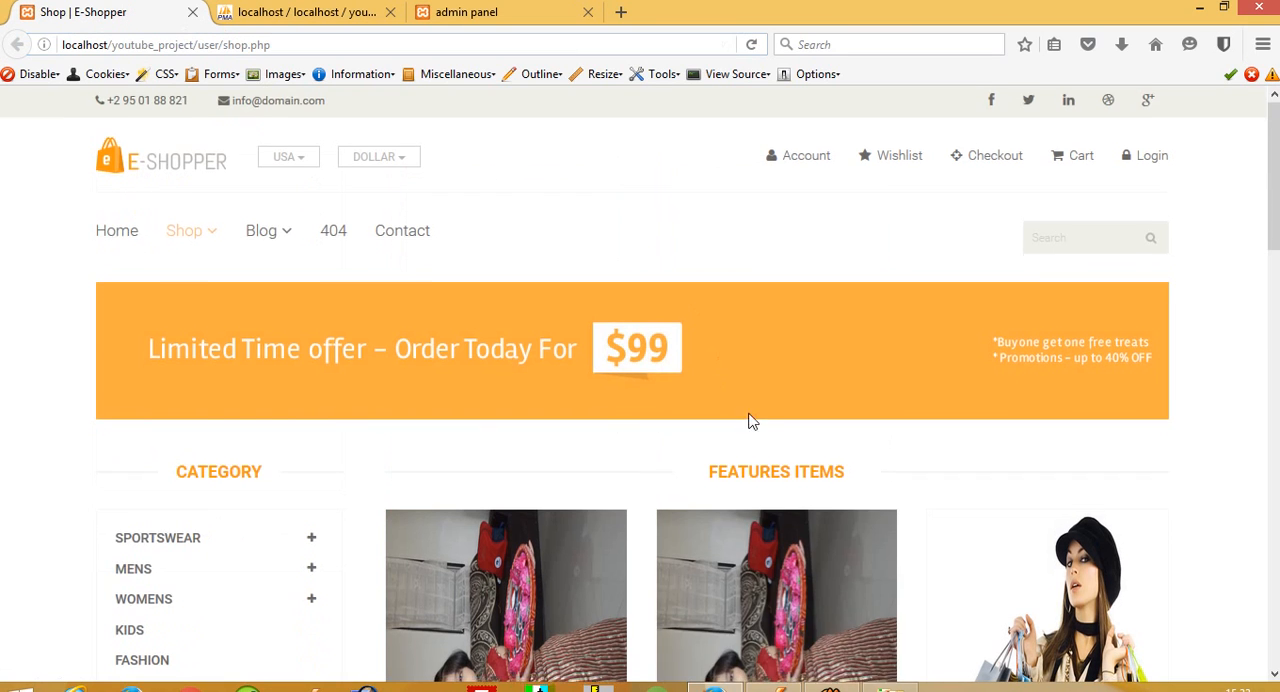
# - Scroll to the Features Items cards to see the new $20 'this is testing' product
pyautogui.scroll(-3)
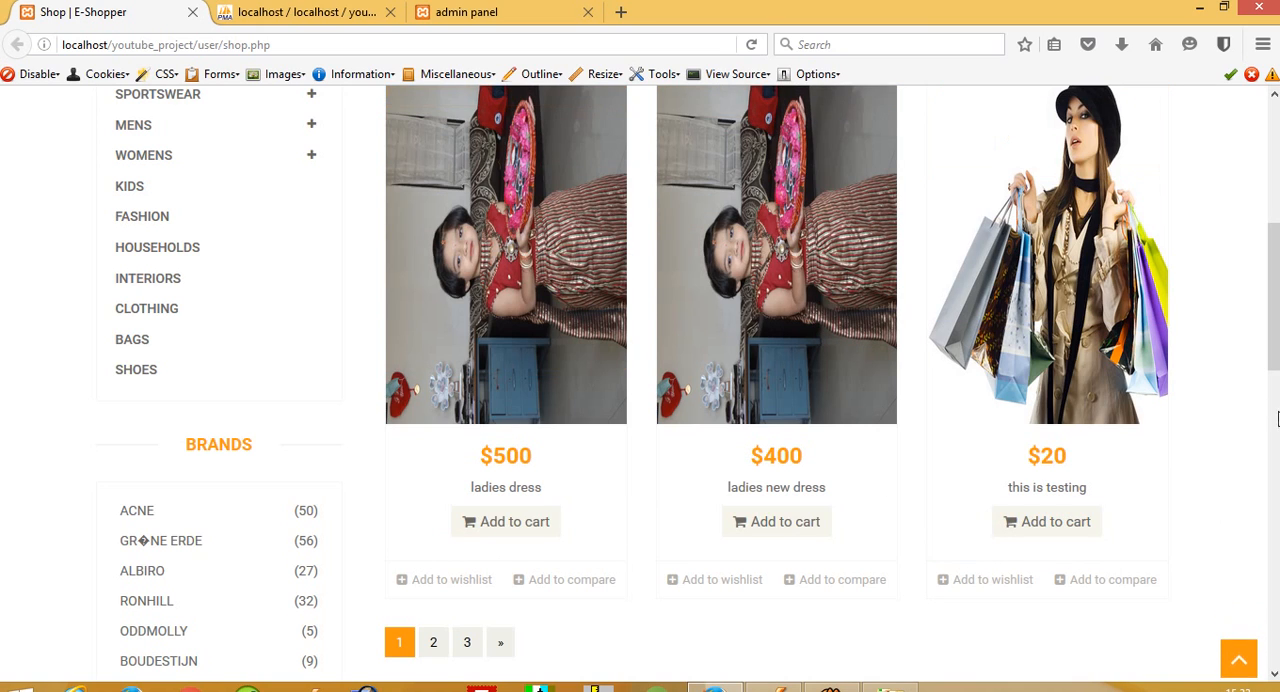
pyautogui.scroll(-3)
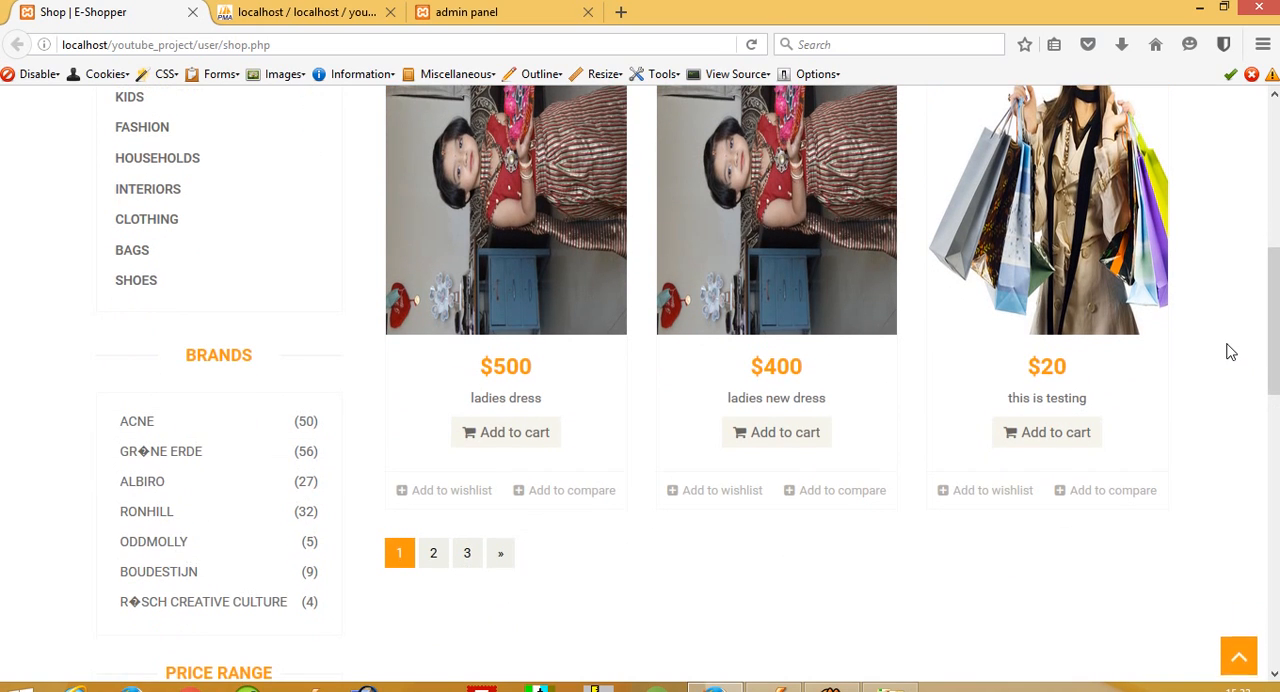
pyautogui.moveTo(432, 552)
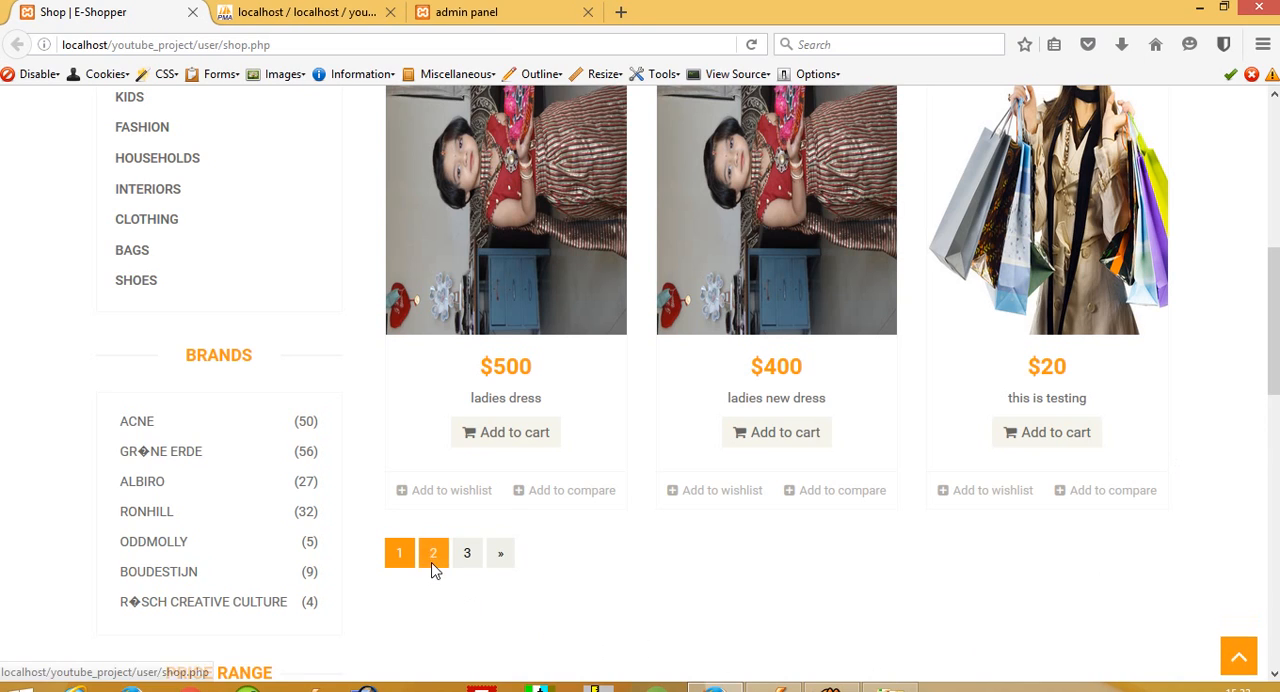